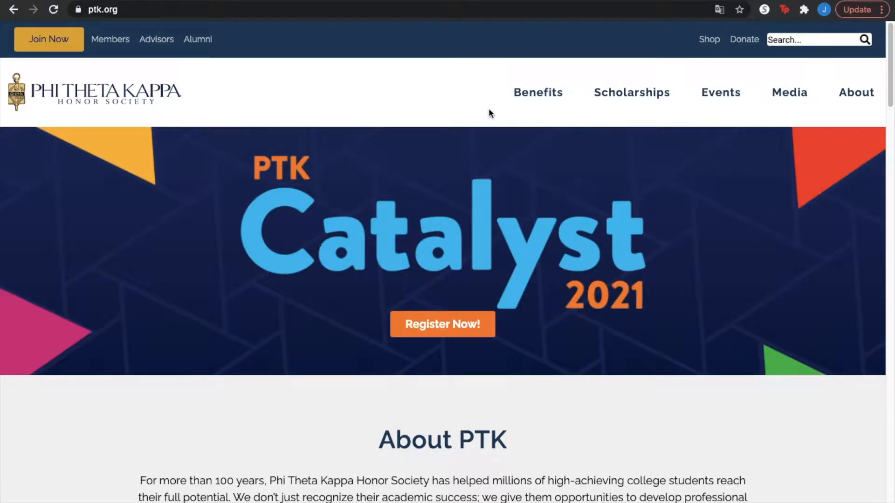
mouse_move(481, 120)
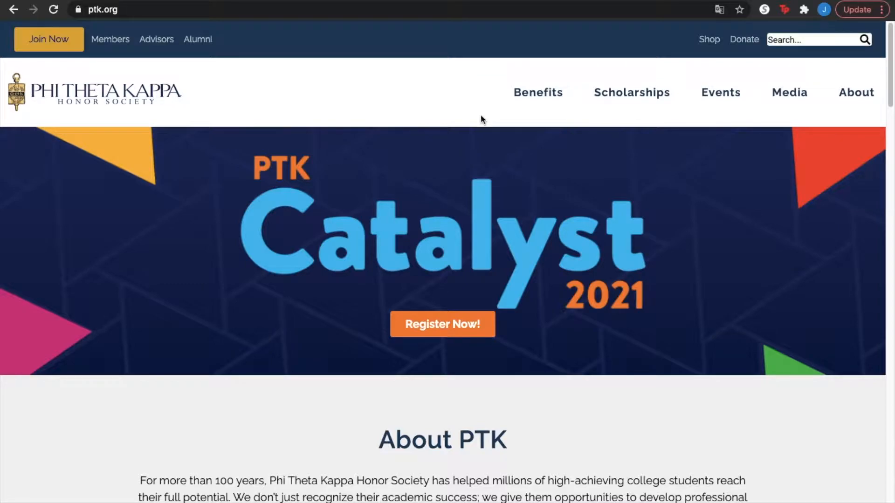
Step: Go to the Members page and open the PTK Connect program from its Programs list
left_click(110, 39)
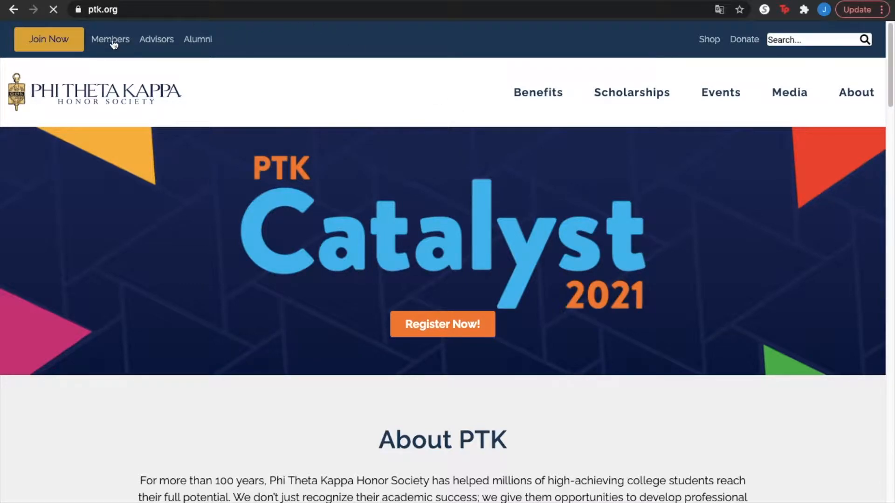
left_click(110, 39)
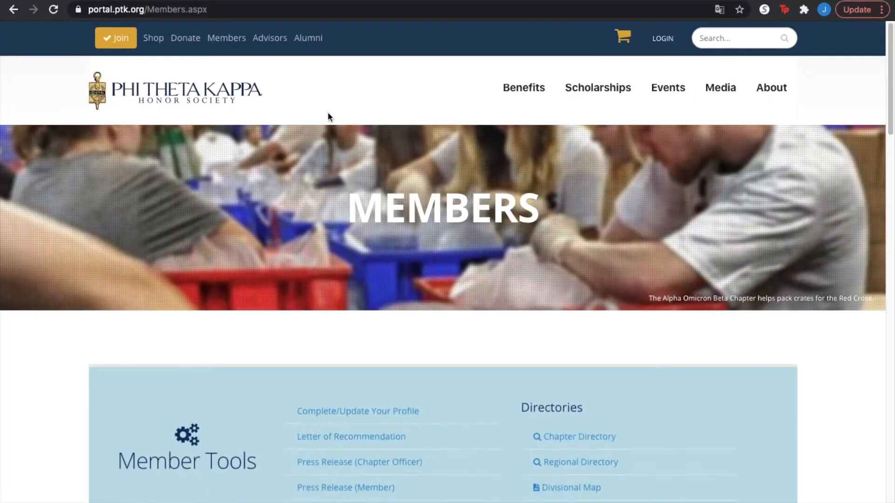
scroll("down", 3)
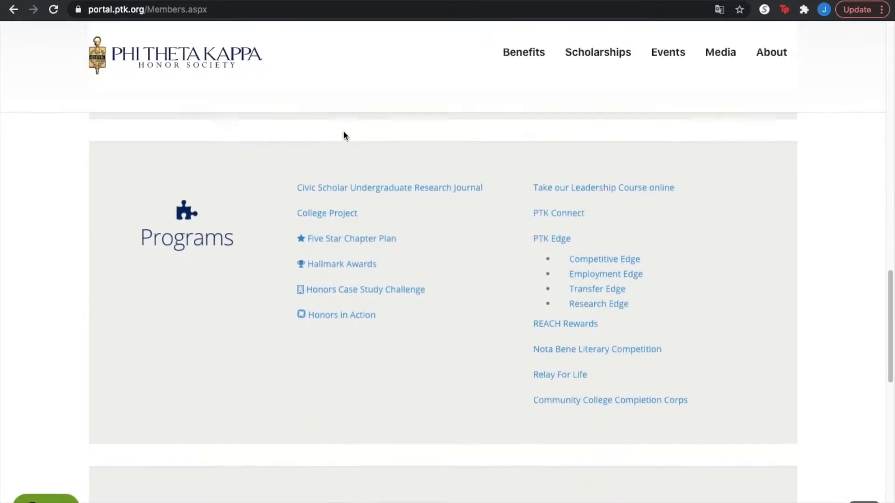
scroll("up", 3)
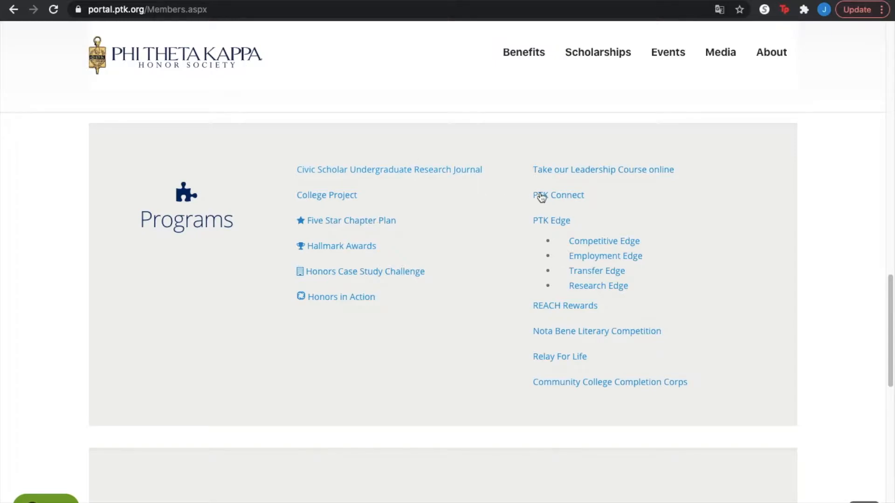
mouse_move(571, 204)
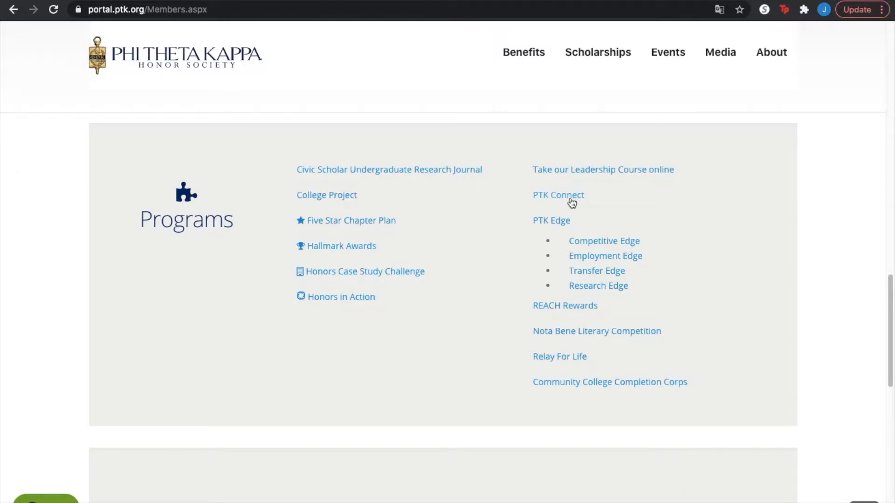
left_click(558, 195)
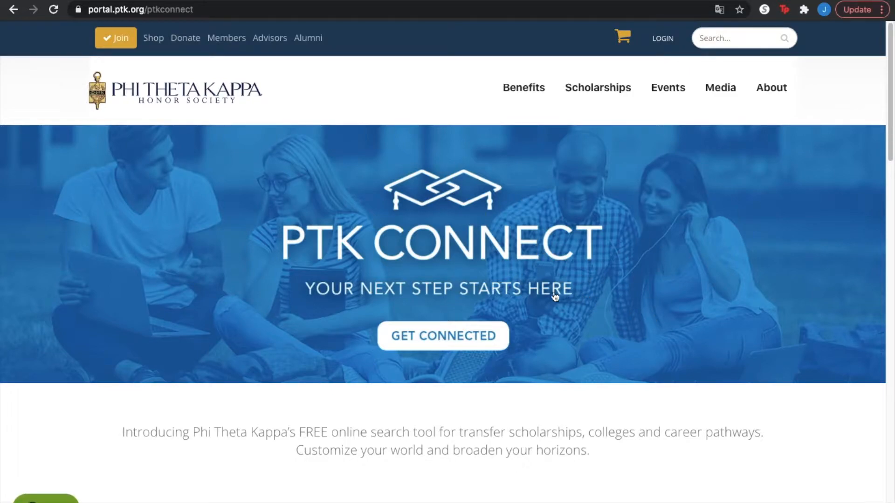
Step: Review the PTK Connect page and enter the tool via Get Connected
scroll("down", 3)
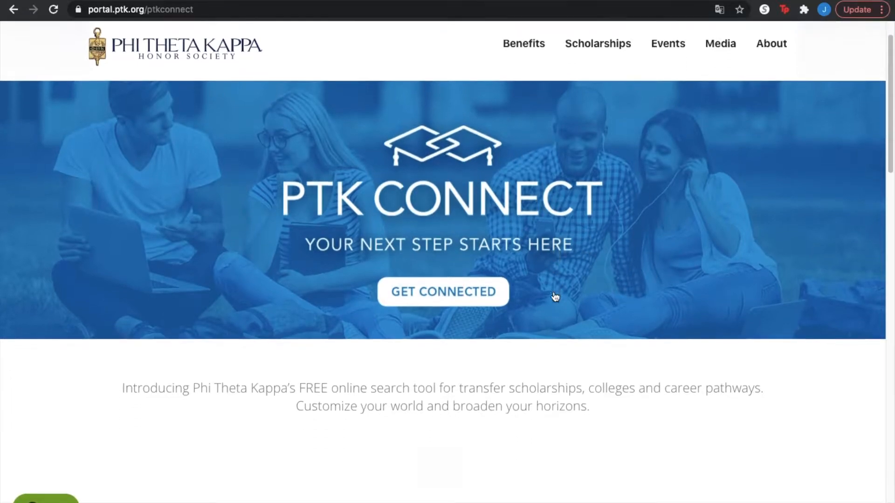
scroll("down", 3)
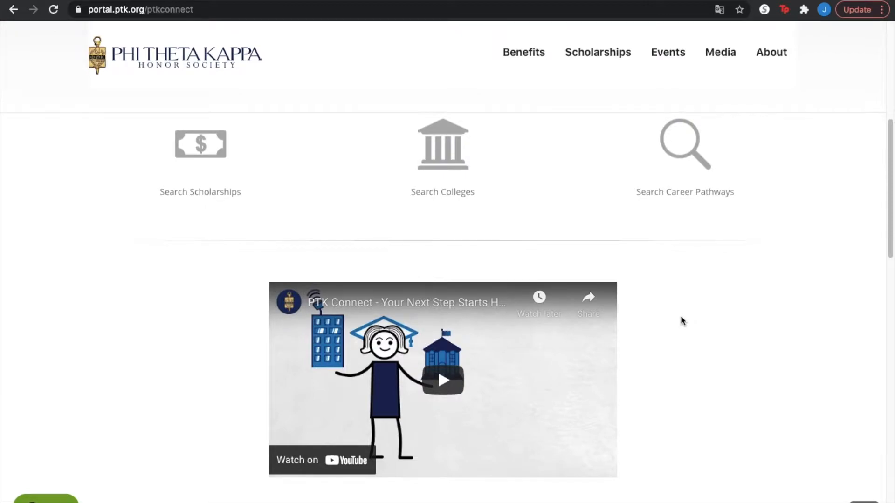
mouse_move(558, 202)
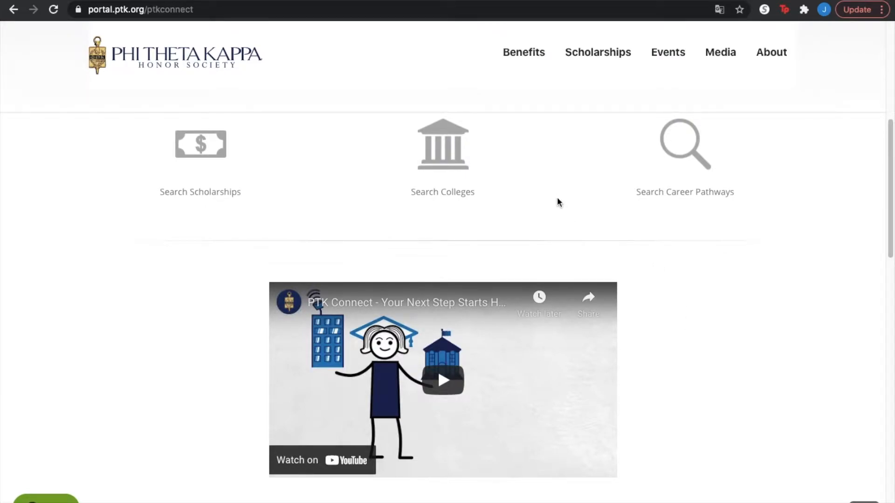
scroll("up", 3)
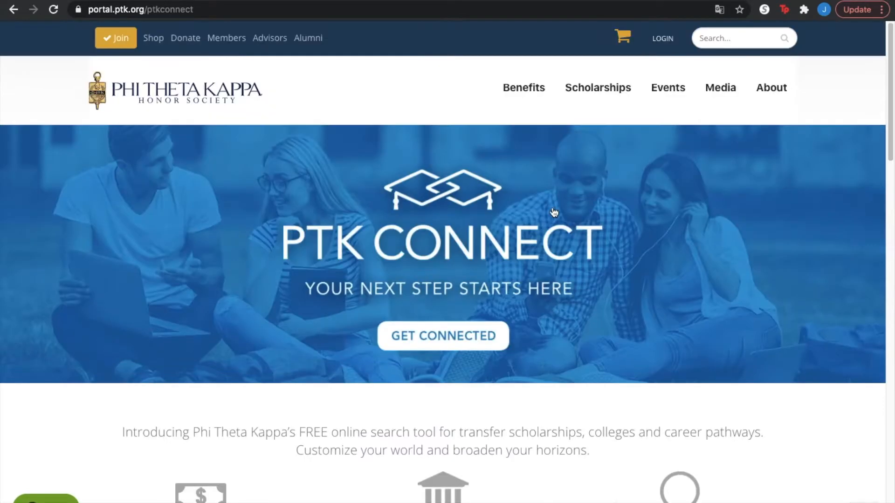
mouse_move(482, 340)
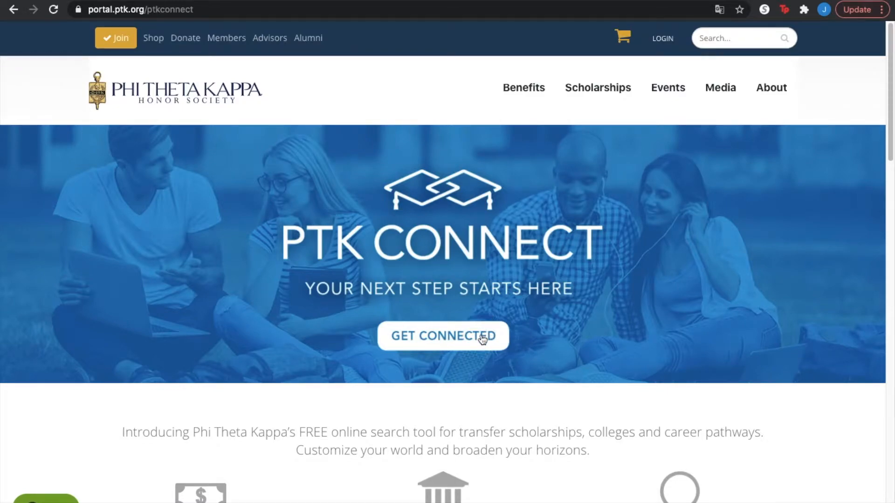
left_click(442, 336)
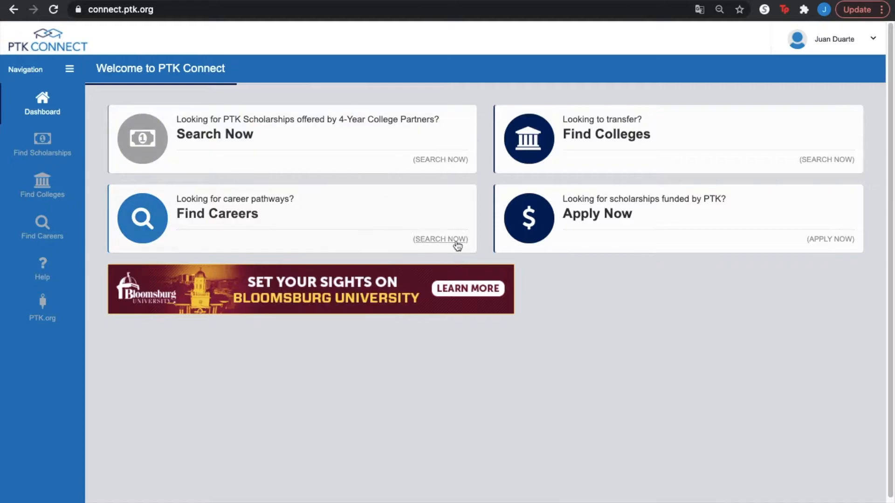
mouse_move(471, 196)
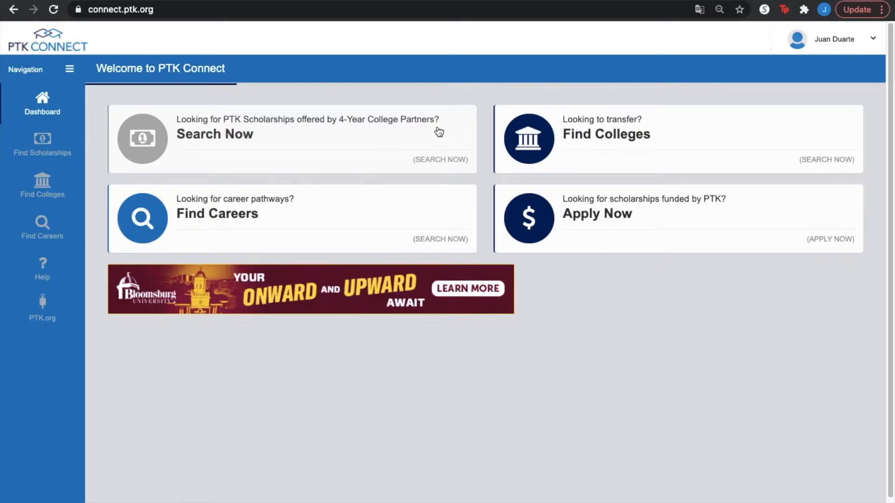
mouse_move(42, 145)
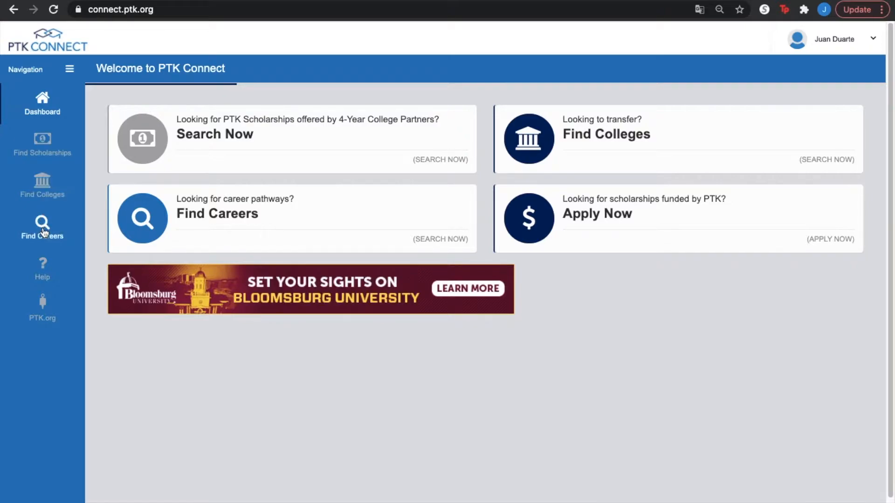
mouse_move(528, 218)
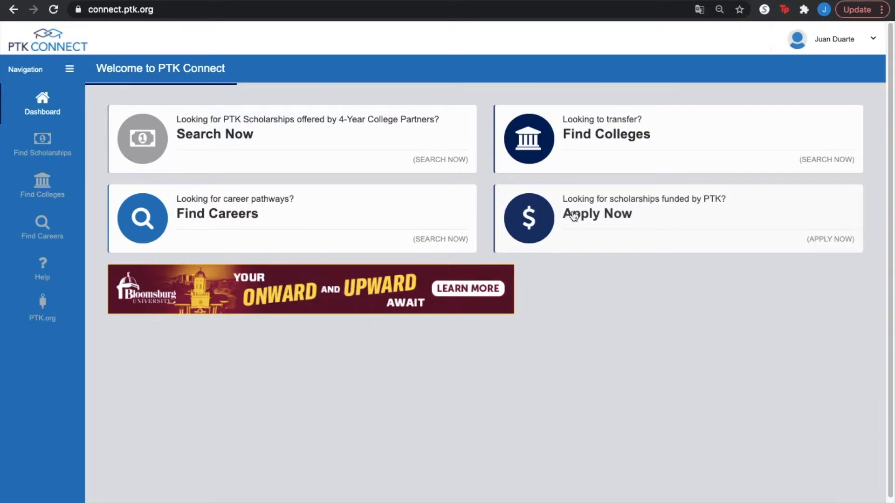
mouse_move(662, 211)
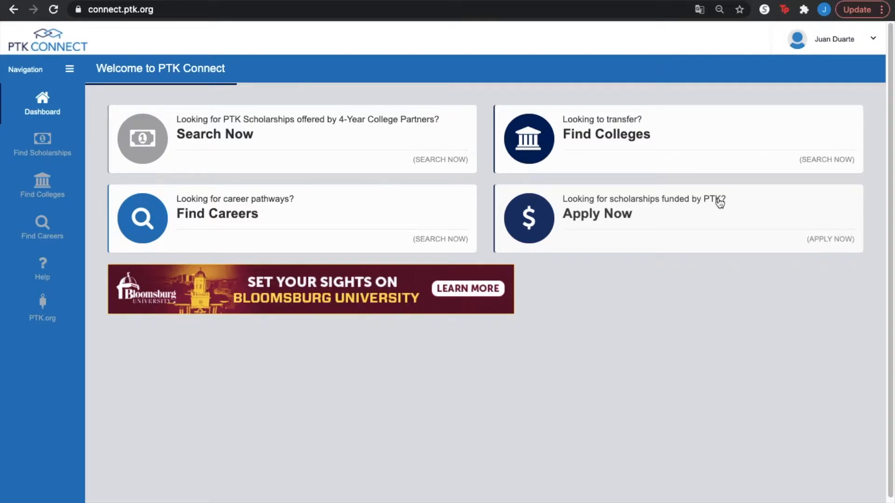
mouse_move(798, 243)
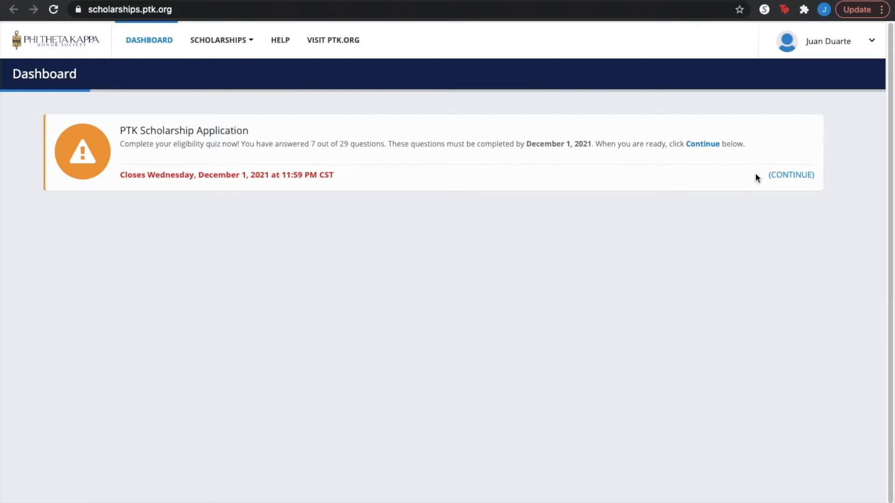
Step: Continue the PTK Scholarship Application and review its Eligibility section and deadlines
left_click(792, 174)
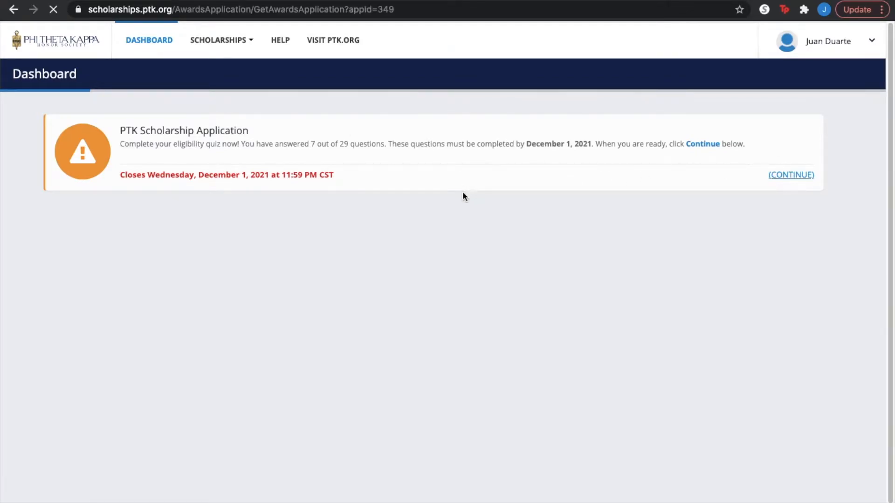
left_click(792, 174)
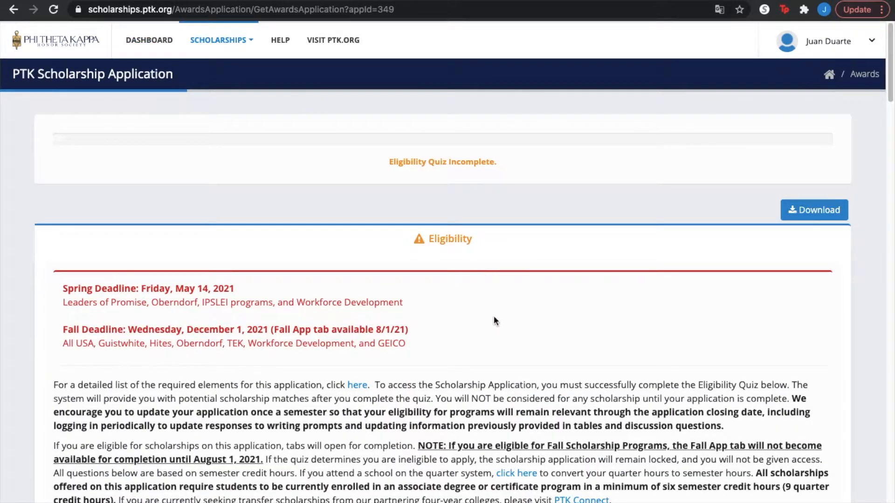
scroll("down", 3)
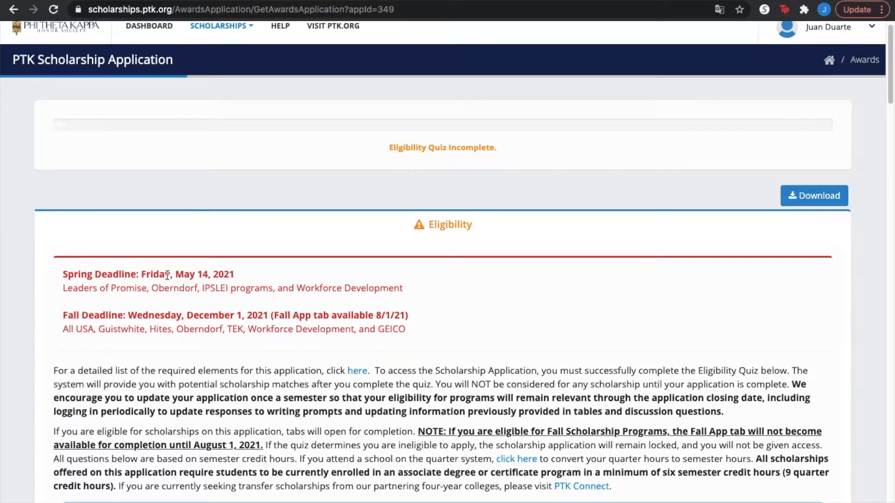
mouse_move(91, 320)
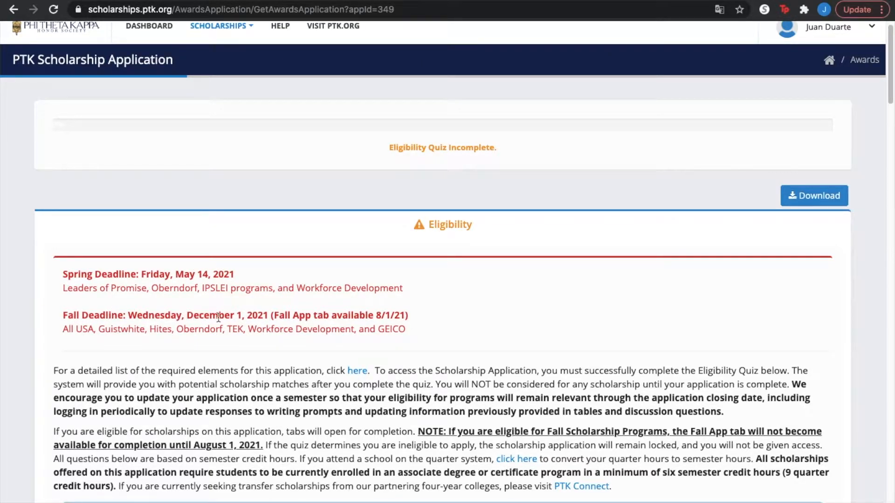
mouse_move(250, 102)
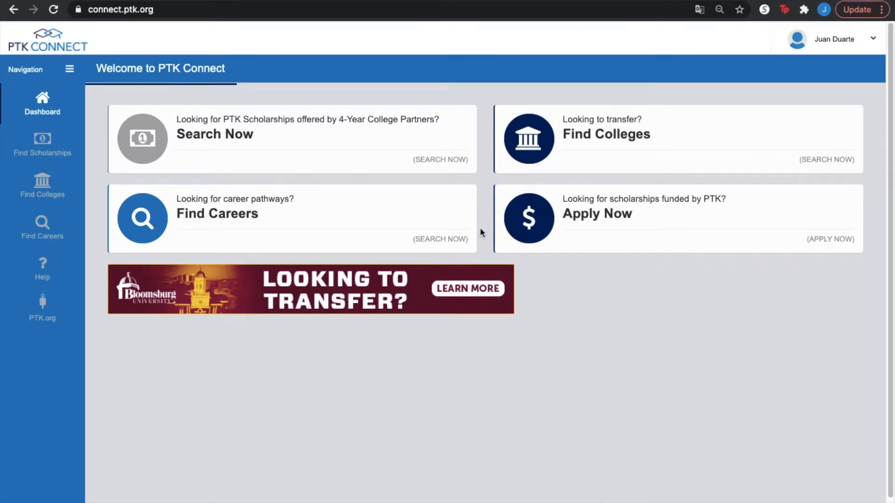
mouse_move(365, 222)
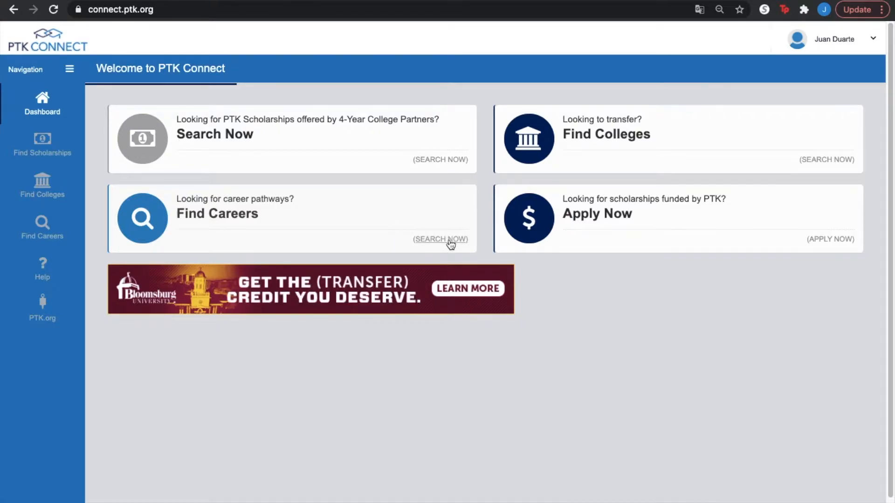
Step: Open Find Careers to reach the Find a Career Pathway page
left_click(439, 240)
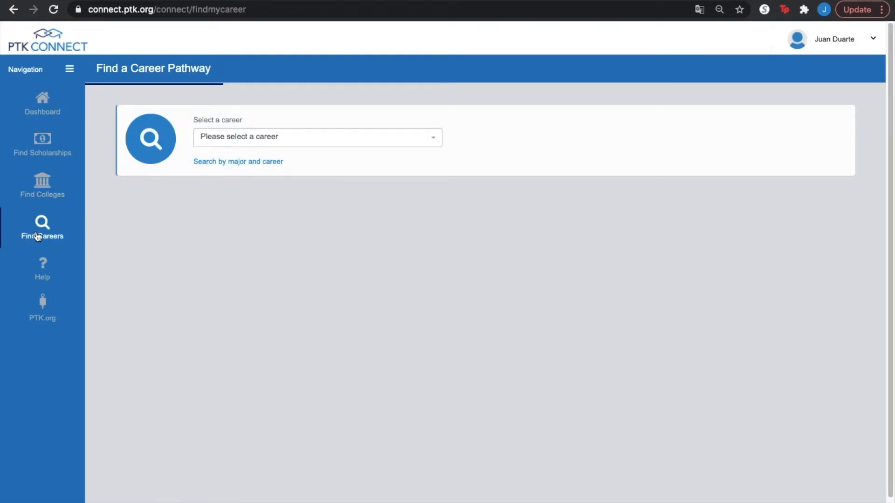
mouse_move(42, 97)
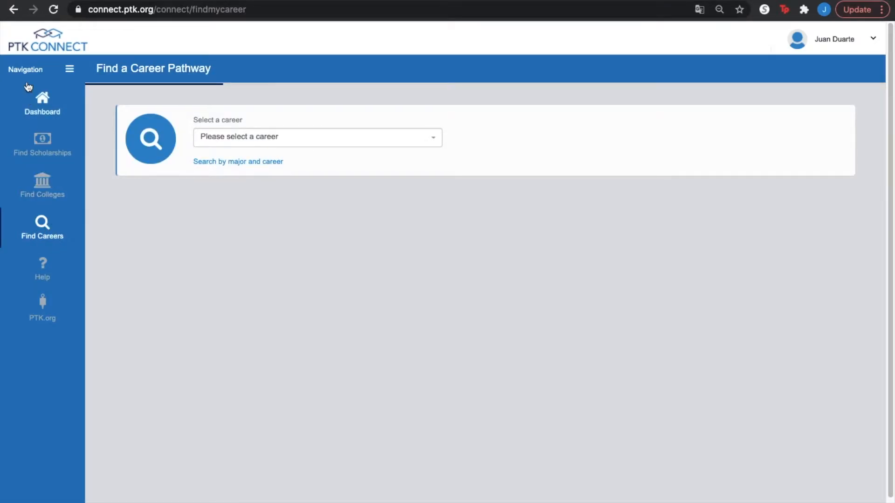
mouse_move(239, 142)
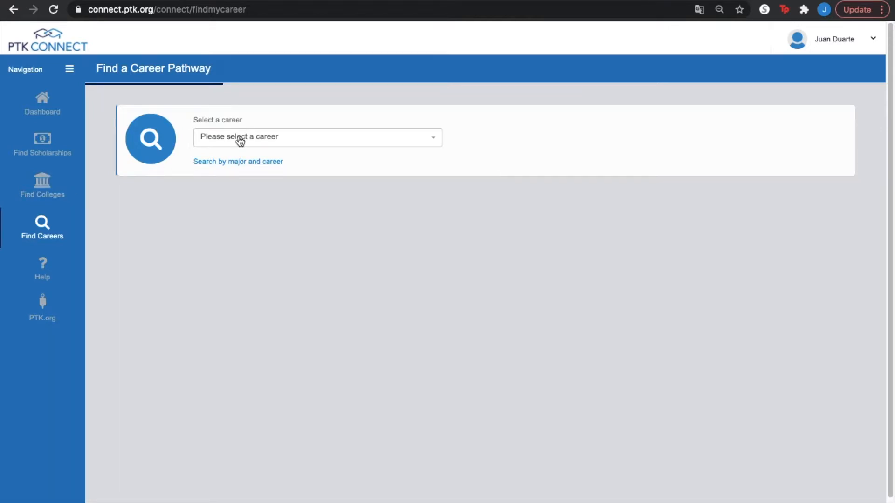
mouse_move(248, 142)
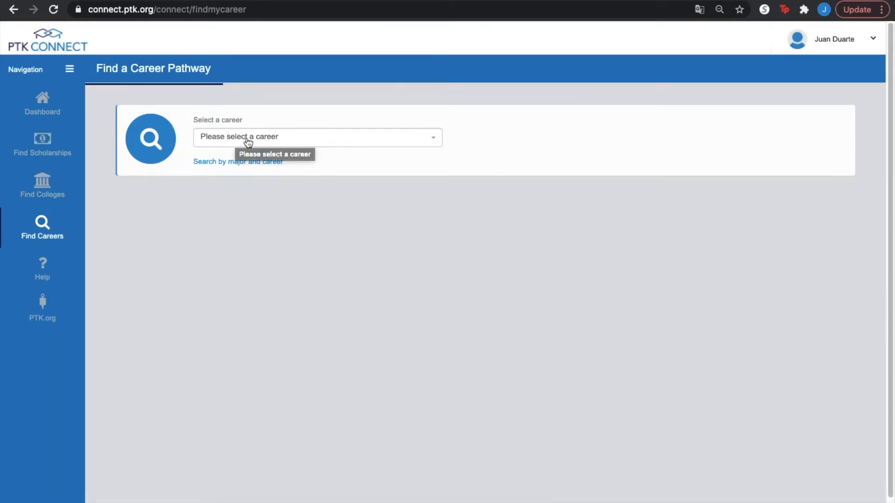
mouse_move(238, 166)
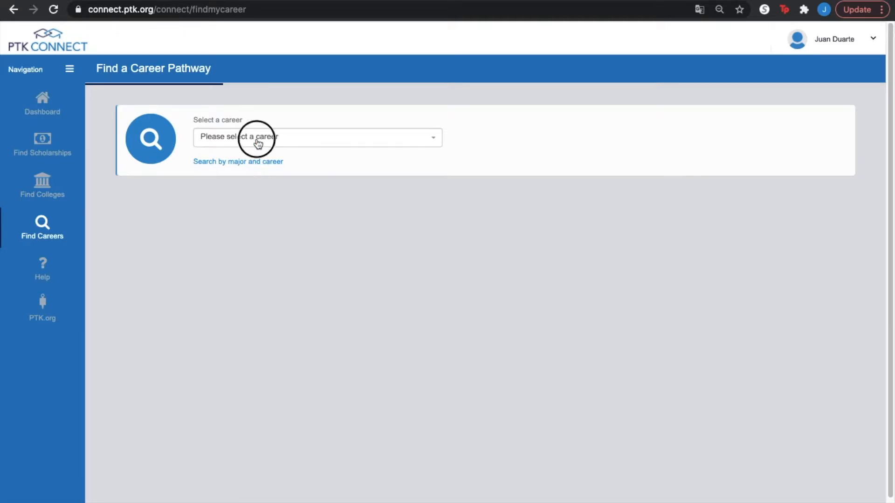
Step: Search 'engineering' and choose Civil Engineering Technicians as the career
left_click(317, 137)
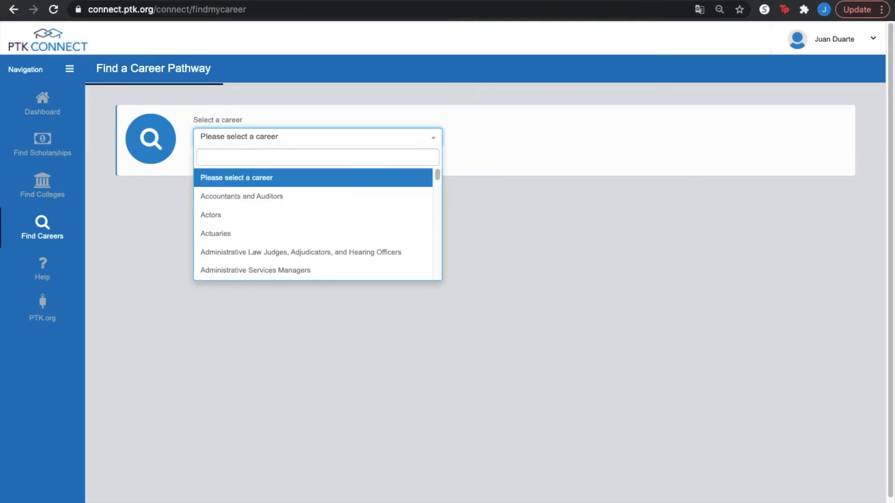
type("enginee")
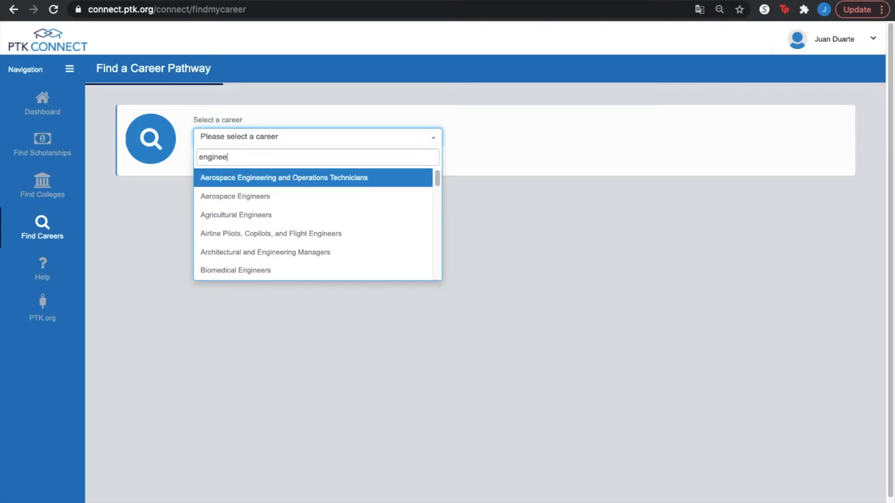
type("ring")
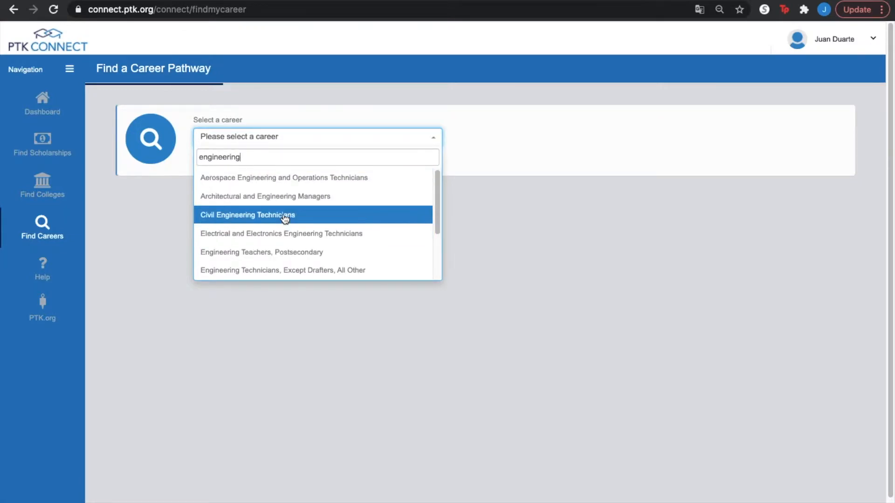
left_click(248, 215)
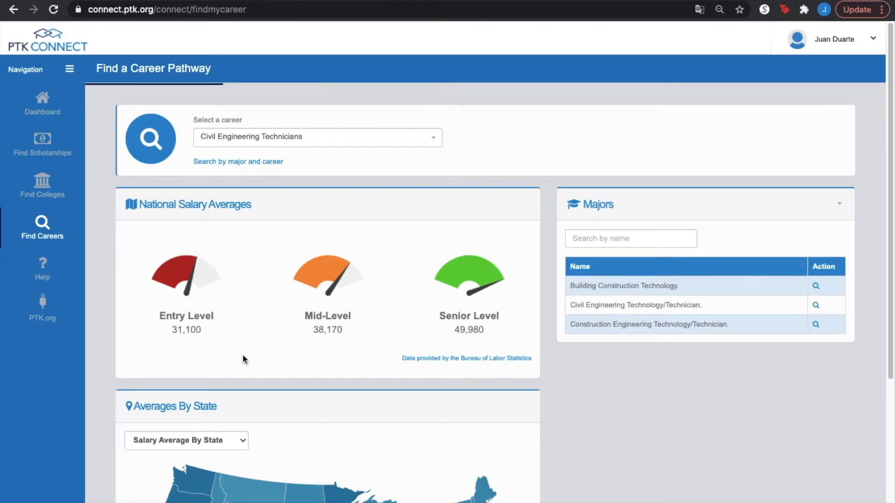
Step: Set the Averages By State map to show Employment By State
scroll("down", 3)
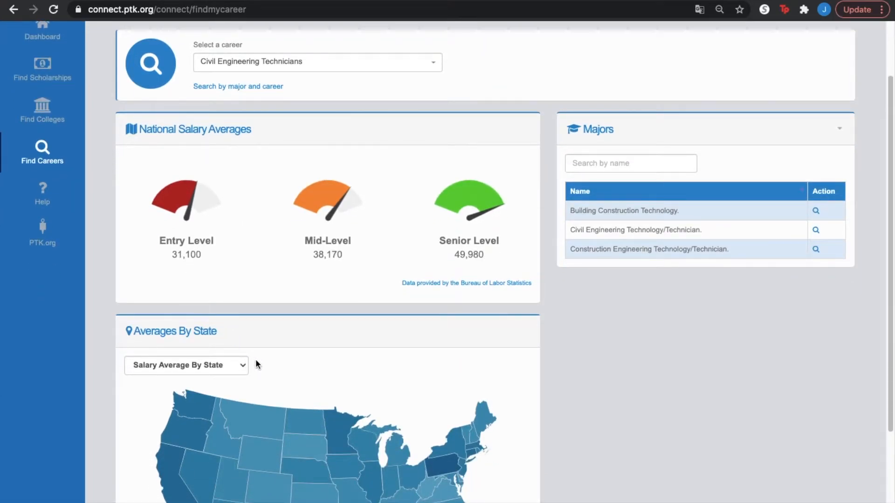
scroll("down", 3)
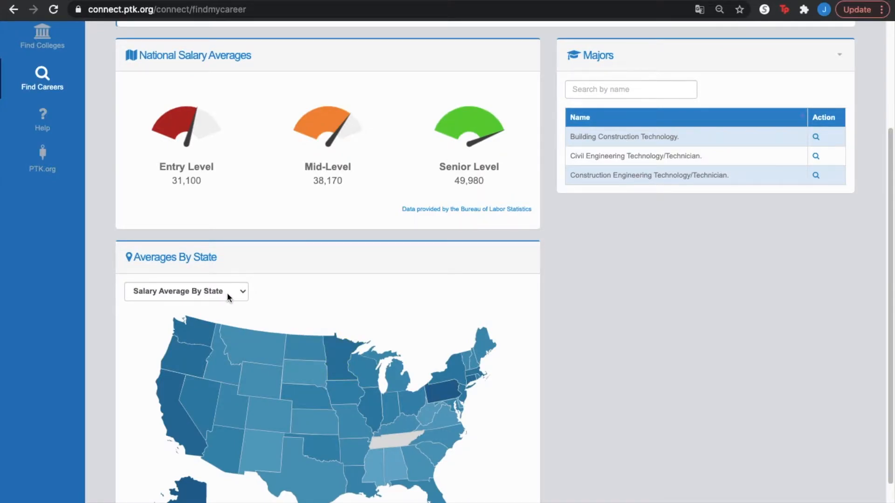
left_click(185, 291)
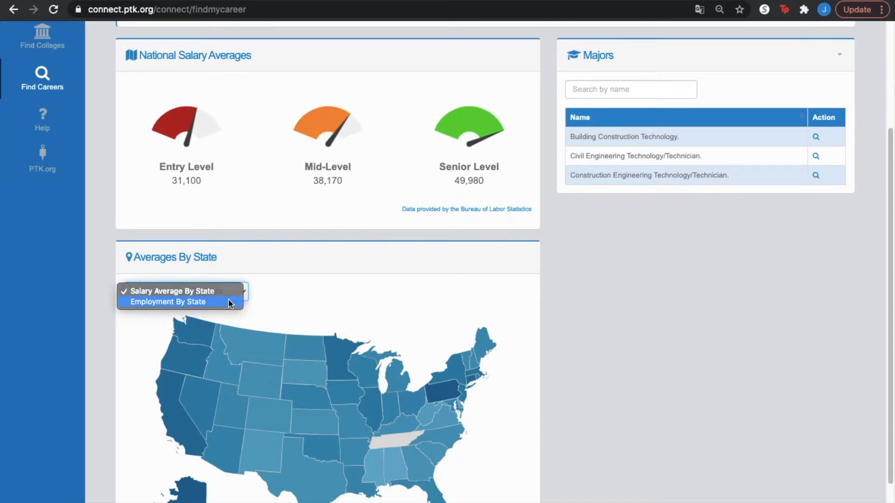
left_click(168, 302)
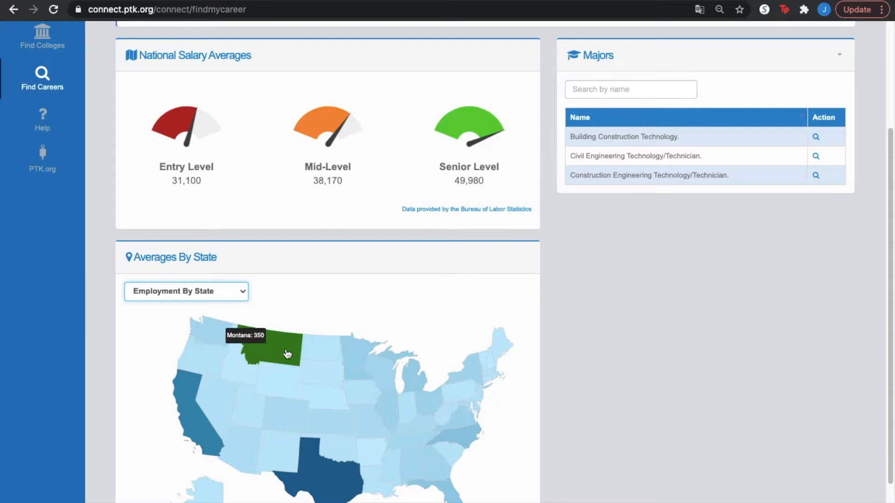
mouse_move(317, 351)
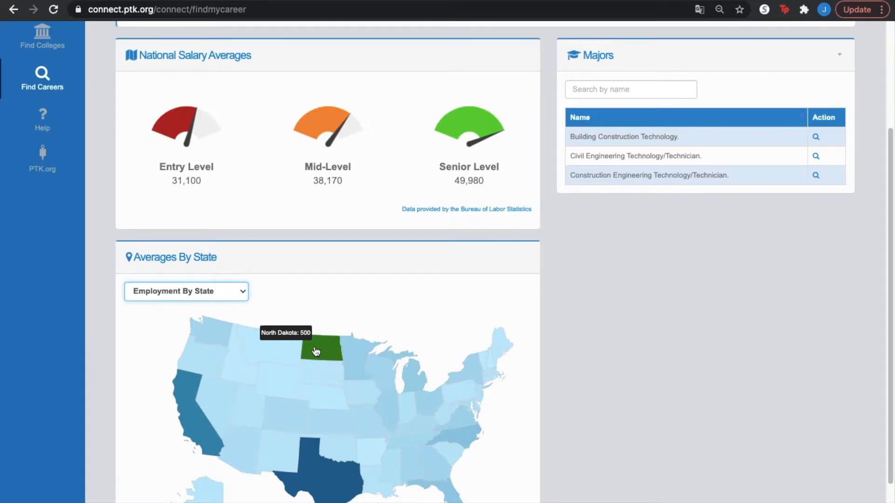
mouse_move(439, 299)
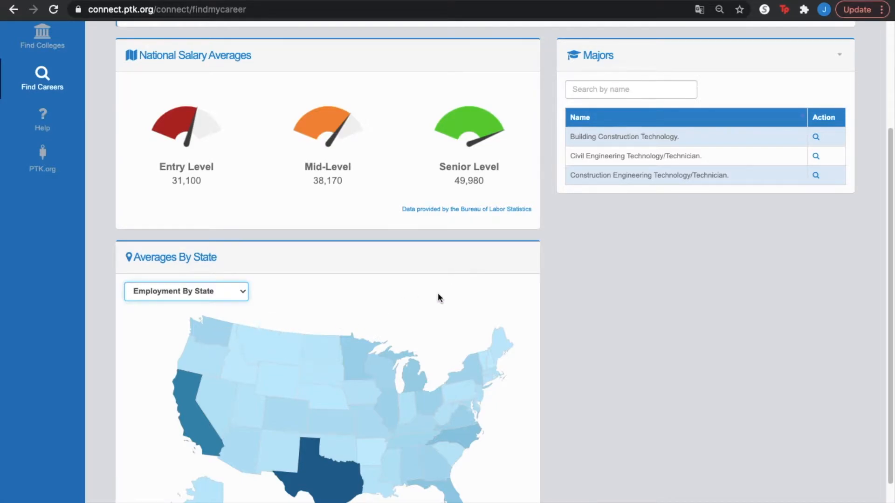
scroll("up", 3)
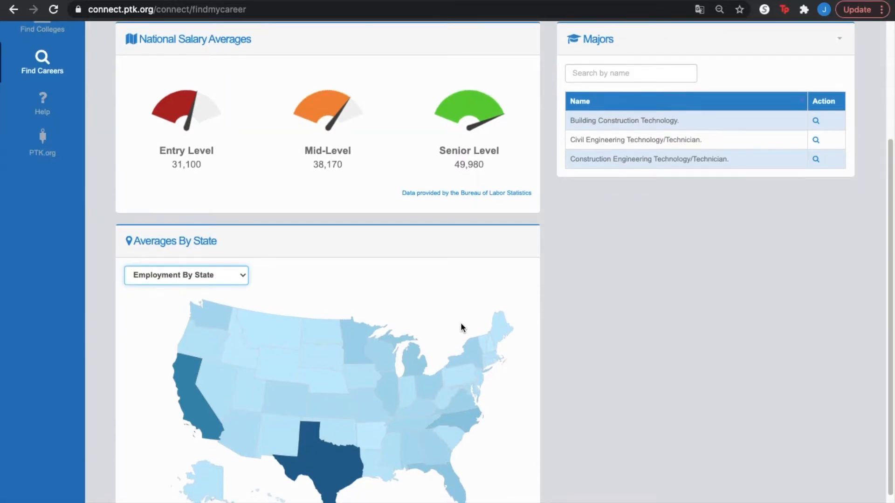
mouse_move(263, 331)
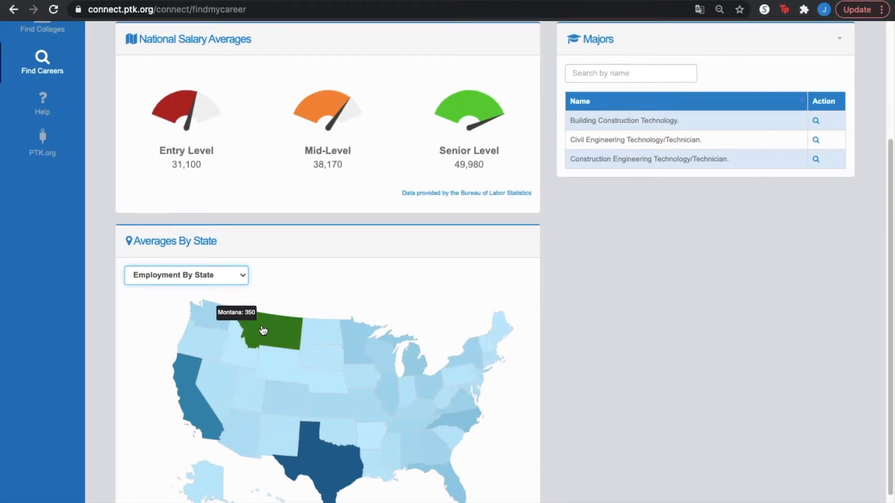
mouse_move(274, 342)
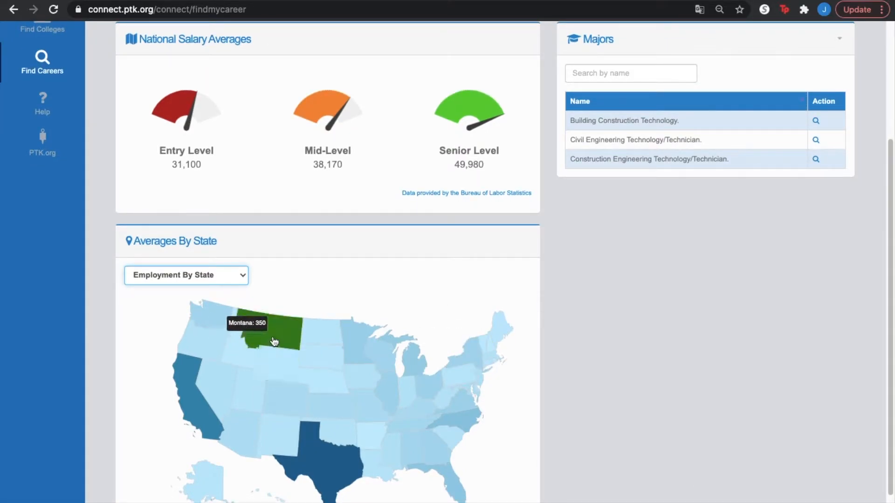
mouse_move(295, 318)
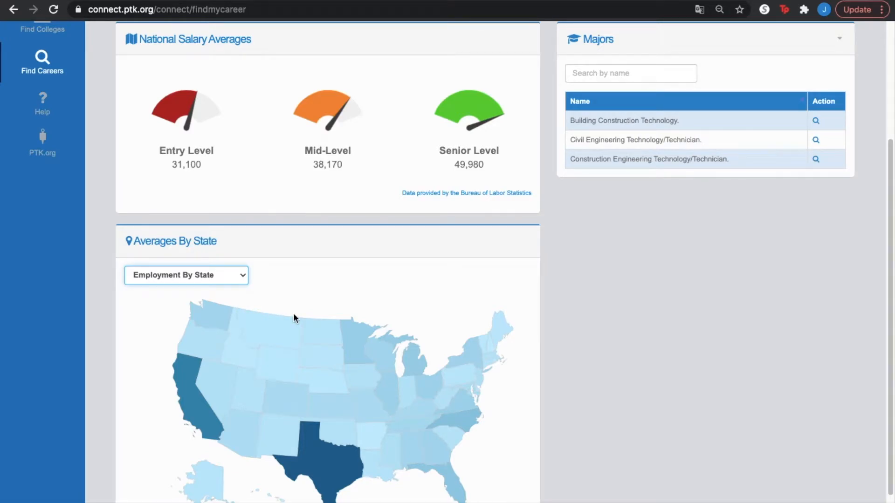
mouse_move(286, 347)
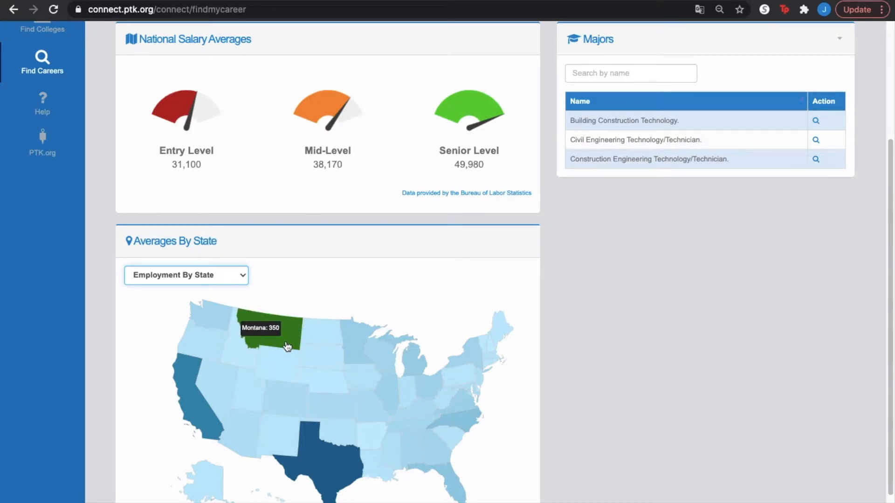
mouse_move(327, 462)
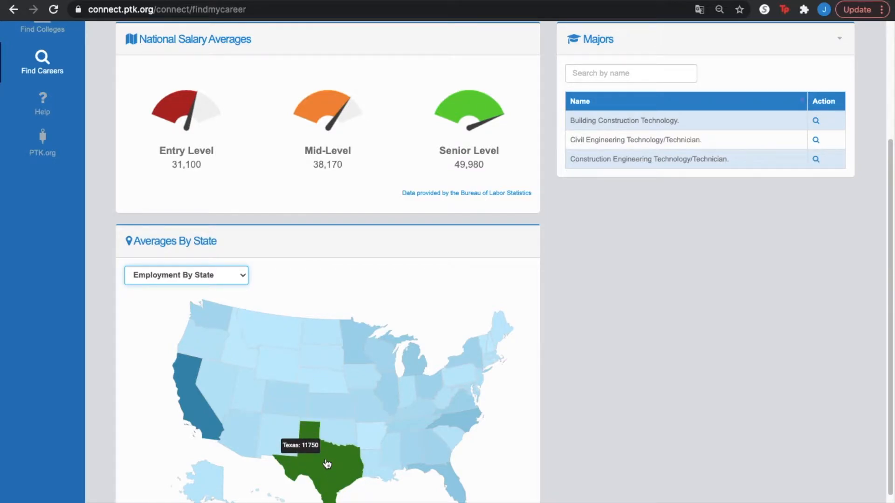
scroll("up", 3)
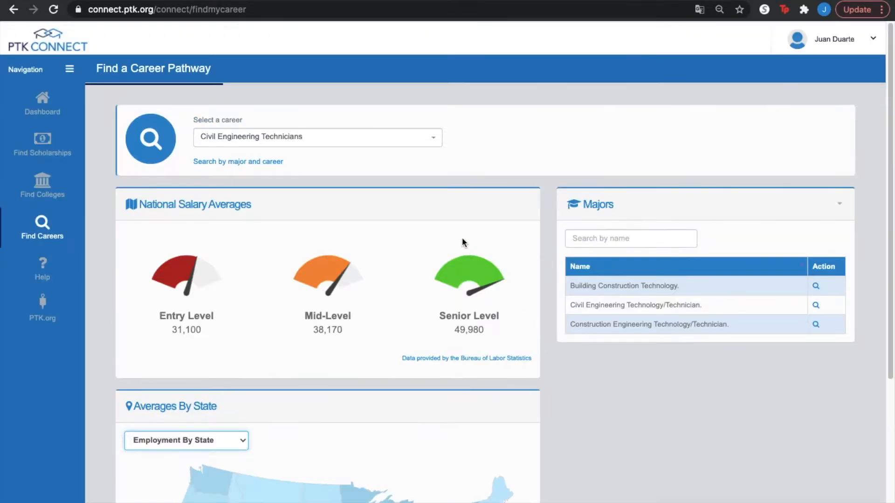
Step: Choose Chiropractors as the career and show its map as employment by state
left_click(317, 137)
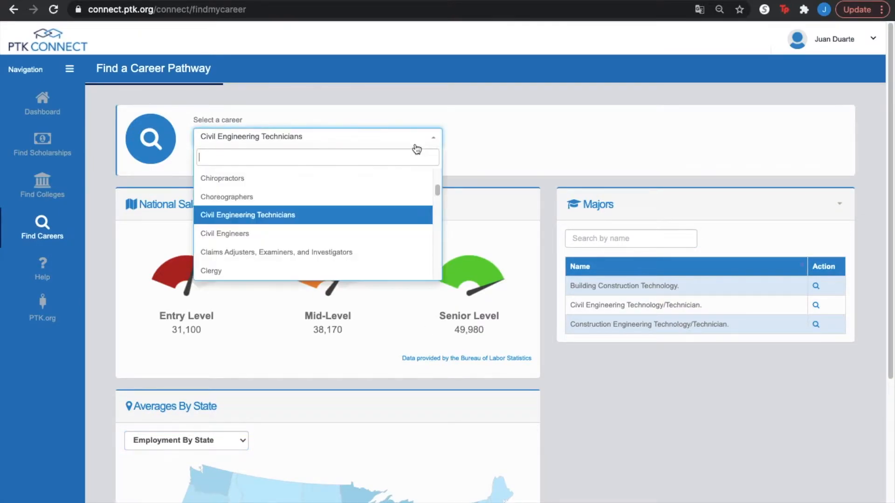
mouse_move(399, 179)
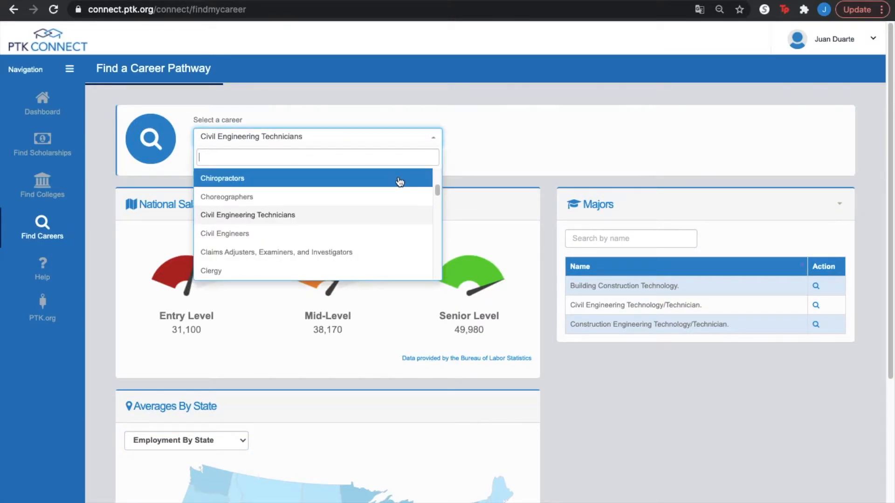
left_click(223, 178)
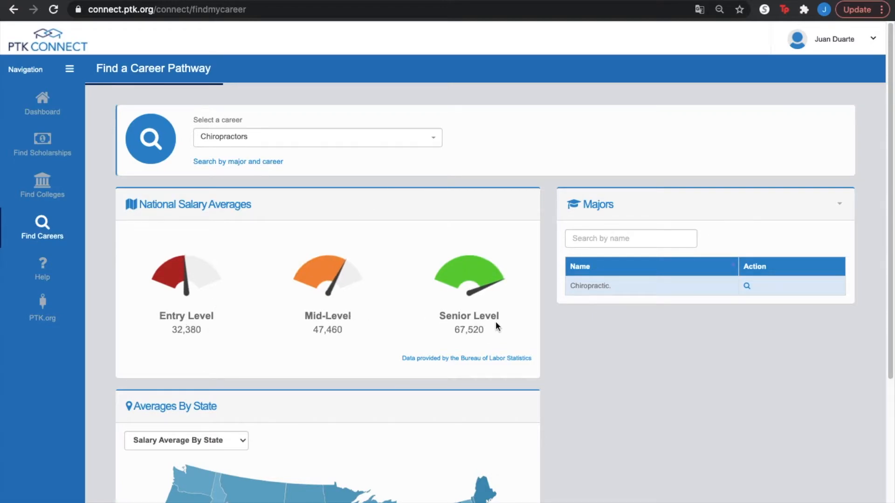
scroll("down", 3)
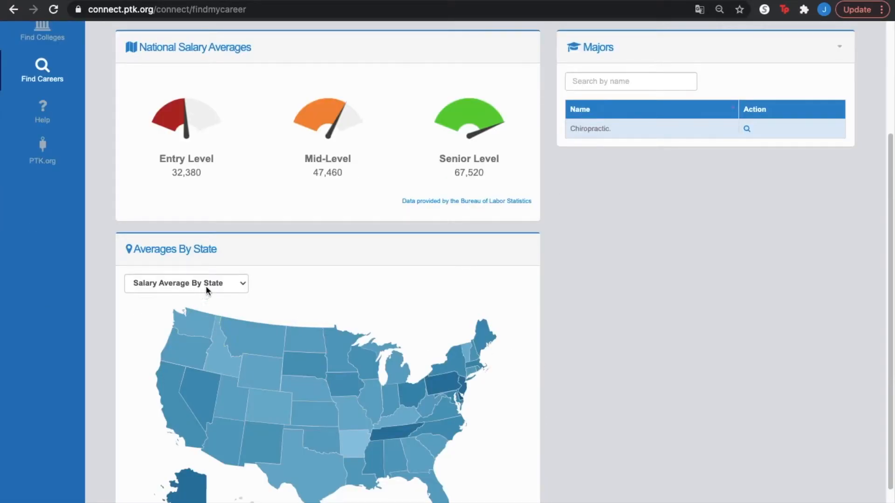
left_click(186, 284)
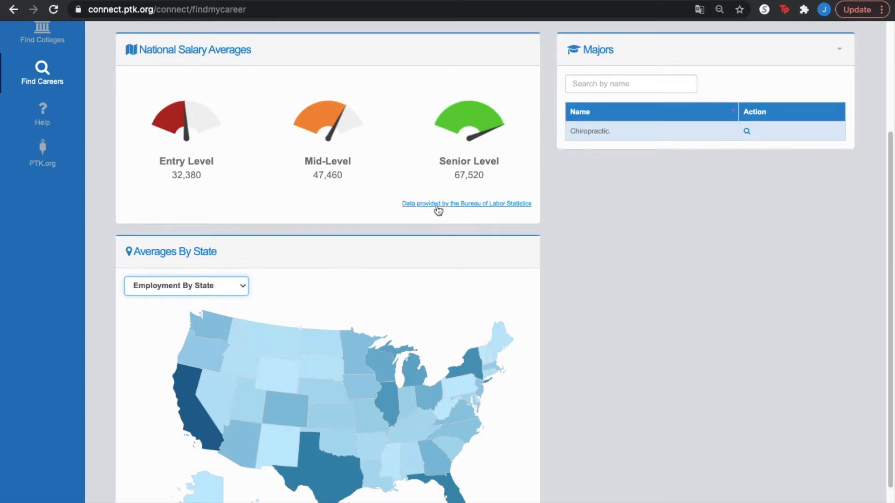
mouse_move(494, 208)
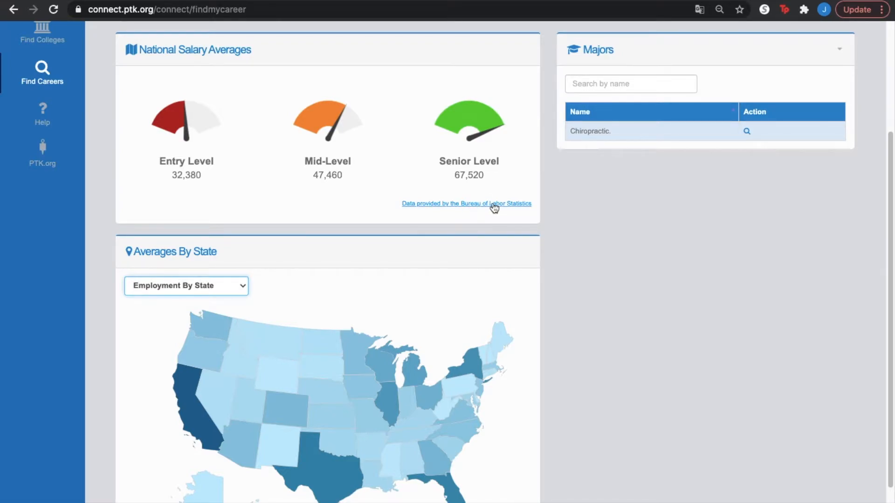
scroll("down", 3)
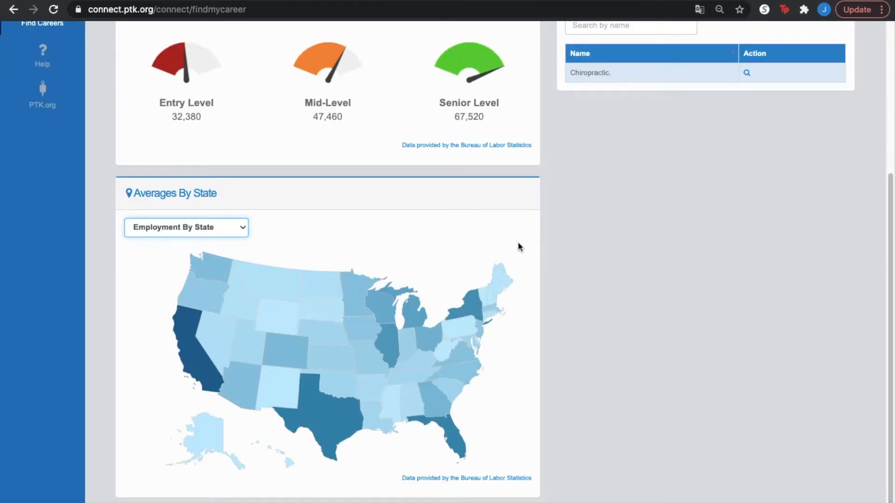
scroll("up", 3)
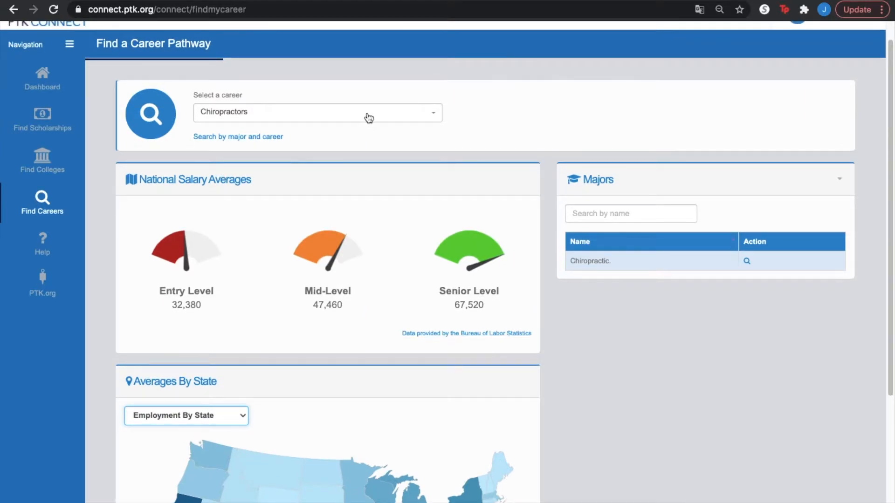
mouse_move(365, 210)
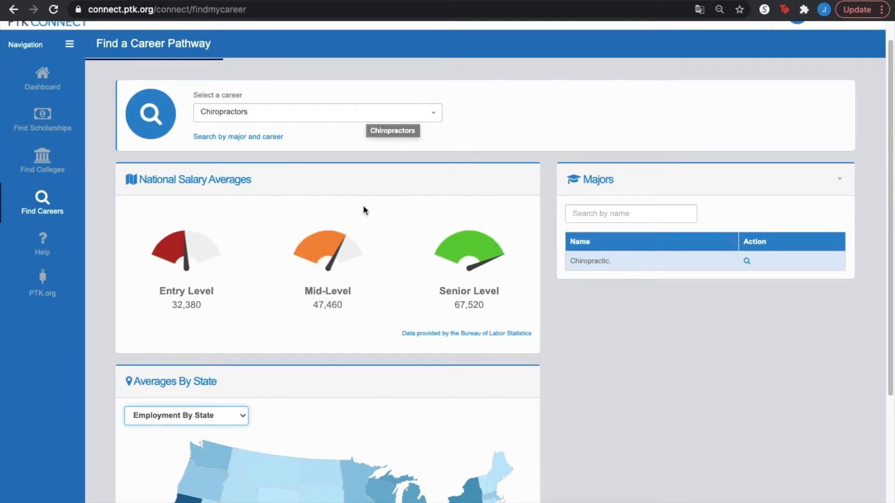
mouse_move(557, 227)
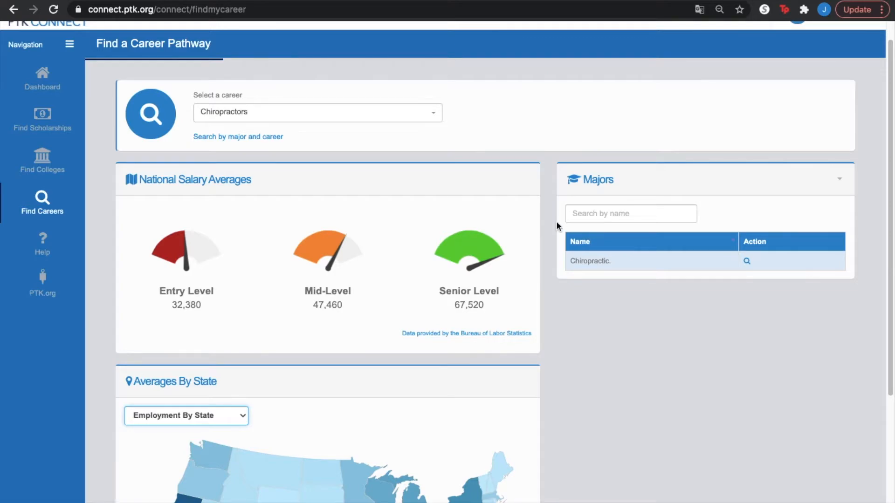
mouse_move(609, 202)
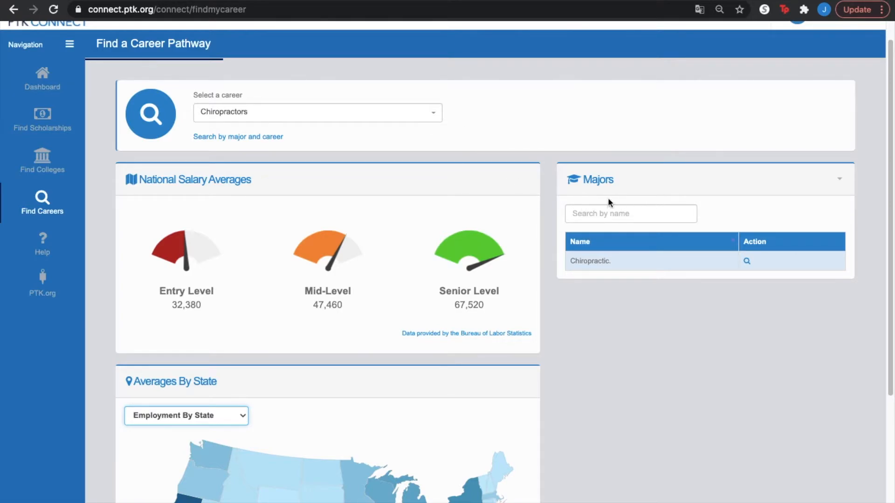
mouse_move(599, 261)
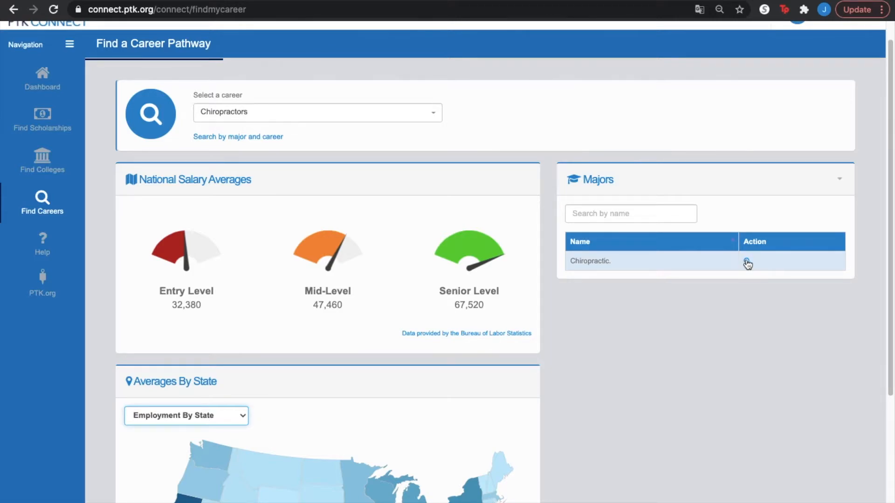
Step: Choose Civil Engineers from the career list
left_click(317, 112)
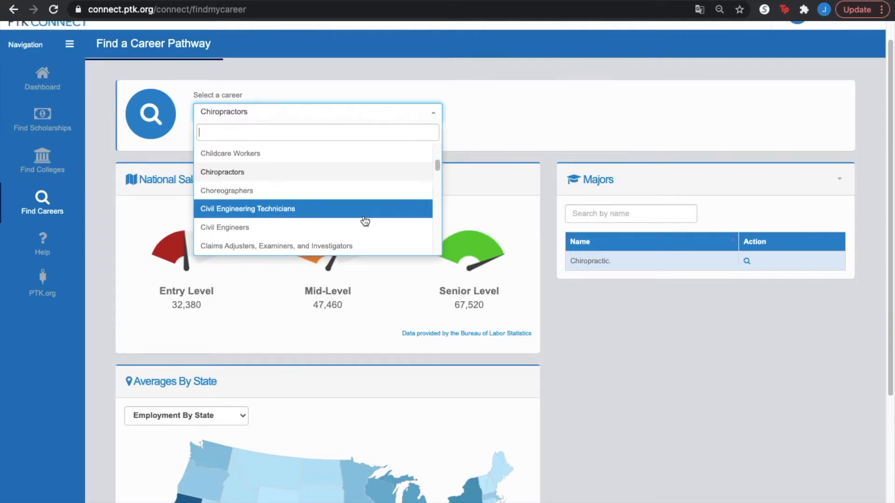
left_click(225, 227)
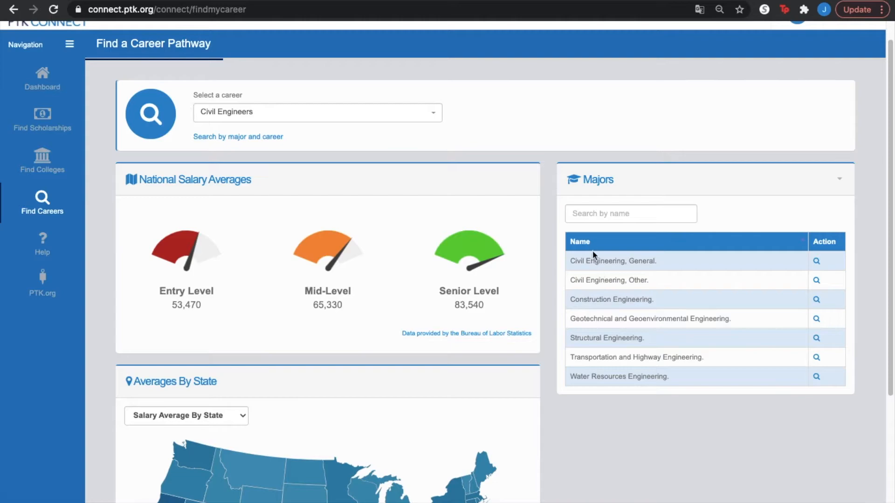
mouse_move(604, 244)
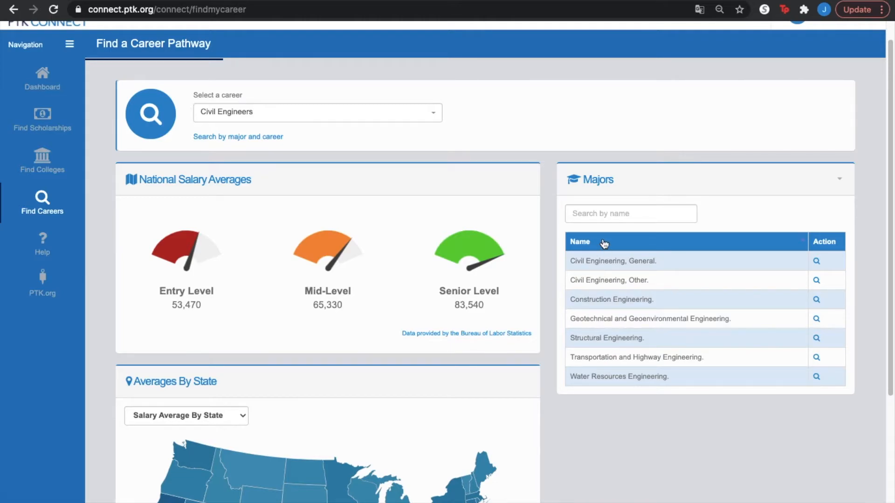
mouse_move(537, 181)
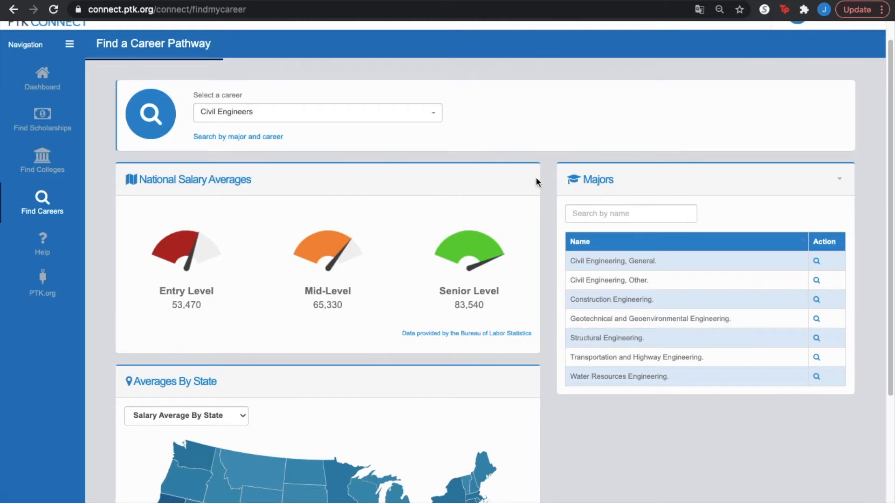
mouse_move(759, 288)
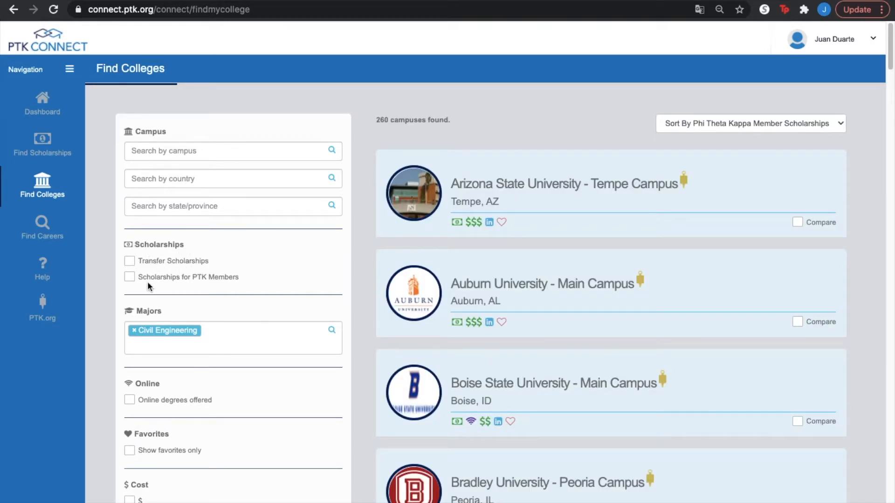
mouse_move(245, 287)
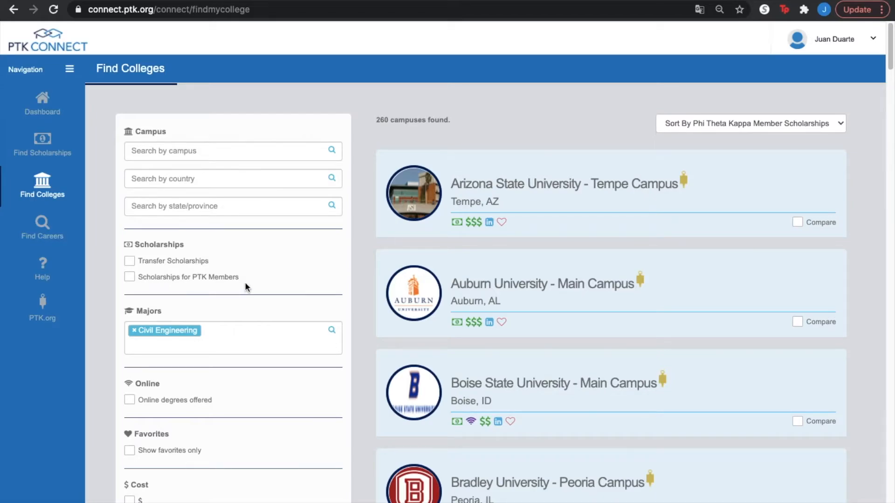
Step: Scroll through the 260 campus results for the Civil Engineering major
scroll("down", 3)
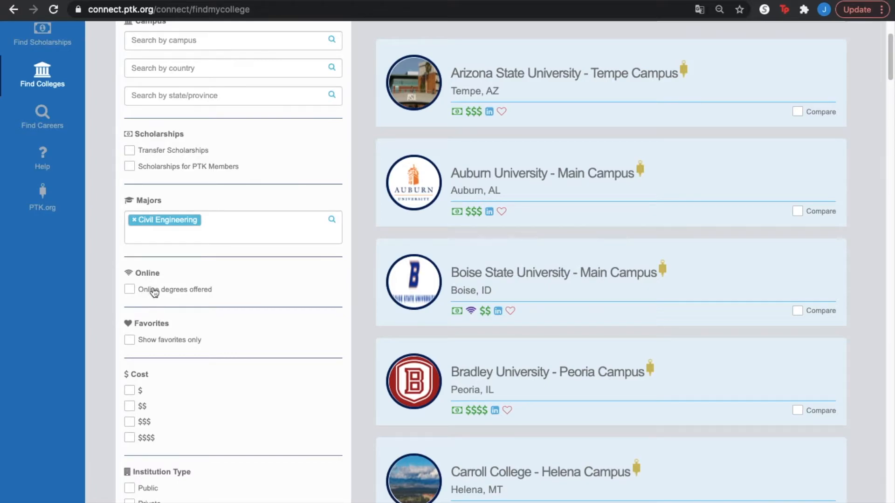
mouse_move(244, 316)
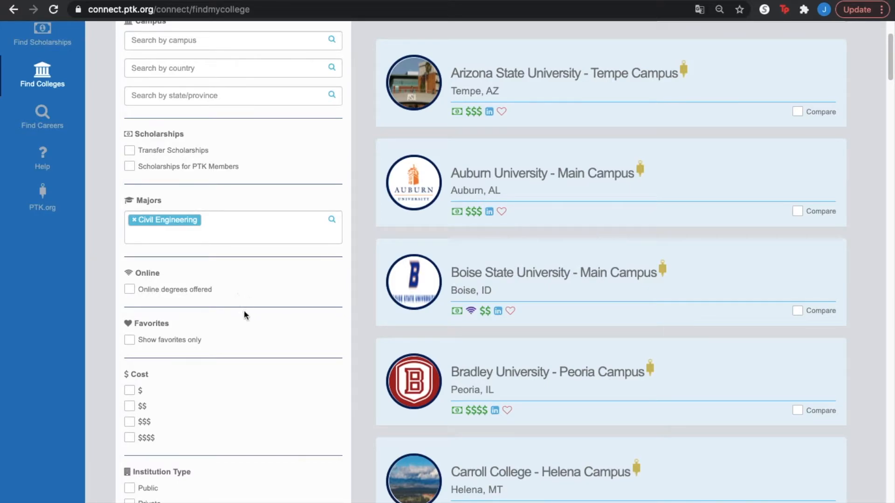
scroll("down", 3)
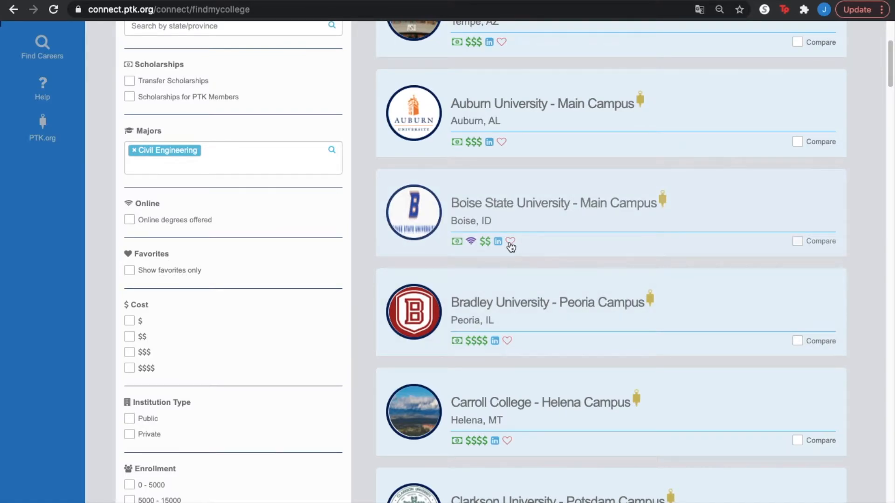
mouse_move(510, 241)
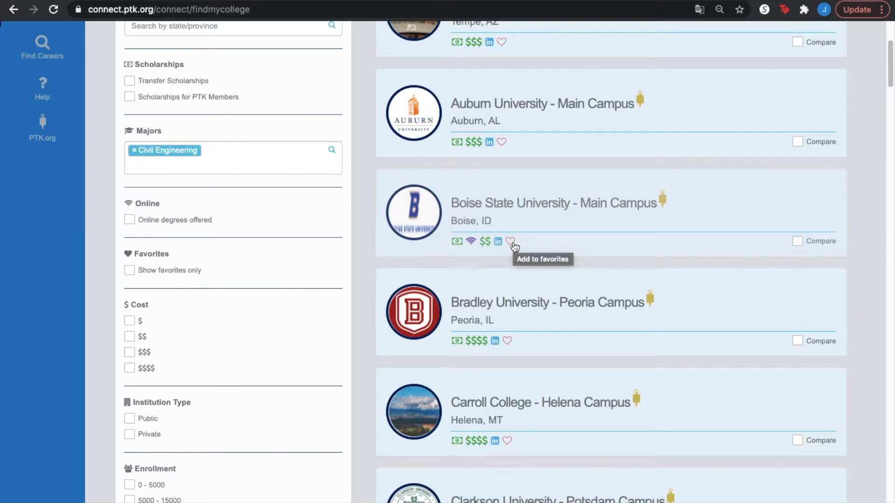
mouse_move(184, 327)
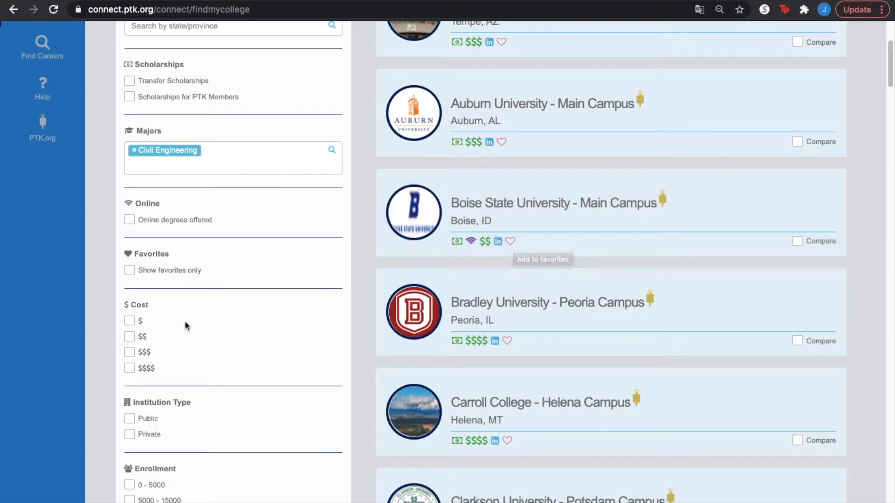
scroll("down", 3)
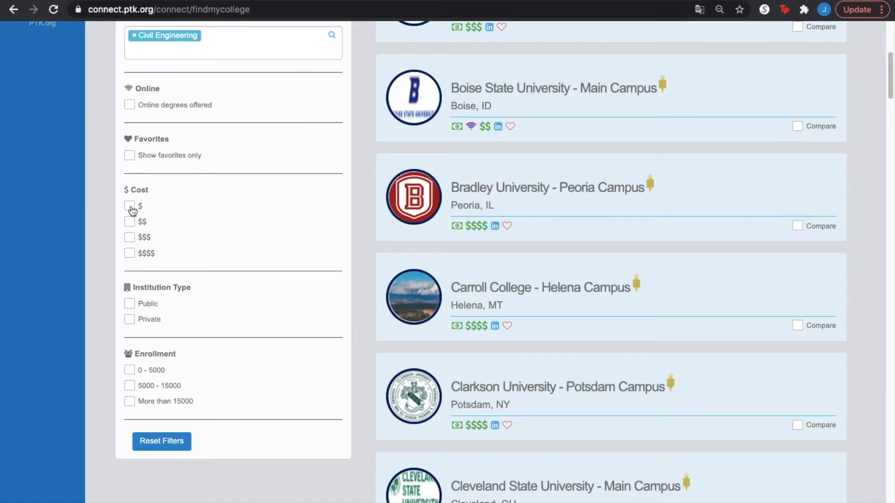
mouse_move(129, 207)
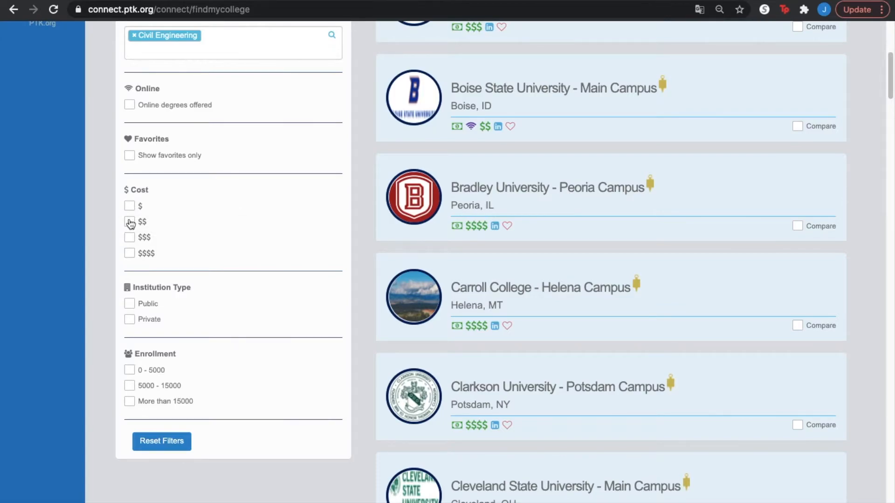
mouse_move(130, 222)
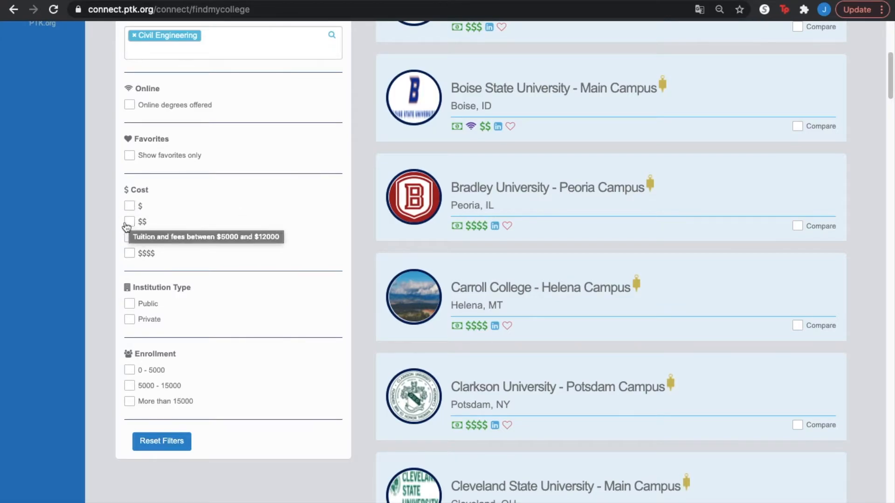
mouse_move(129, 242)
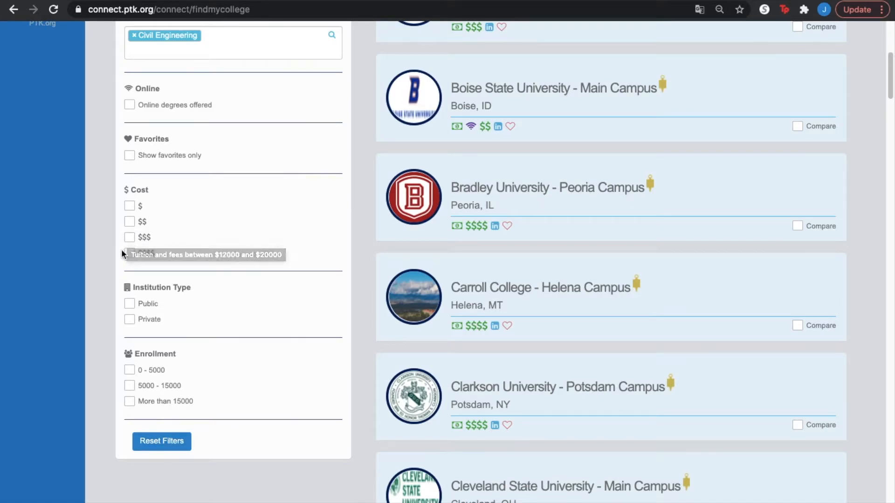
mouse_move(130, 254)
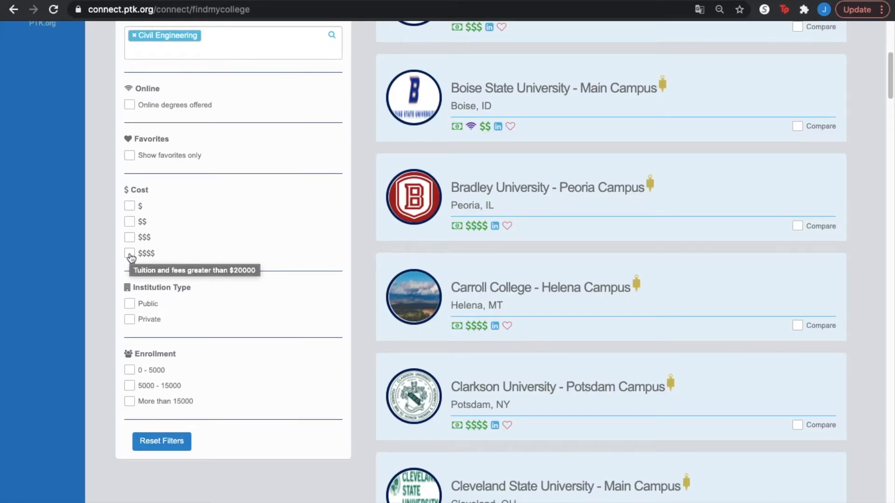
mouse_move(190, 298)
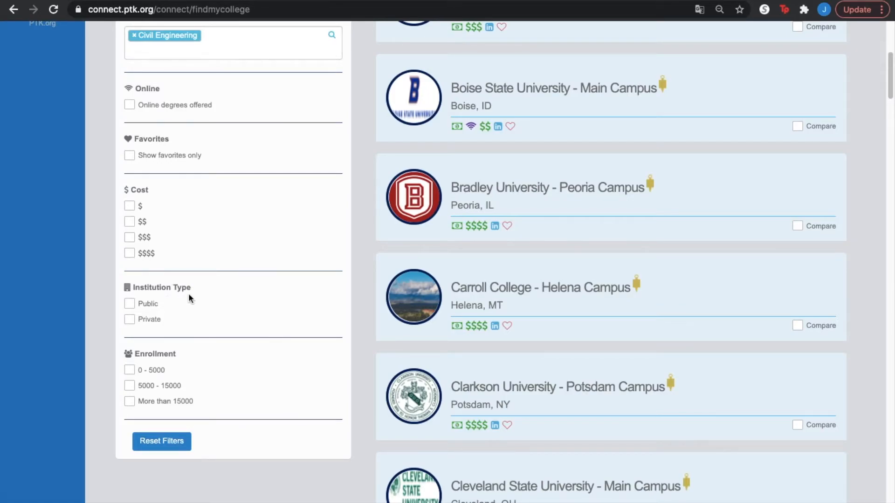
mouse_move(166, 311)
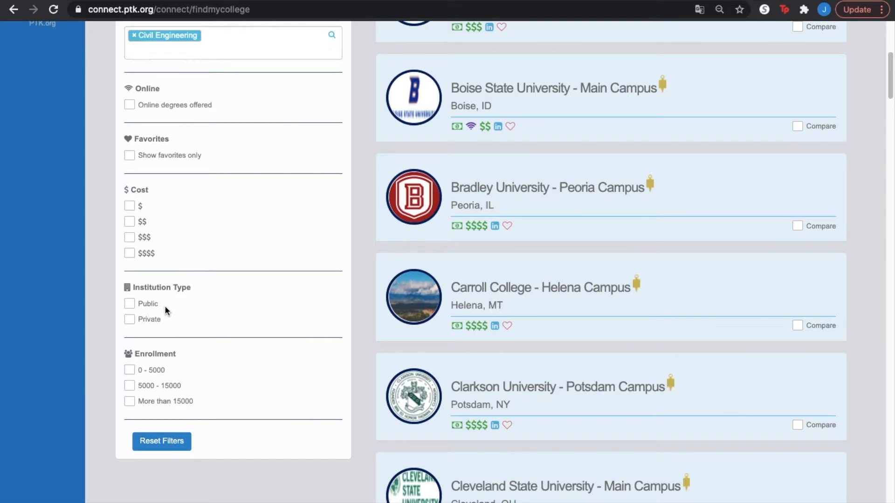
mouse_move(167, 361)
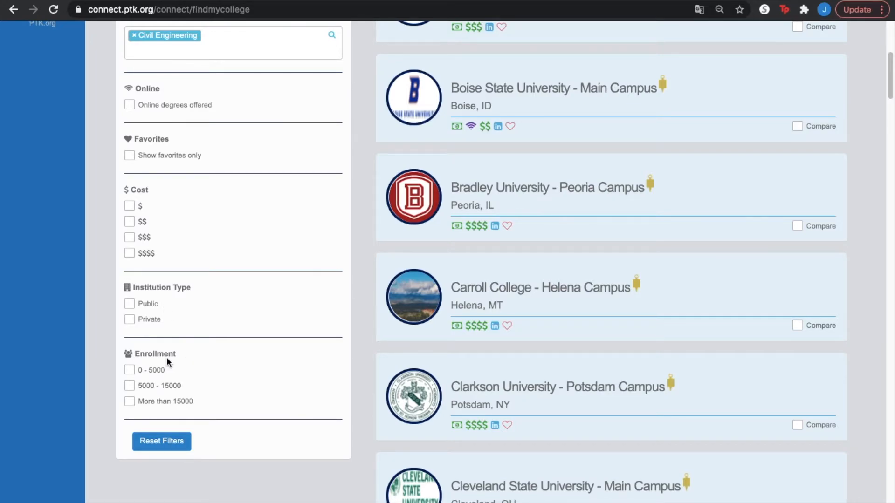
mouse_move(194, 382)
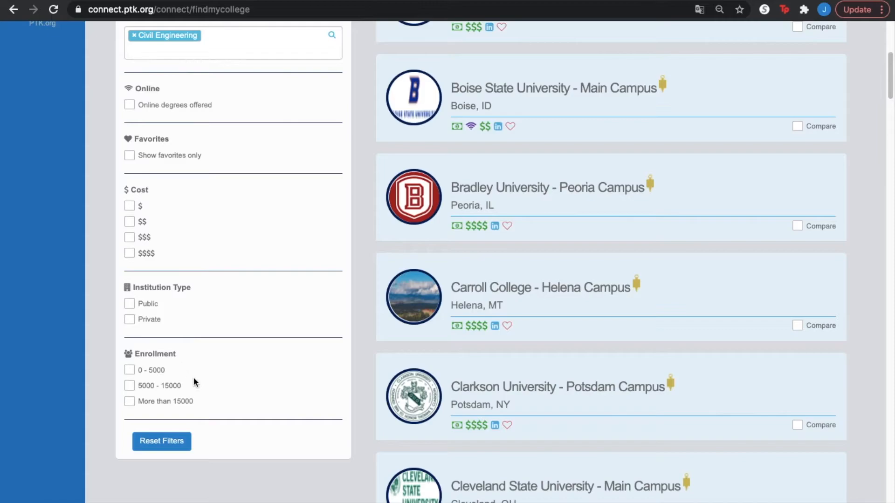
mouse_move(158, 381)
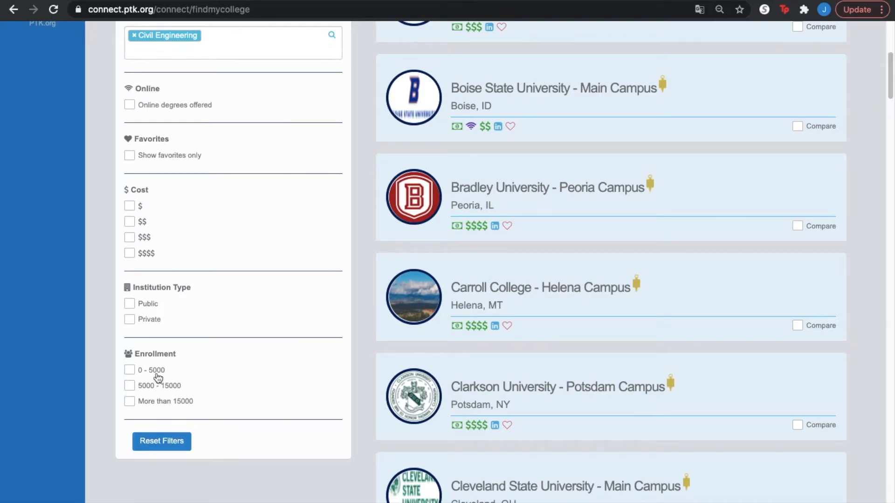
mouse_move(156, 394)
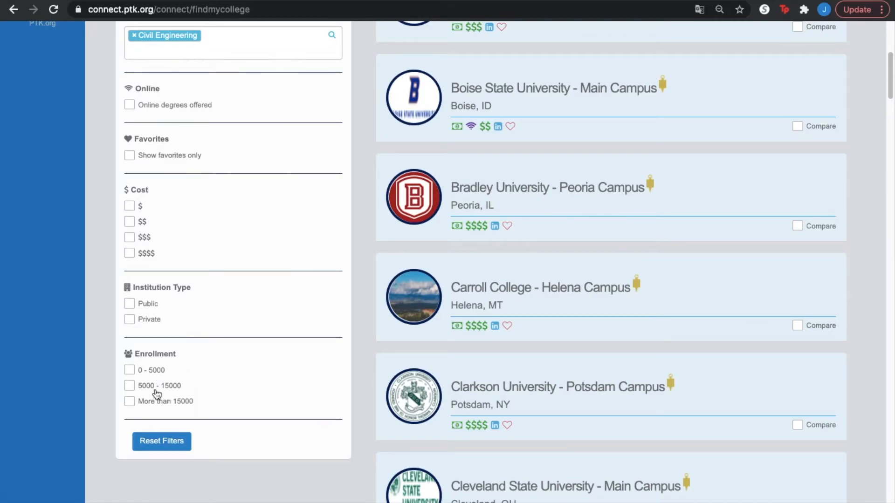
mouse_move(184, 412)
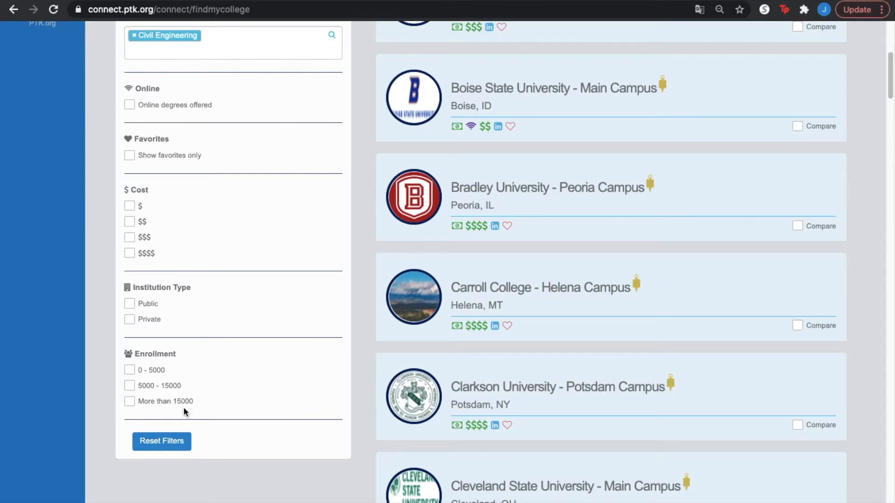
scroll("up", 3)
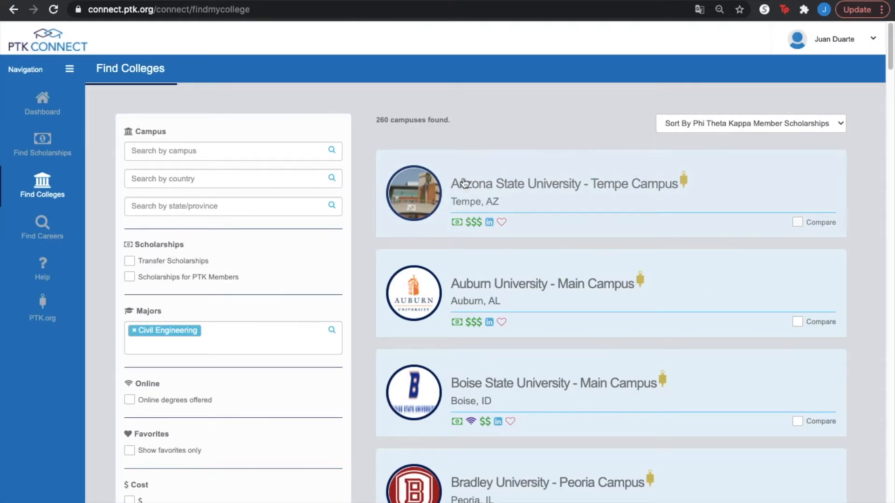
mouse_move(491, 237)
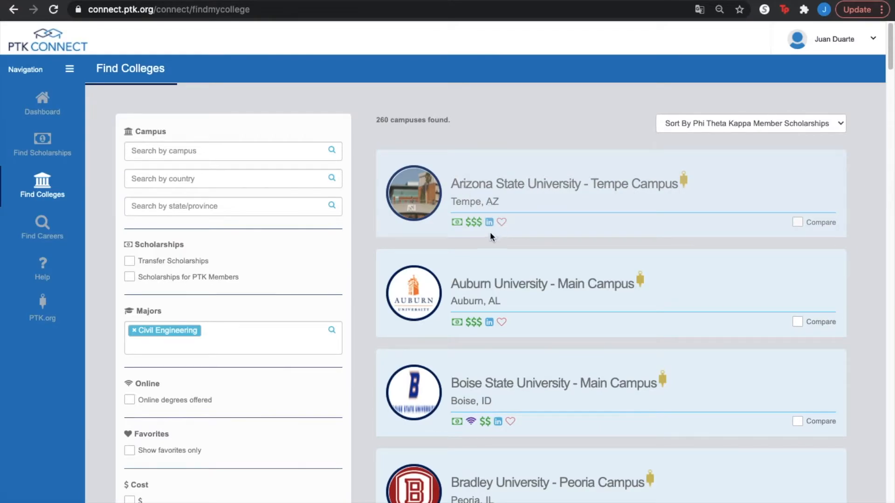
Step: Open the Arizona State University - Tempe Campus profile from the results
left_click(501, 222)
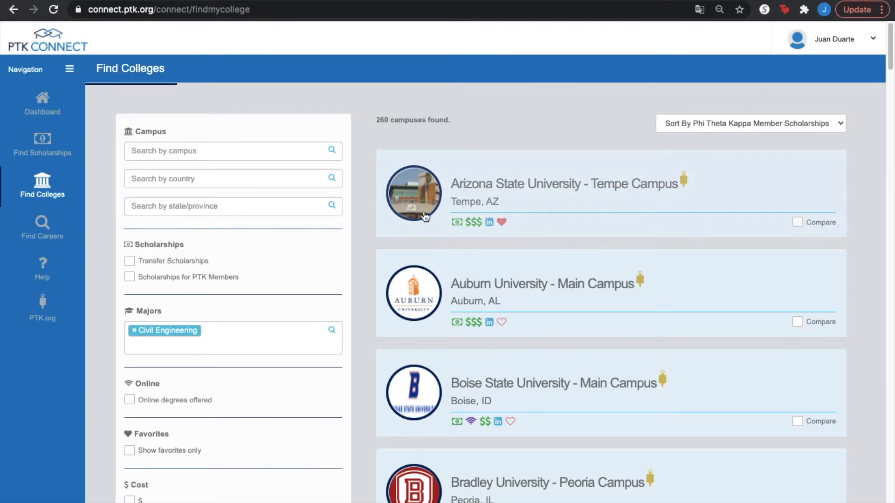
left_click(413, 194)
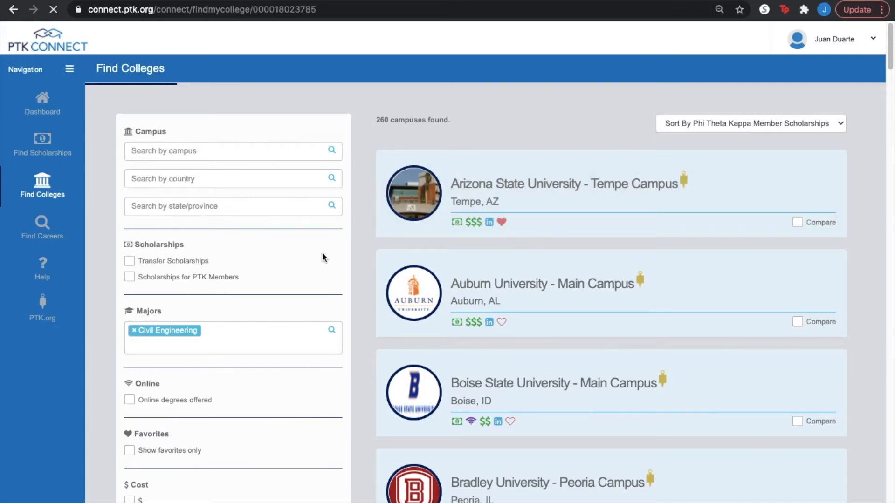
Step: Scroll through the Tempe Campus profile's Transfer, Admissions, Attendance and Campus Life sections
left_click(562, 184)
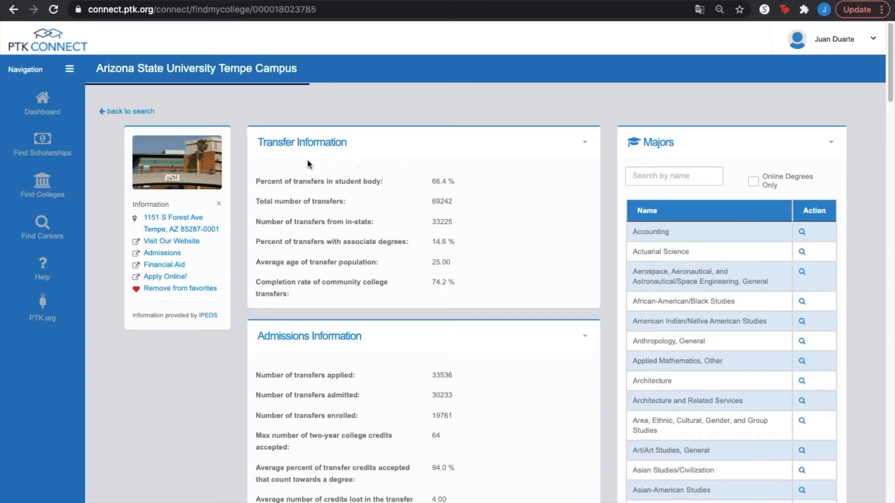
mouse_move(261, 170)
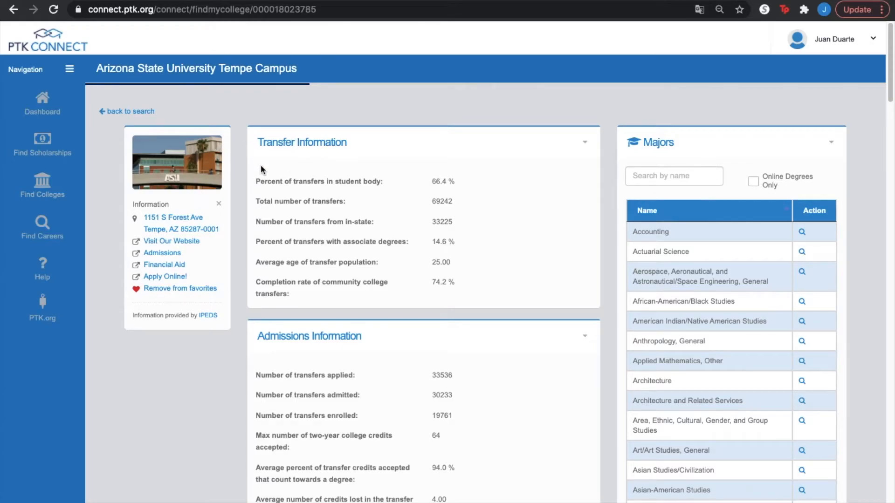
mouse_move(360, 234)
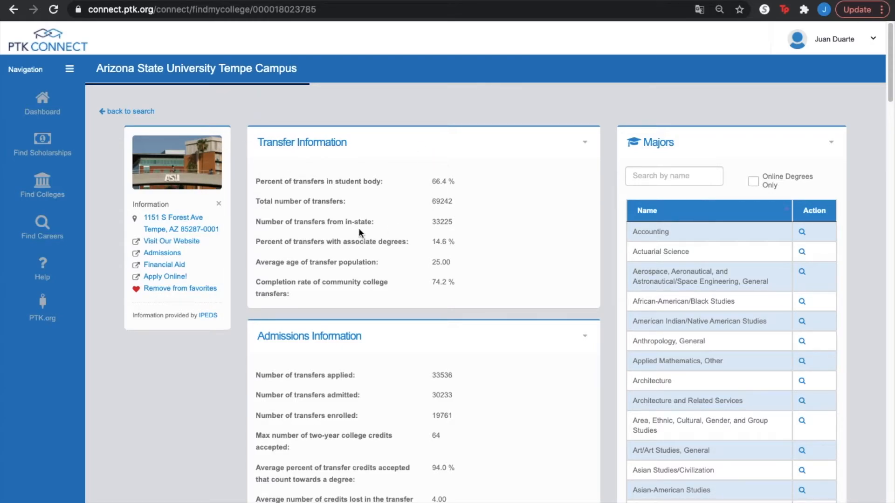
mouse_move(251, 269)
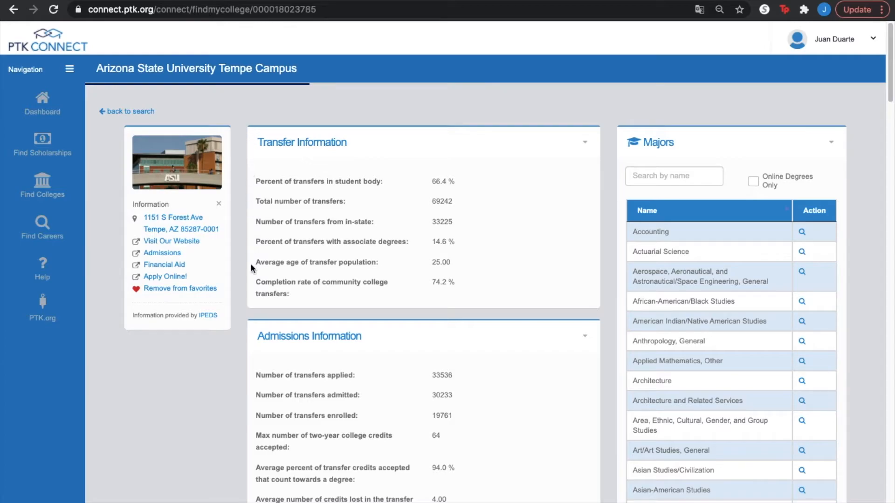
scroll("down", 3)
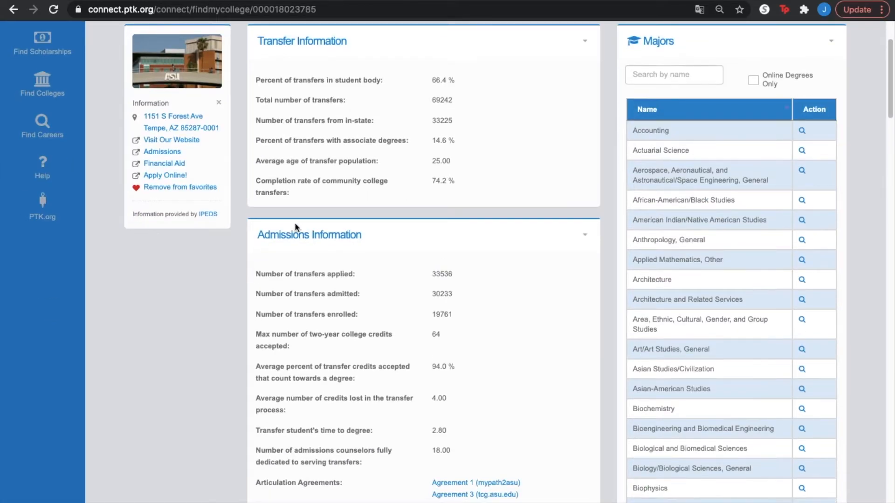
scroll("down", 3)
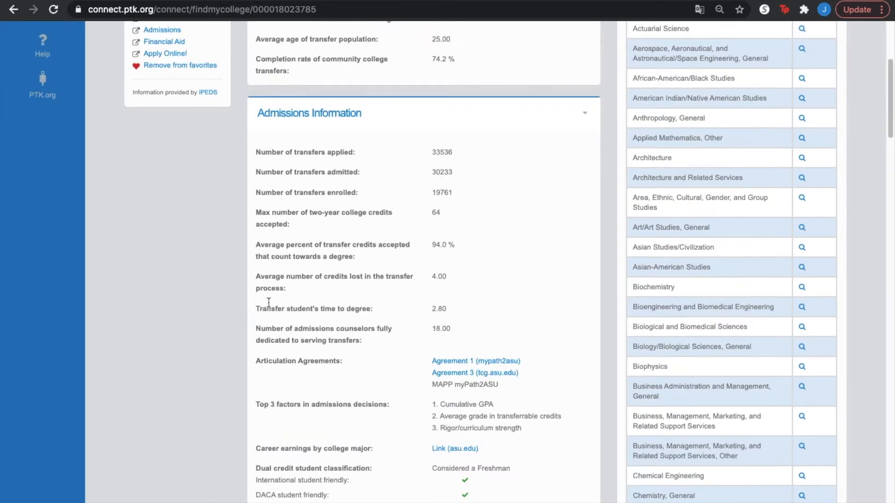
scroll("up", 3)
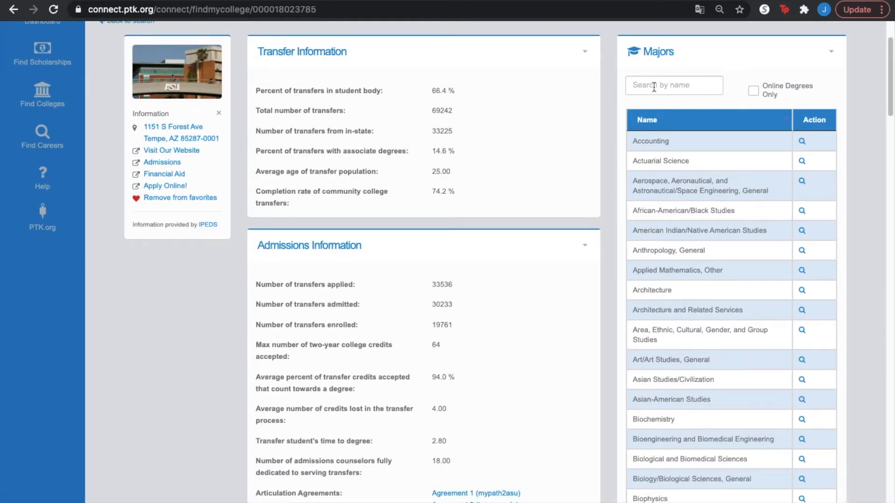
mouse_move(362, 155)
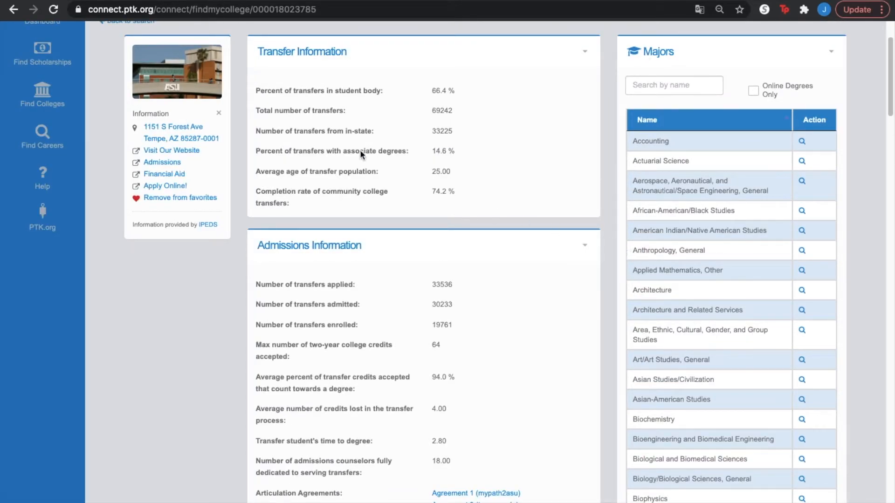
scroll("down", 3)
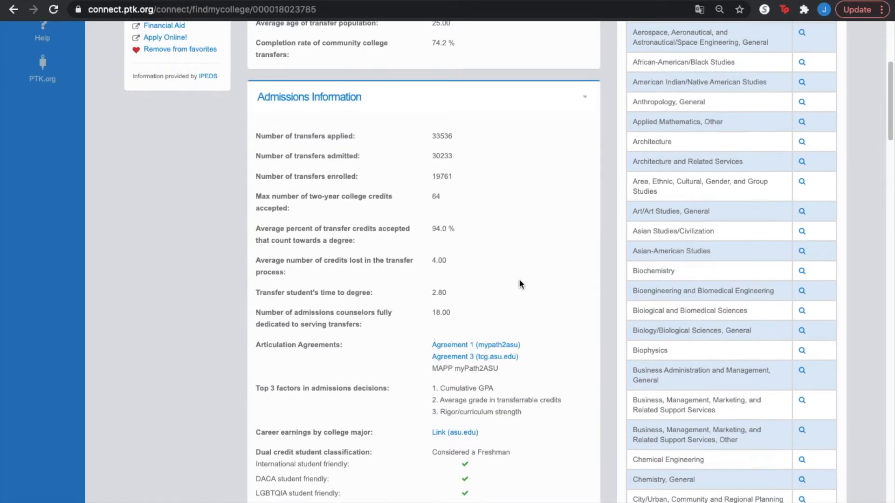
scroll("down", 3)
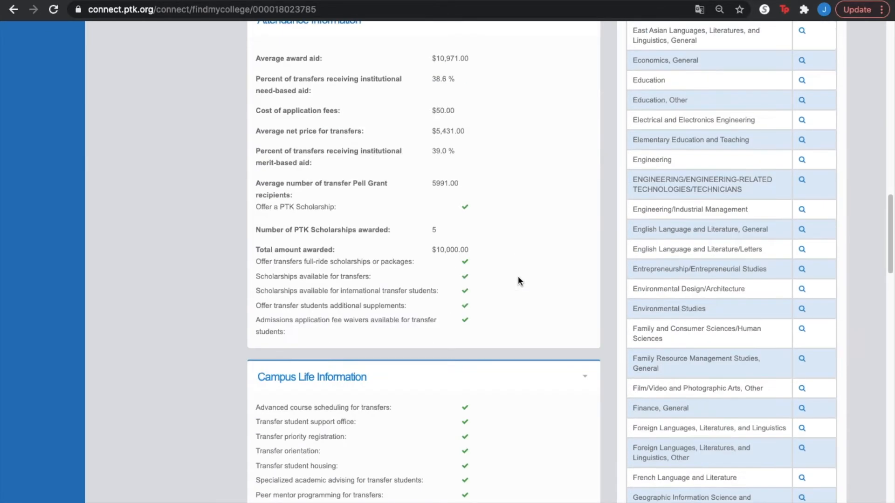
scroll("up", 3)
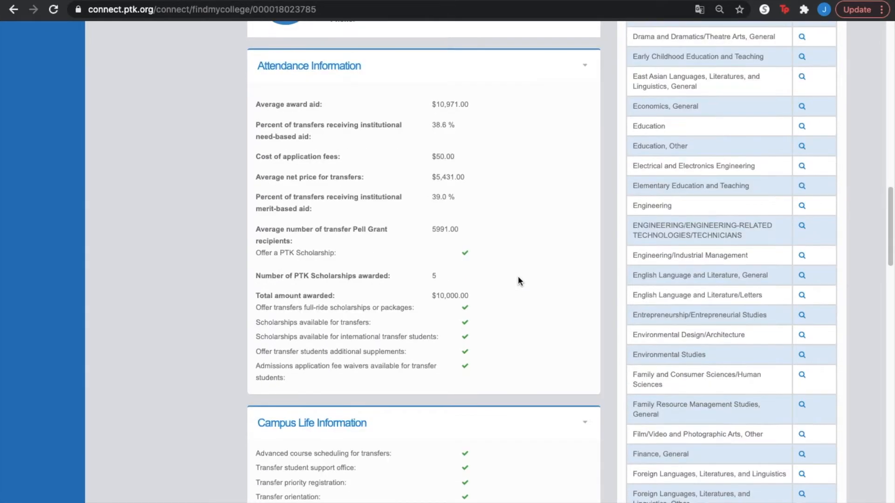
scroll("down", 3)
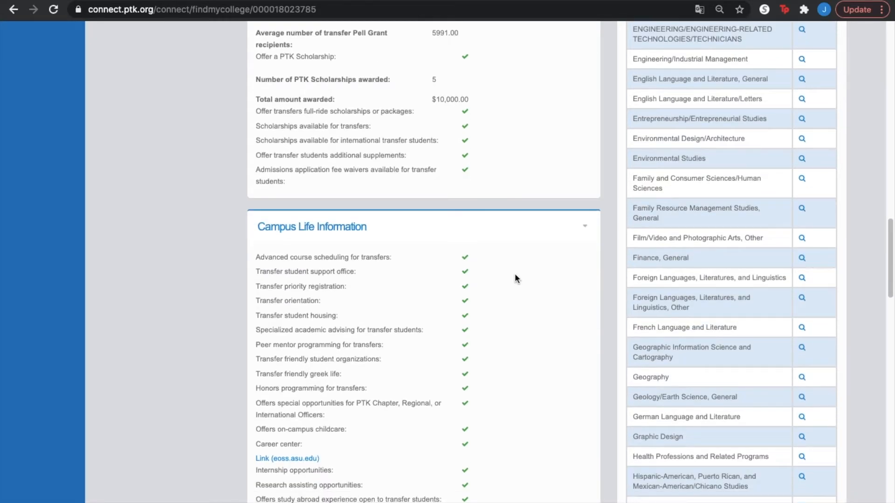
scroll("down", 3)
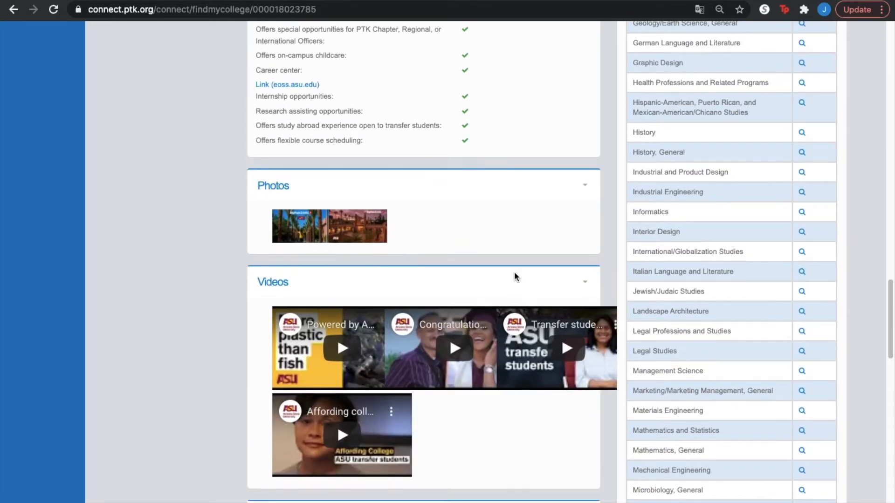
mouse_move(230, 283)
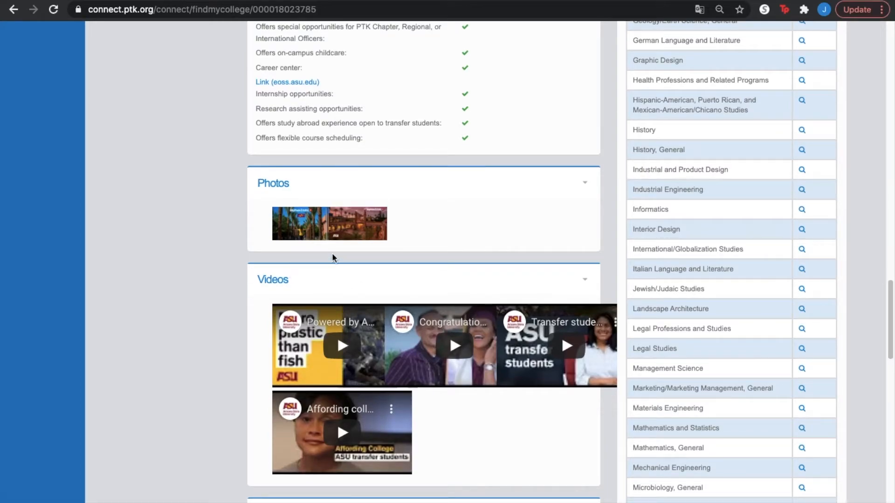
mouse_move(256, 269)
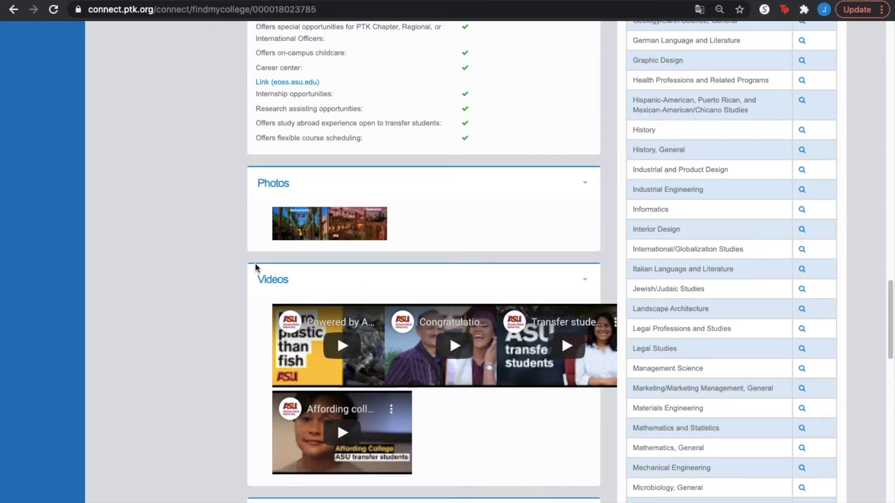
mouse_move(341, 260)
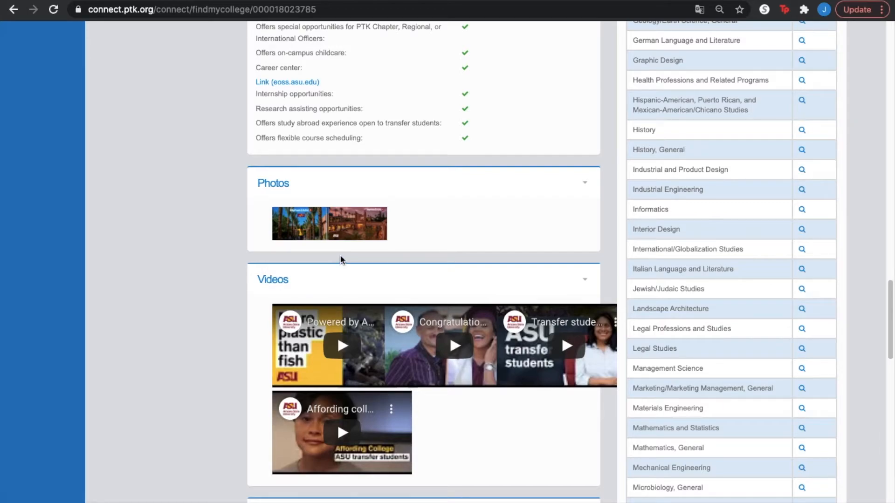
mouse_move(307, 261)
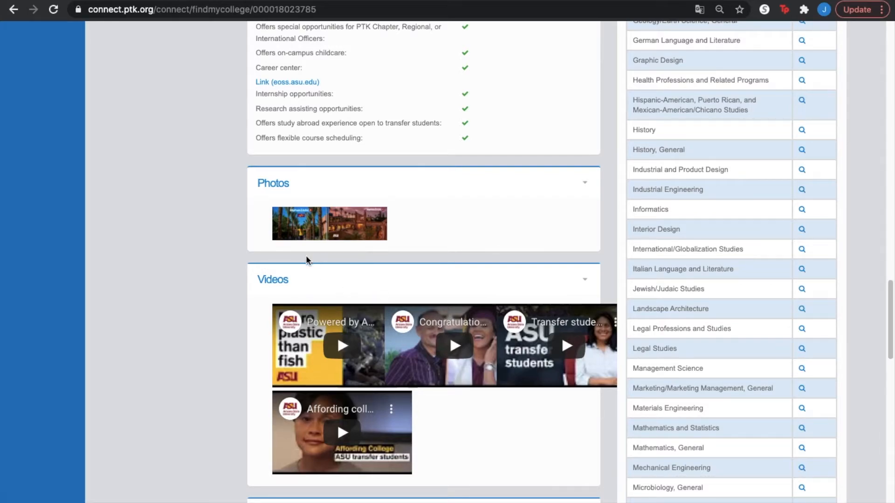
mouse_move(309, 202)
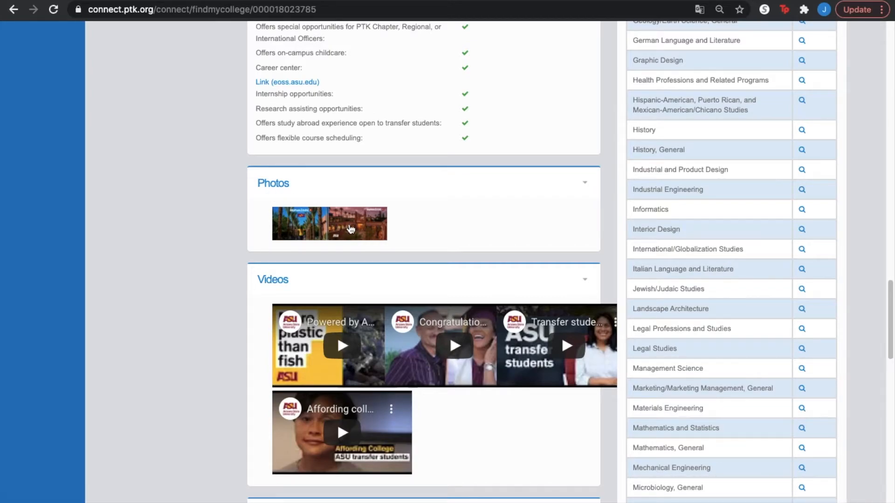
mouse_move(313, 222)
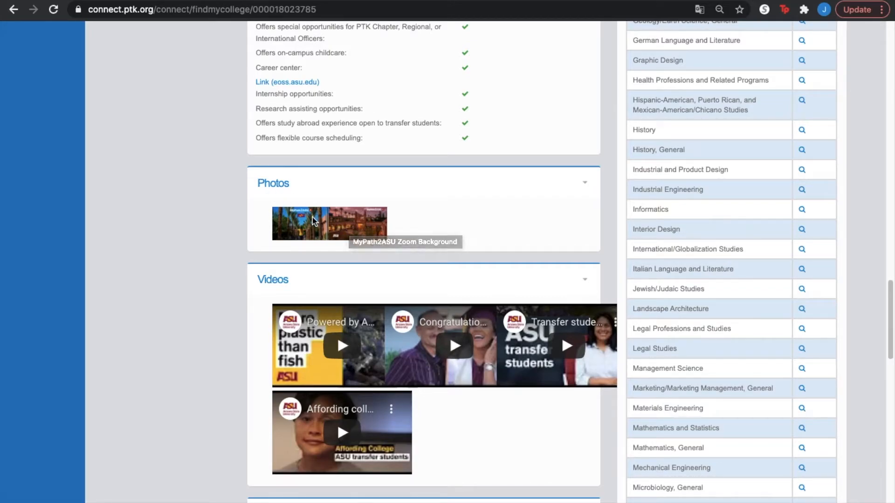
mouse_move(242, 264)
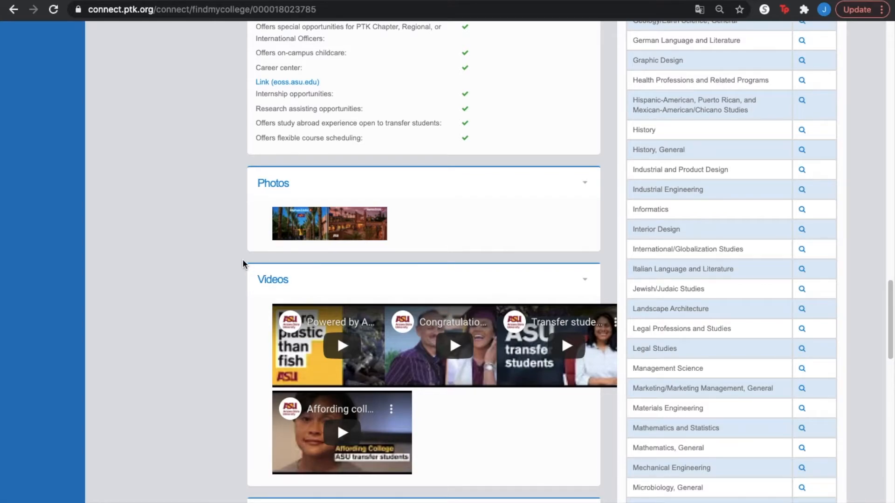
scroll("down", 3)
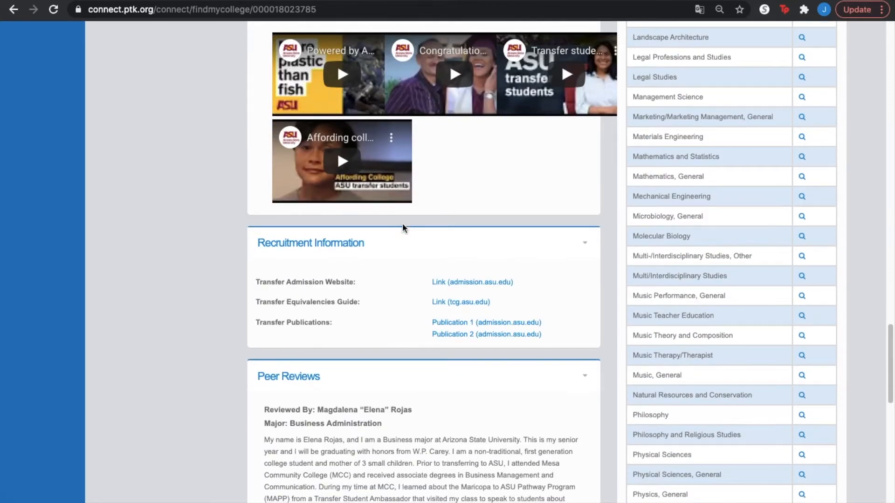
scroll("down", 3)
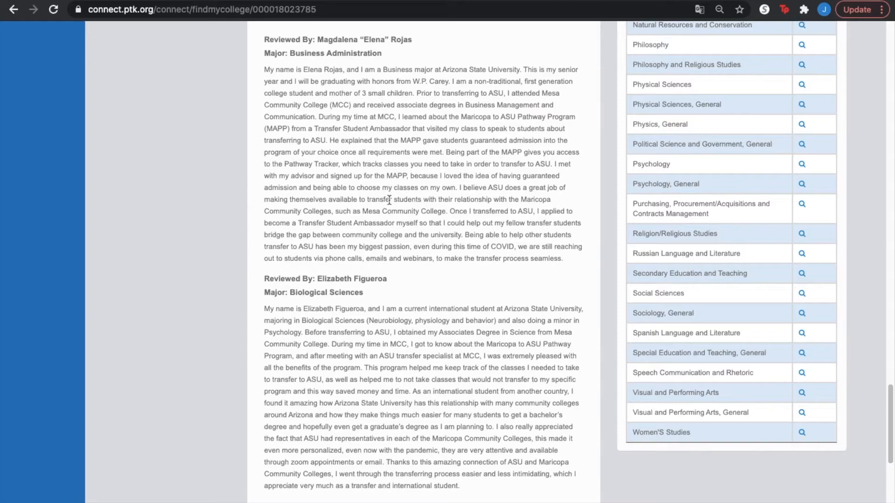
scroll("up", 3)
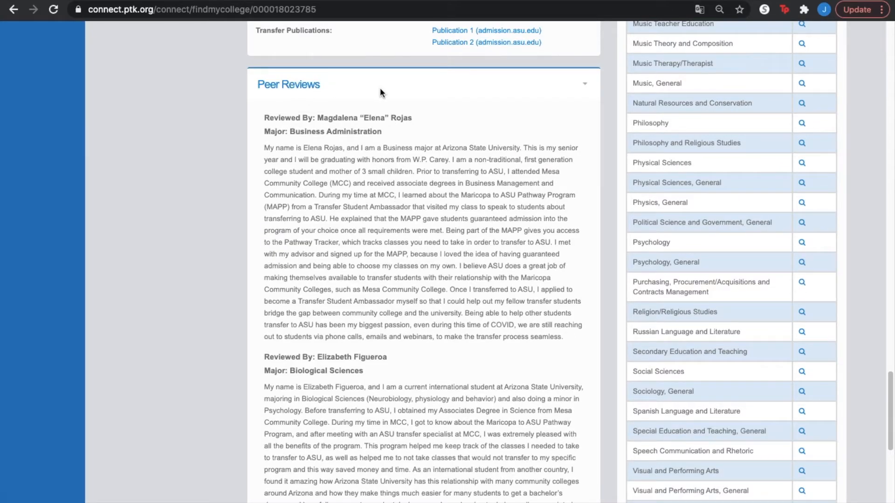
mouse_move(465, 231)
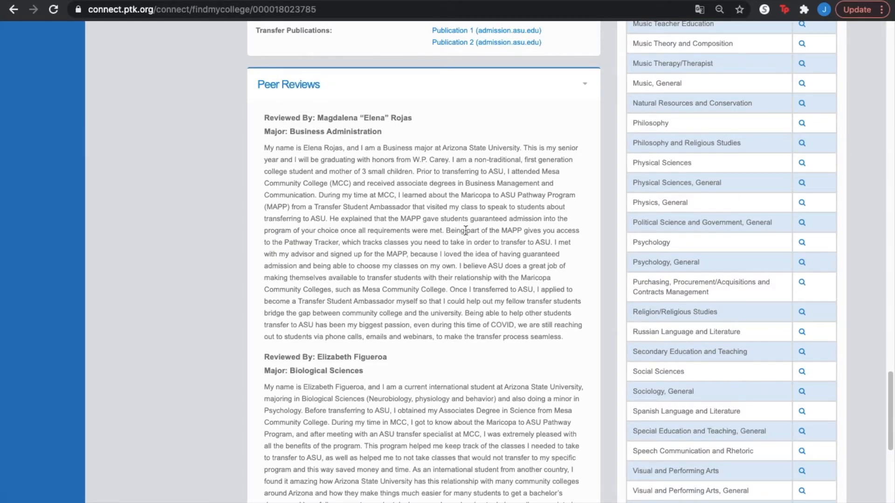
mouse_move(349, 102)
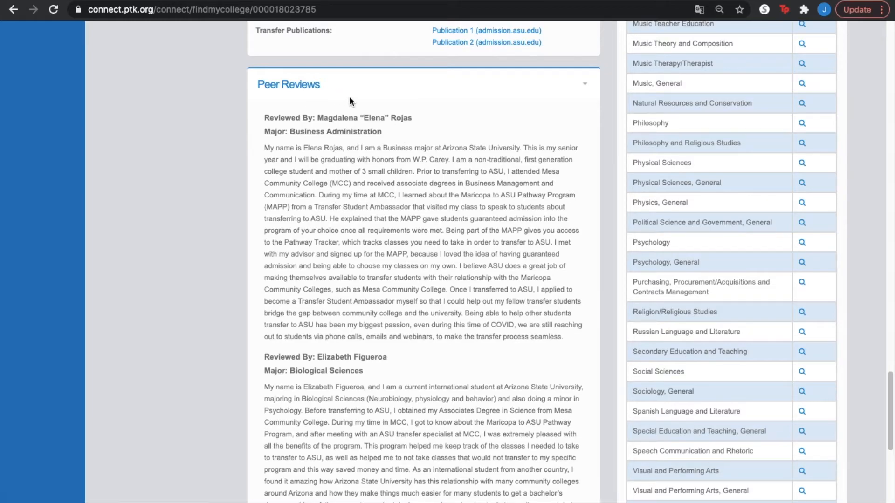
mouse_move(422, 214)
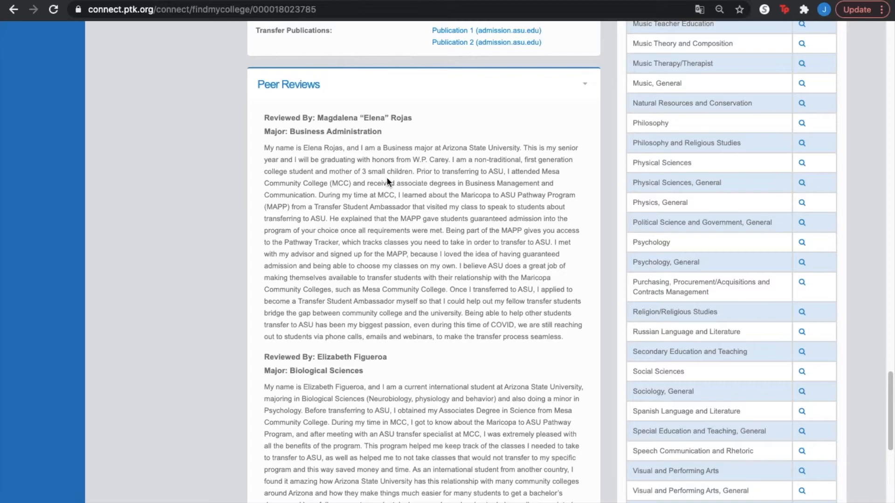
scroll("down", 3)
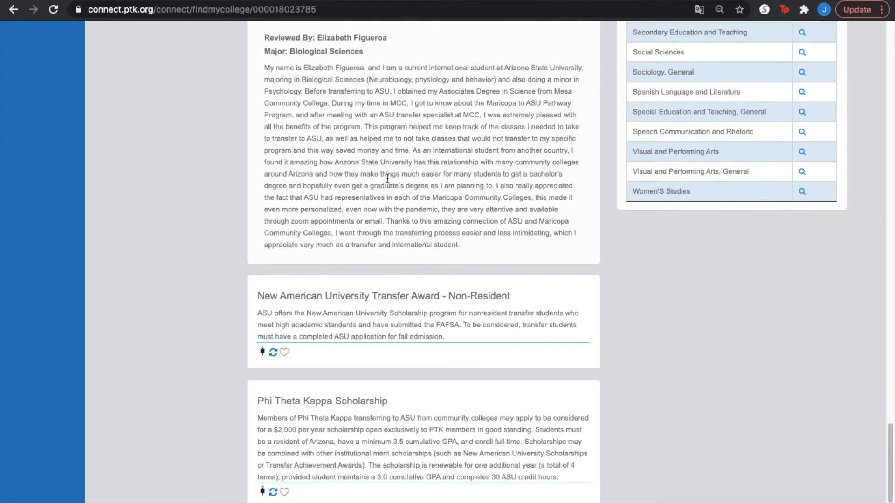
scroll("down", 3)
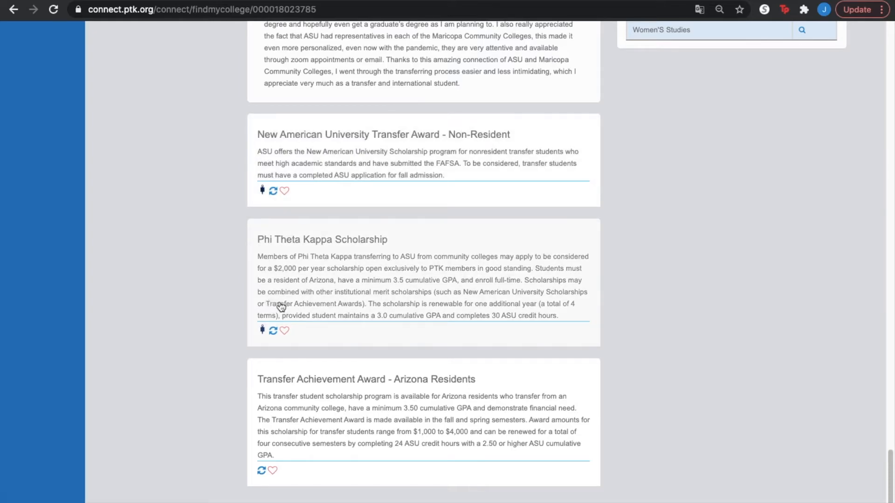
mouse_move(586, 246)
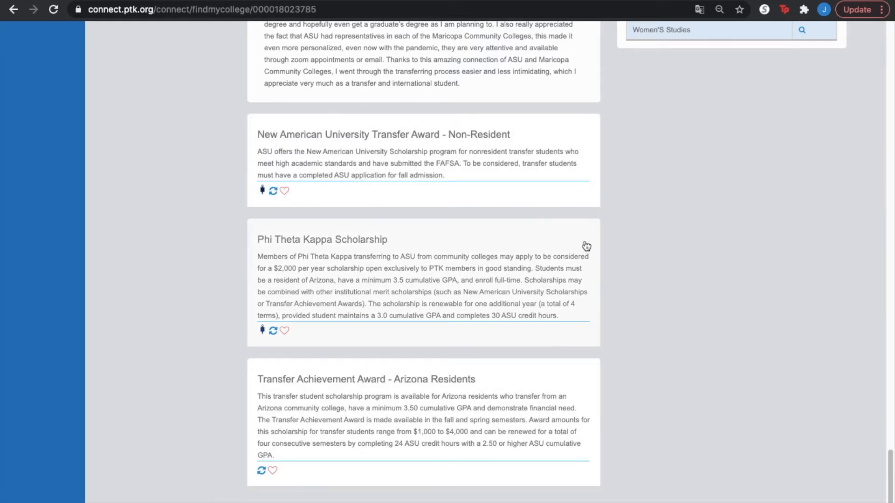
mouse_move(639, 464)
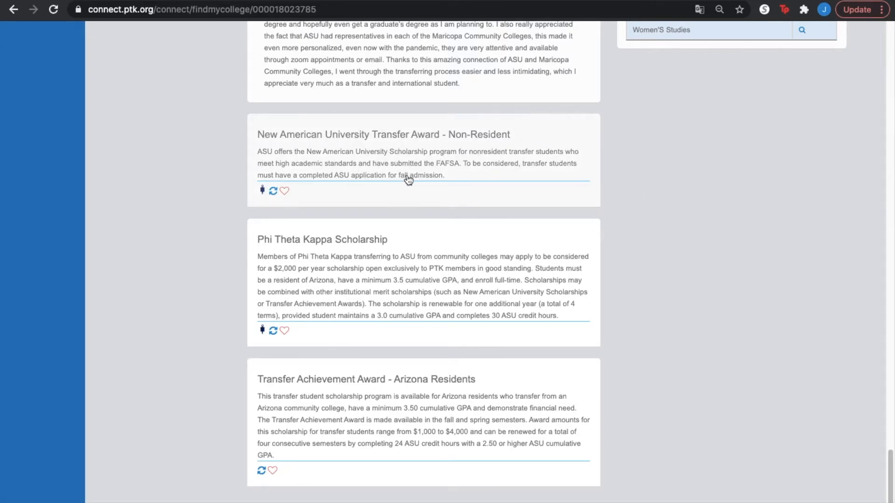
mouse_move(228, 332)
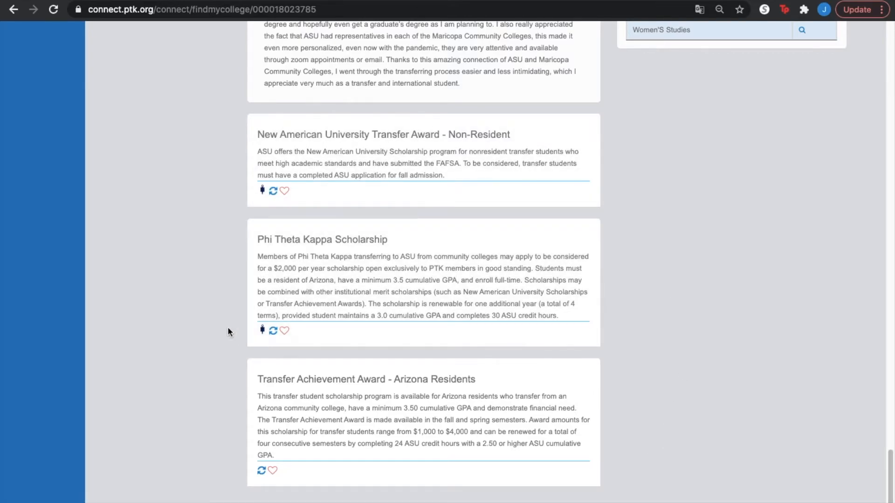
mouse_move(446, 411)
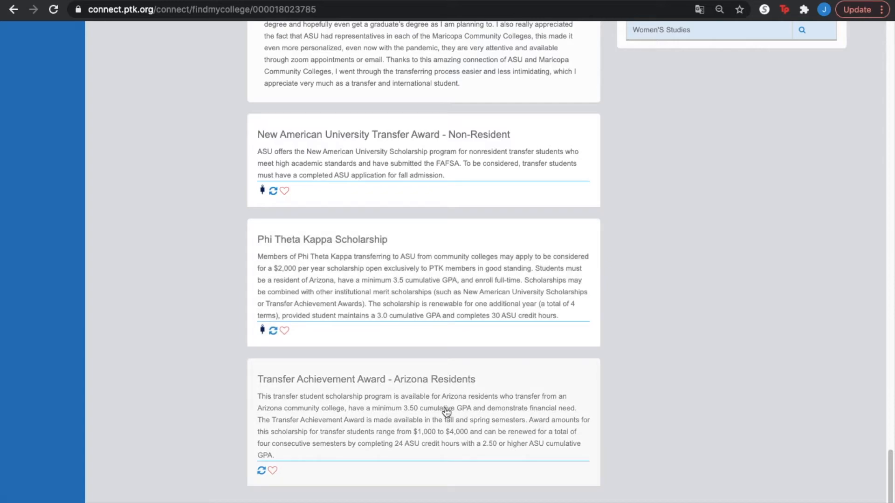
mouse_move(433, 218)
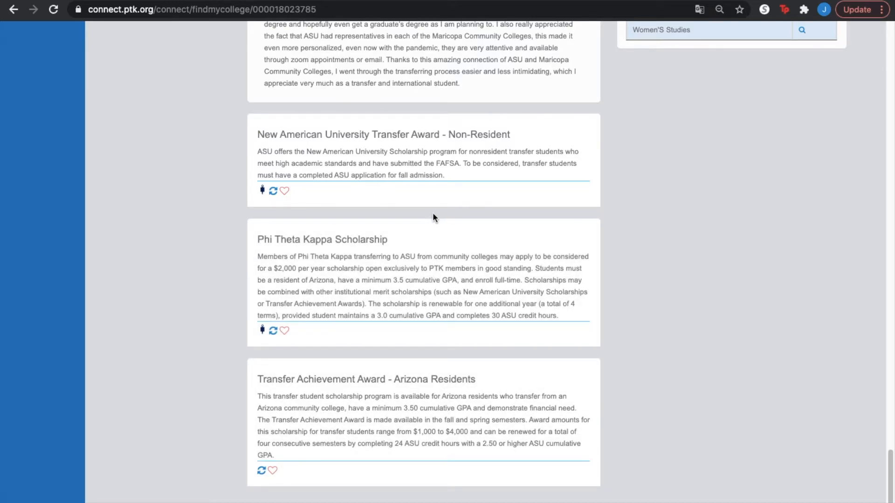
mouse_move(498, 162)
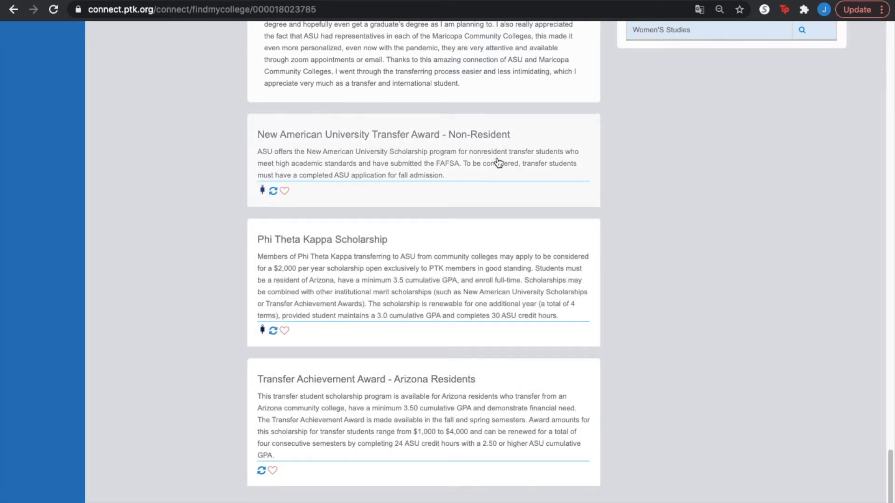
mouse_move(334, 257)
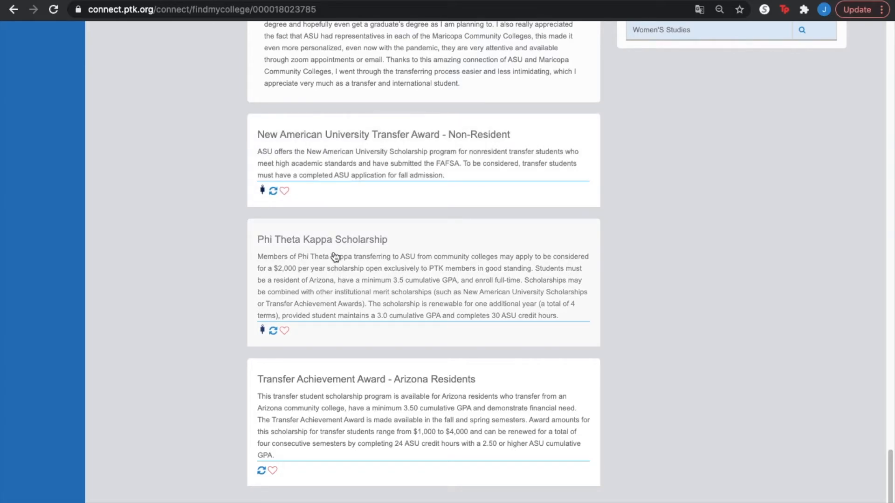
mouse_move(335, 251)
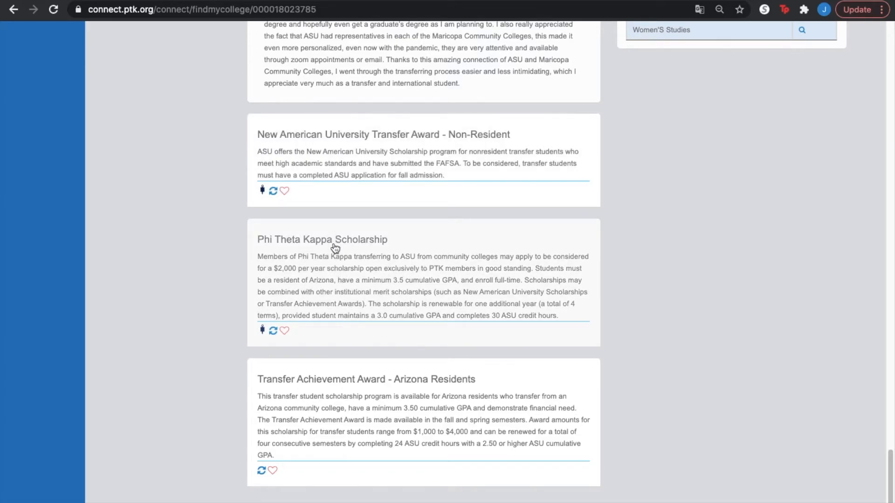
Step: View ASU's Phi Theta Kappa Scholarship details and continue to its official ASU financial aid page
left_click(322, 240)
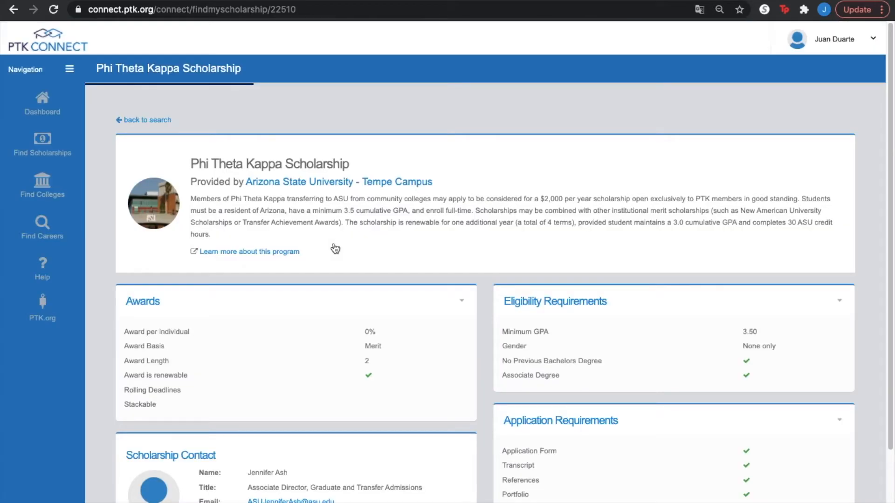
mouse_move(258, 192)
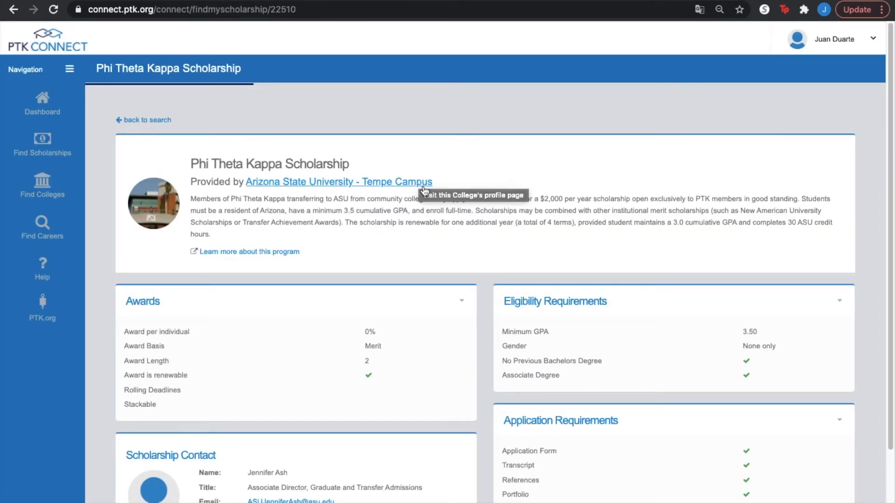
mouse_move(418, 231)
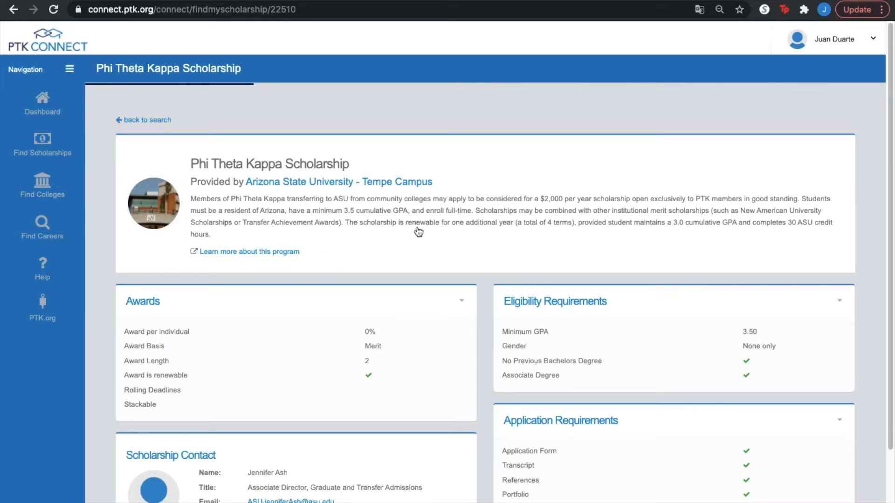
mouse_move(375, 232)
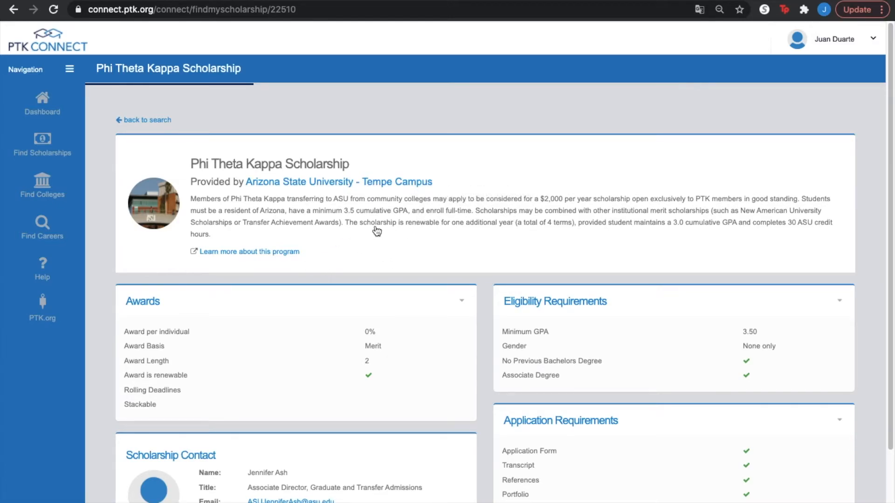
mouse_move(392, 233)
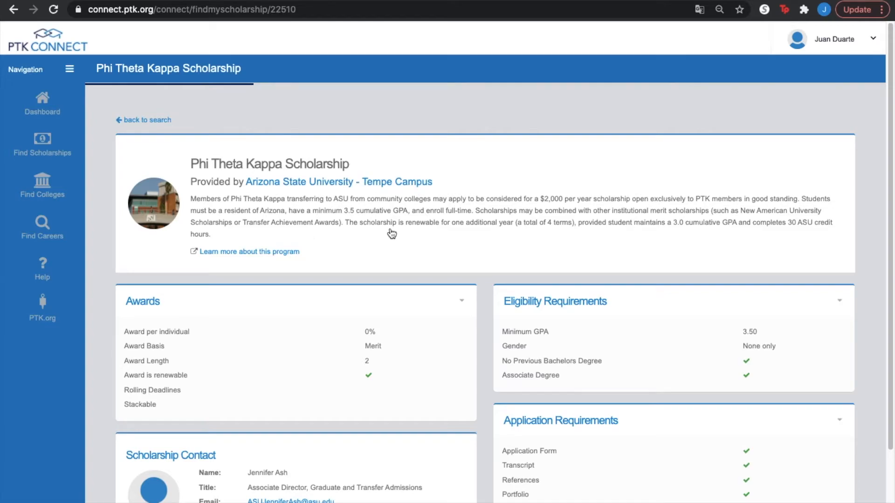
mouse_move(305, 204)
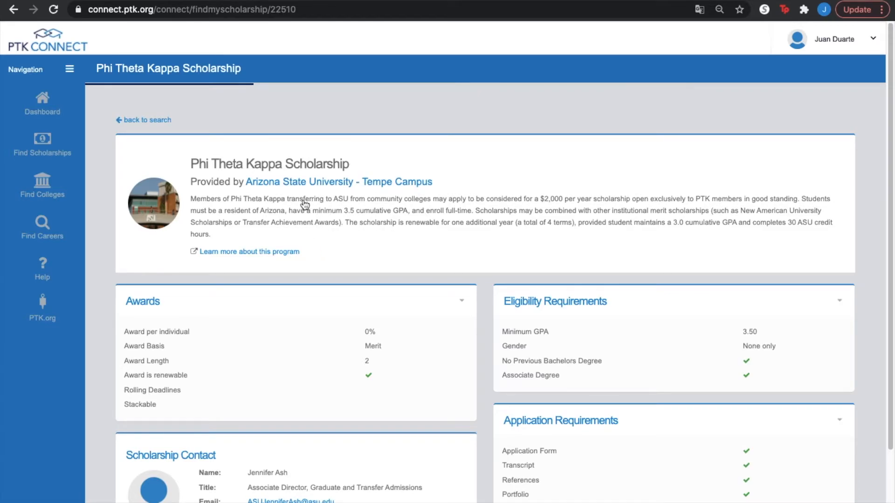
mouse_move(389, 248)
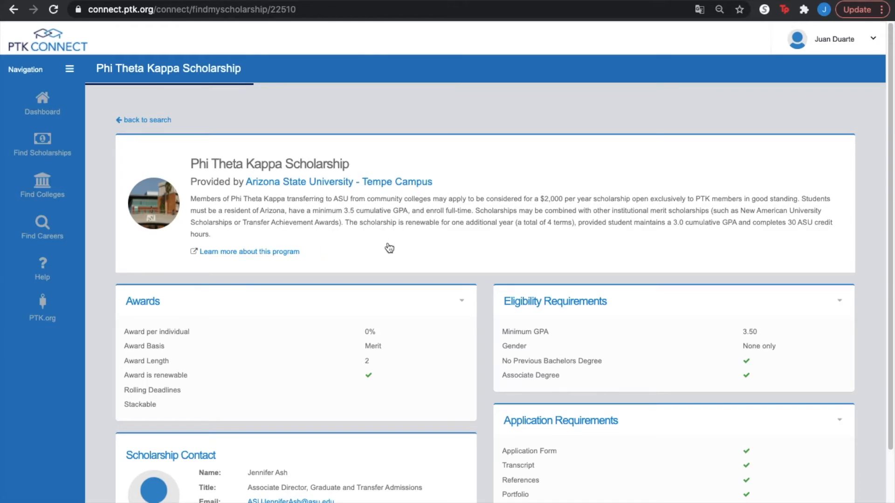
mouse_move(250, 252)
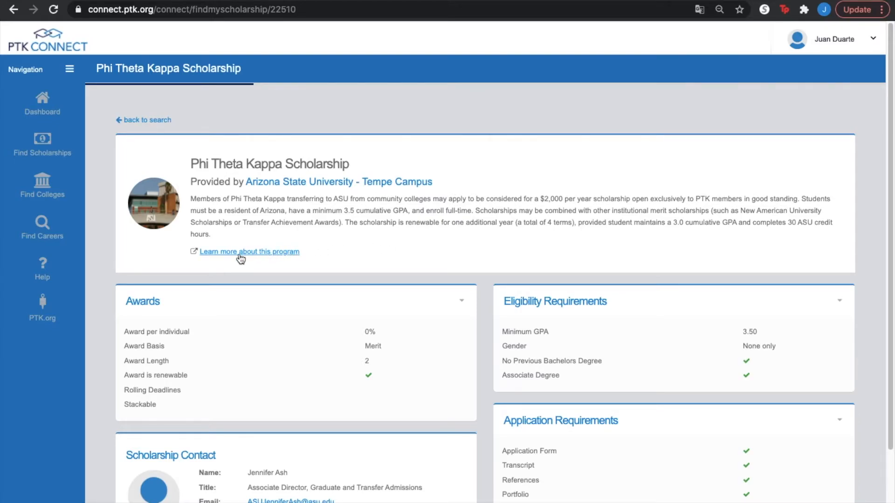
left_click(250, 251)
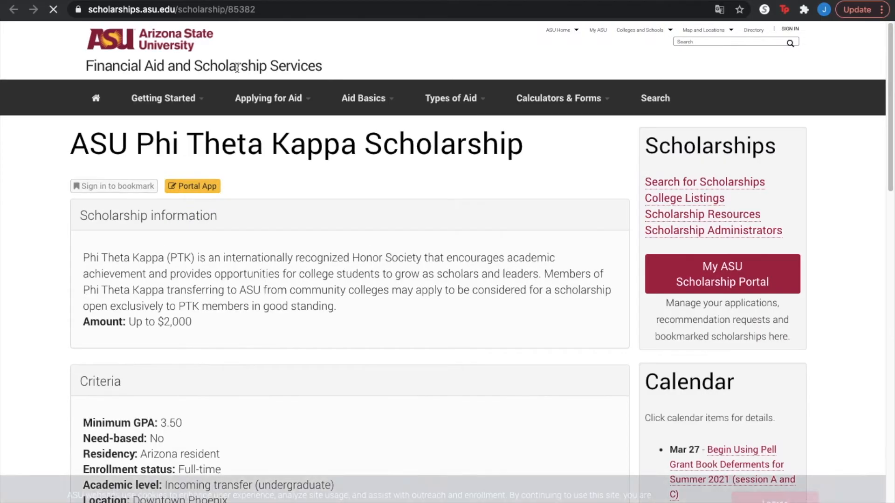
mouse_move(345, 185)
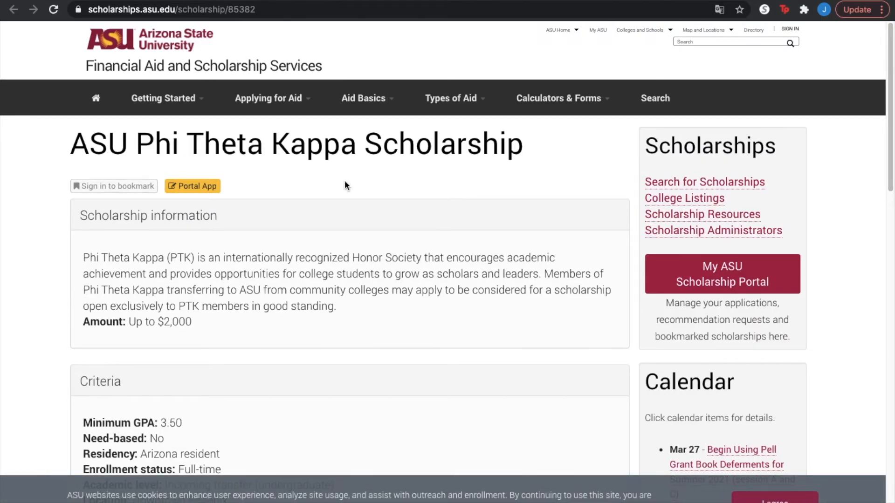
mouse_move(296, 299)
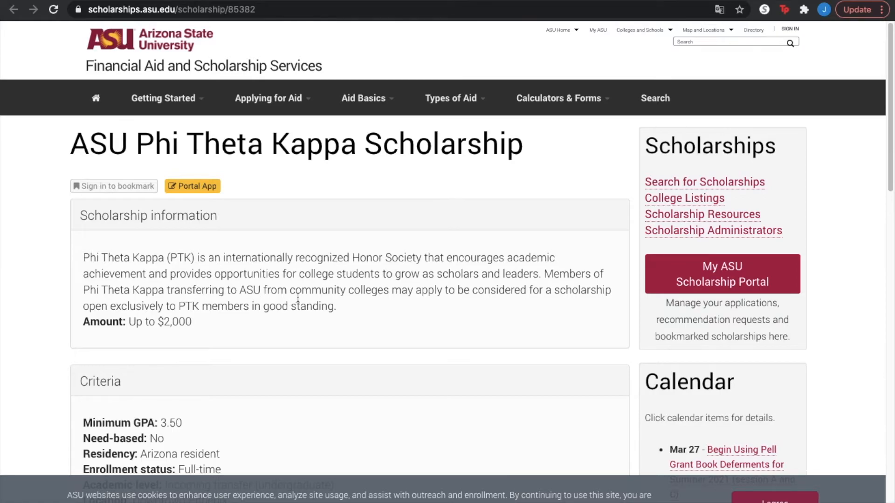
mouse_move(365, 318)
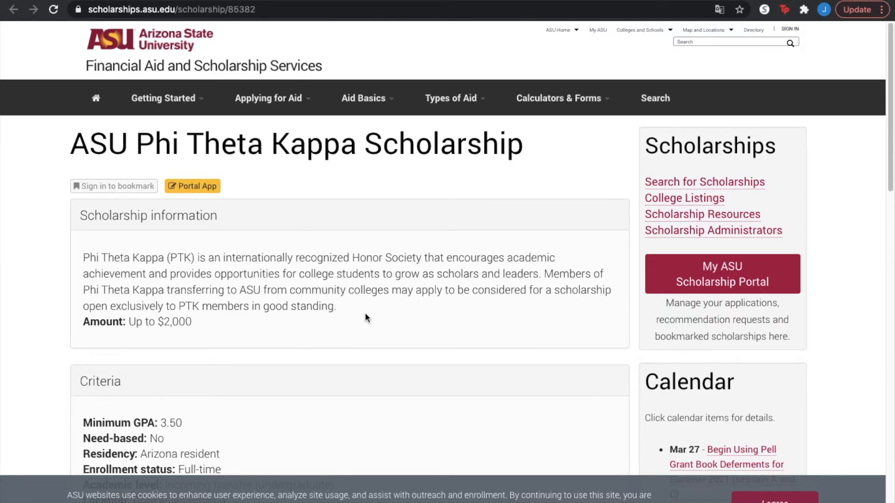
scroll("down", 3)
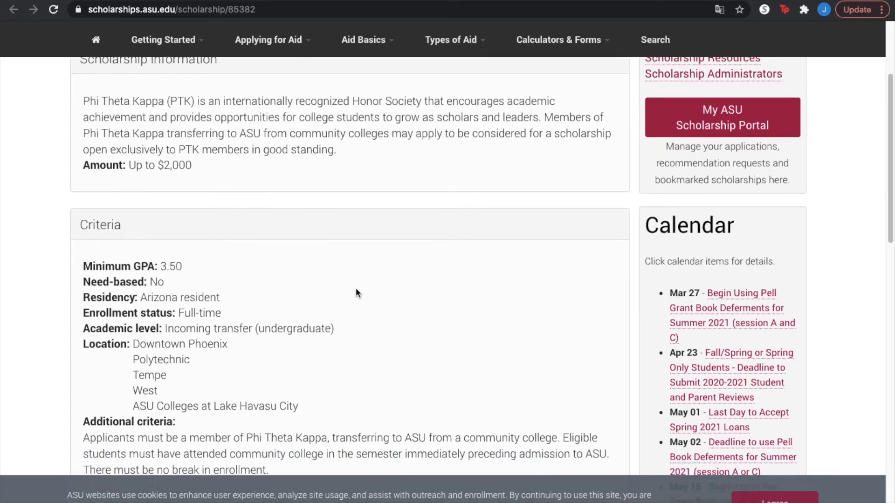
scroll("down", 3)
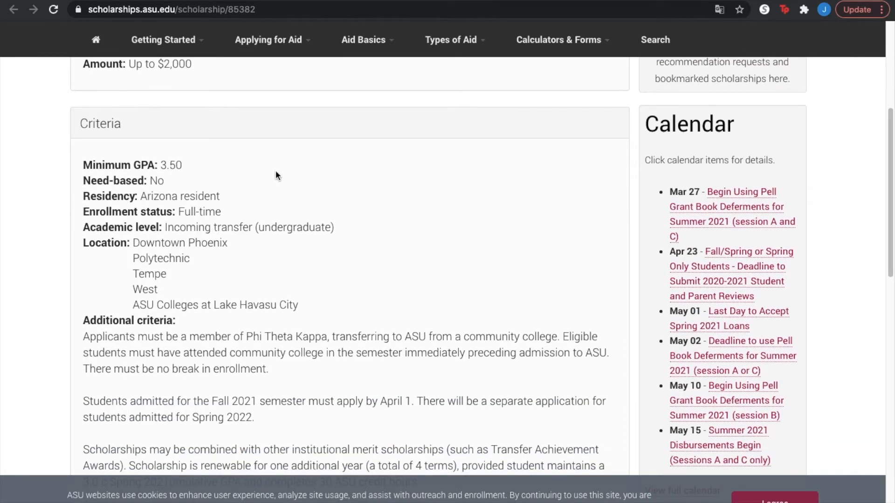
scroll("down", 3)
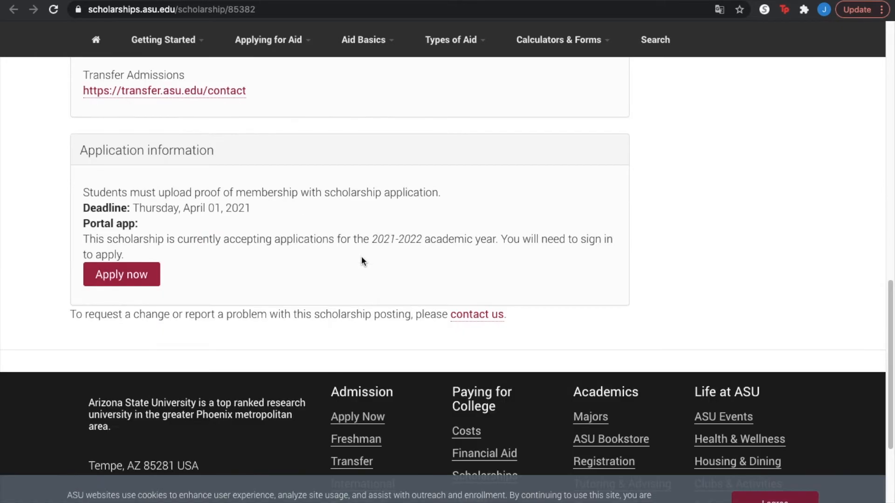
scroll("up", 3)
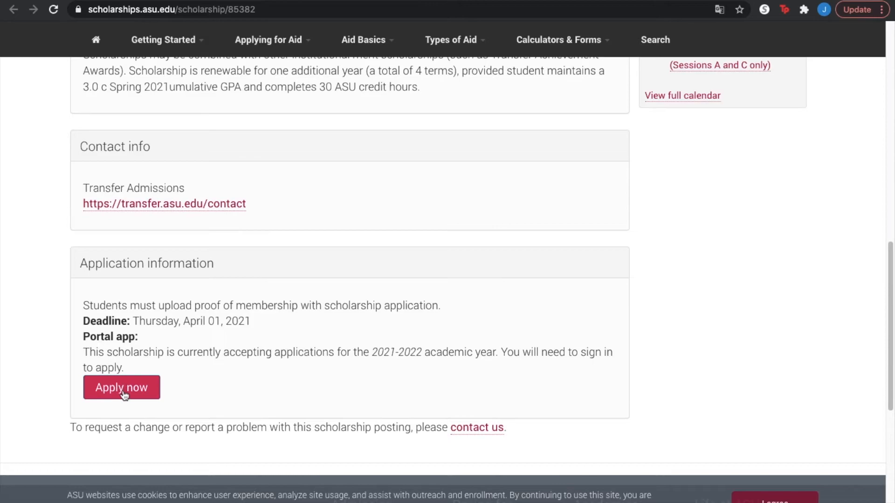
scroll("up", 3)
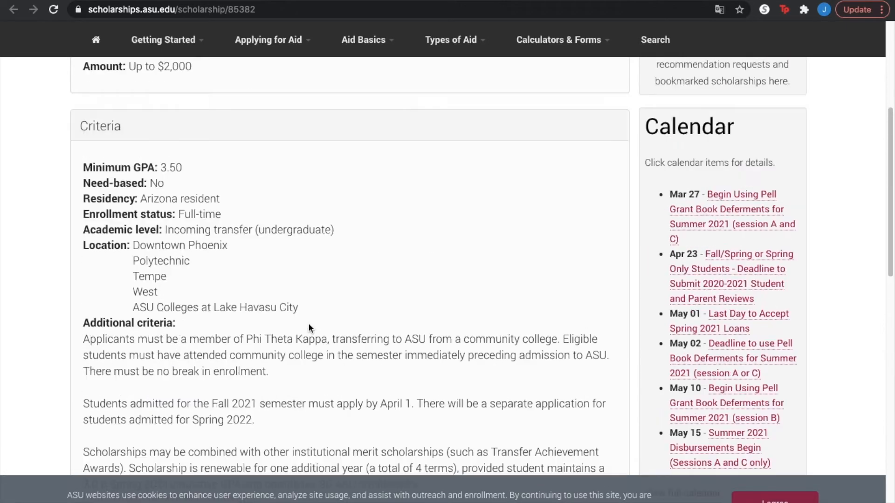
scroll("up", 3)
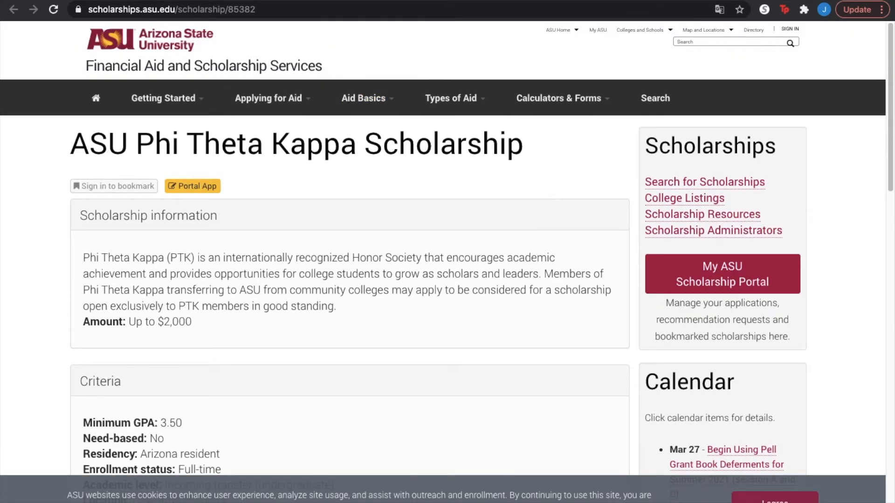
left_click(192, 187)
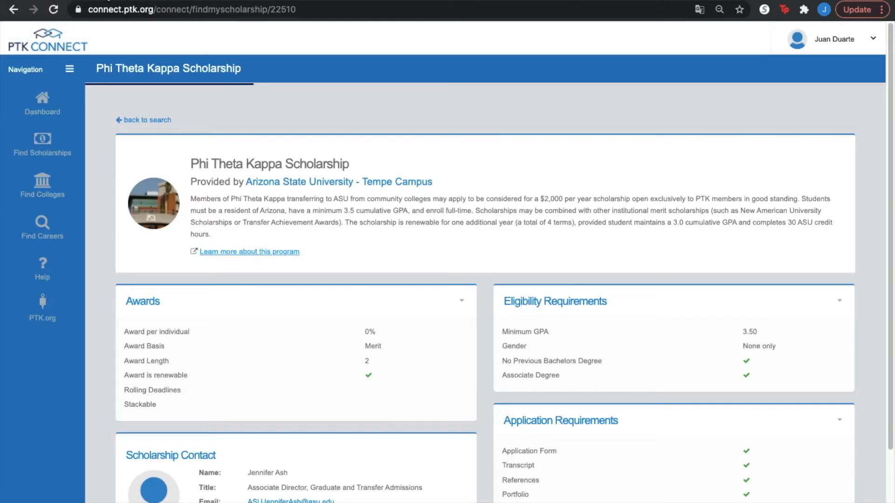
mouse_move(42, 145)
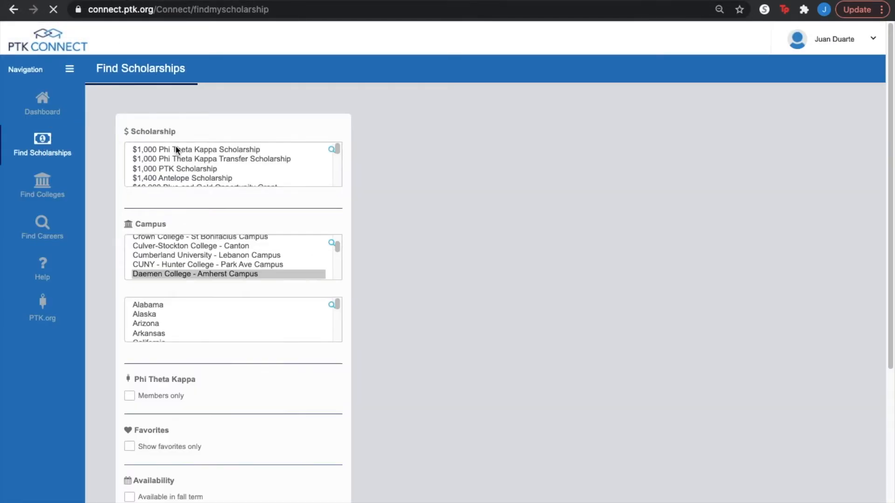
Step: Back in the Daemen College results, view its $1,000 Phi Theta Kappa Scholarship details
left_click(195, 275)
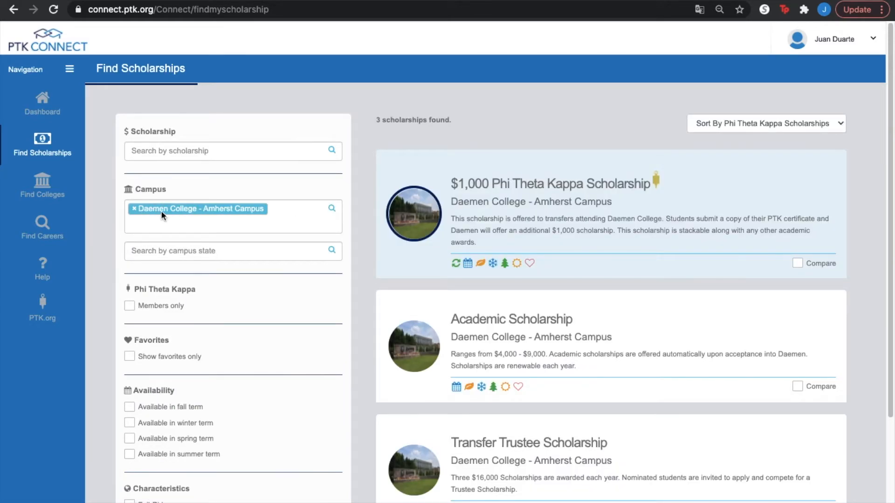
mouse_move(240, 215)
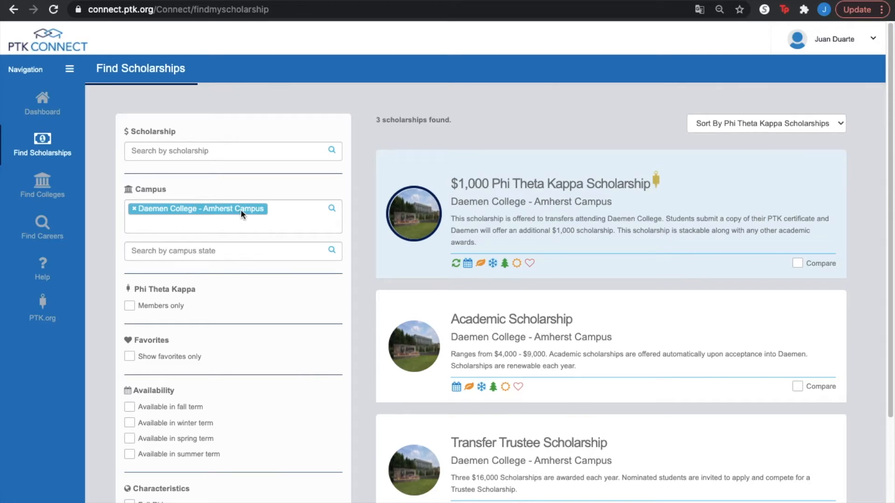
mouse_move(276, 216)
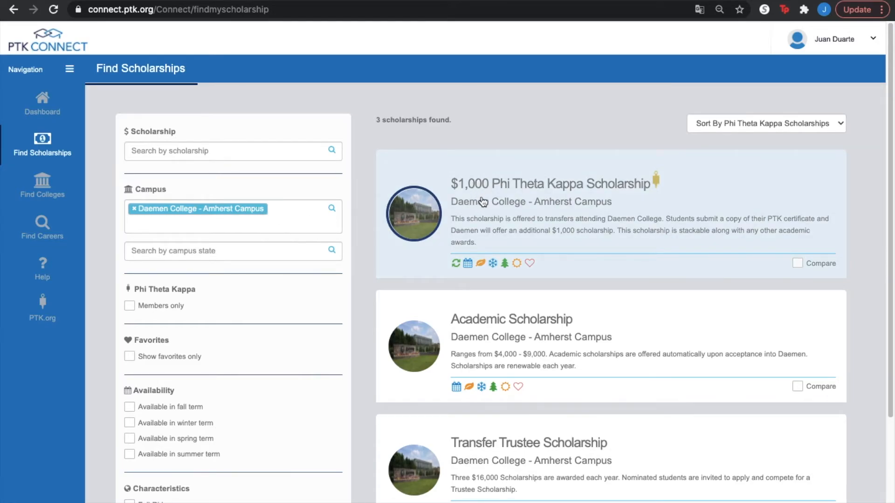
scroll("down", 3)
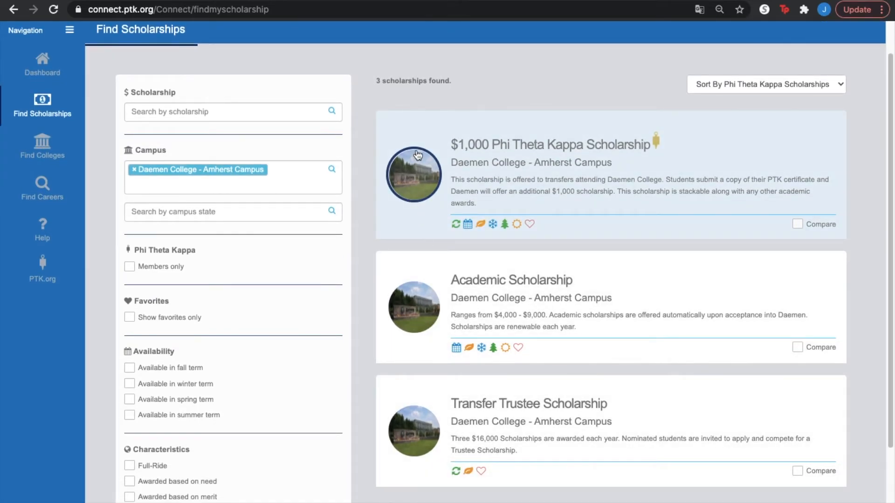
mouse_move(441, 162)
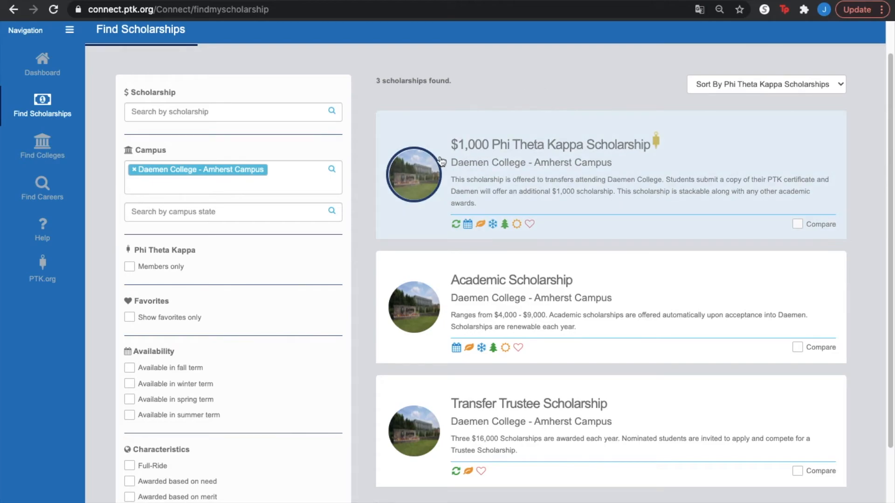
left_click(548, 143)
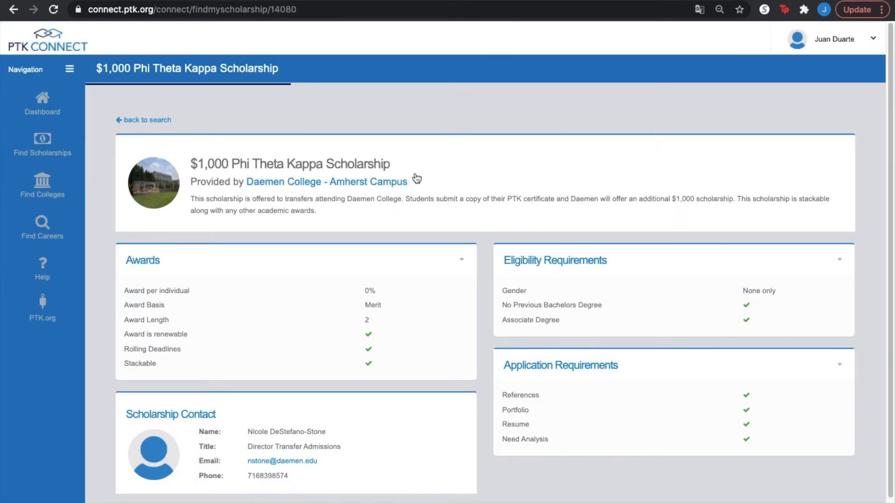
mouse_move(222, 218)
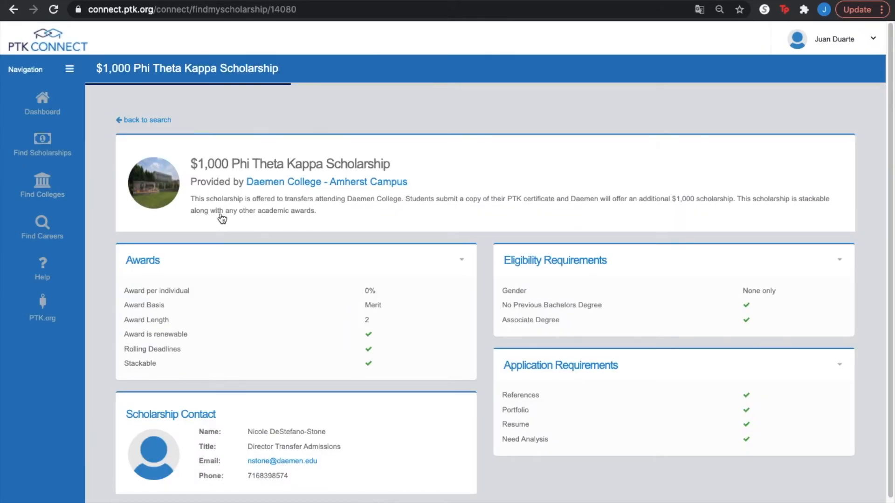
mouse_move(264, 221)
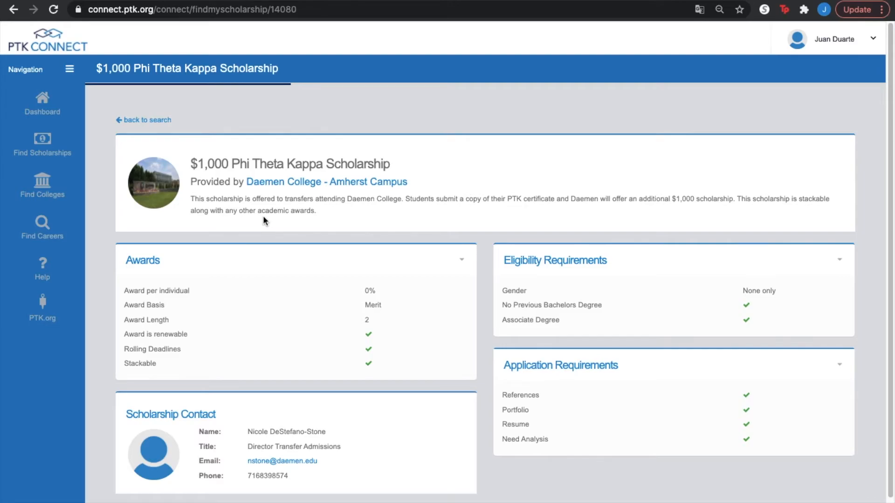
mouse_move(282, 214)
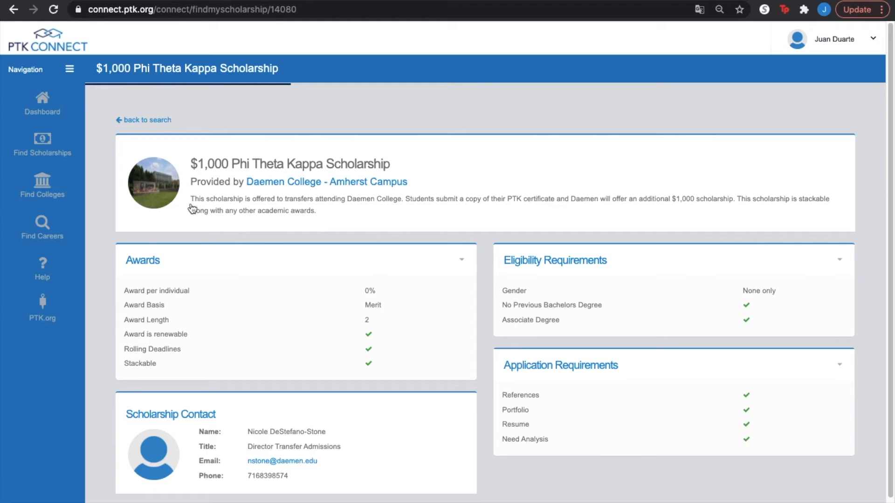
mouse_move(331, 207)
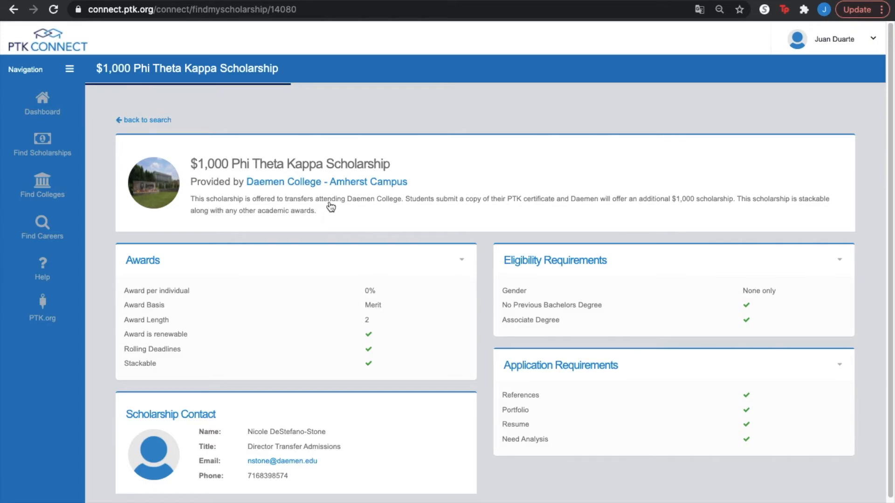
mouse_move(425, 207)
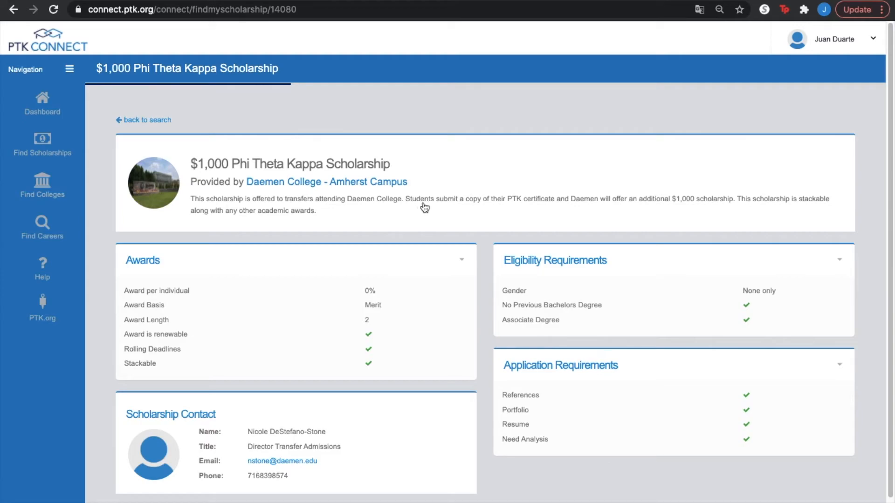
mouse_move(501, 210)
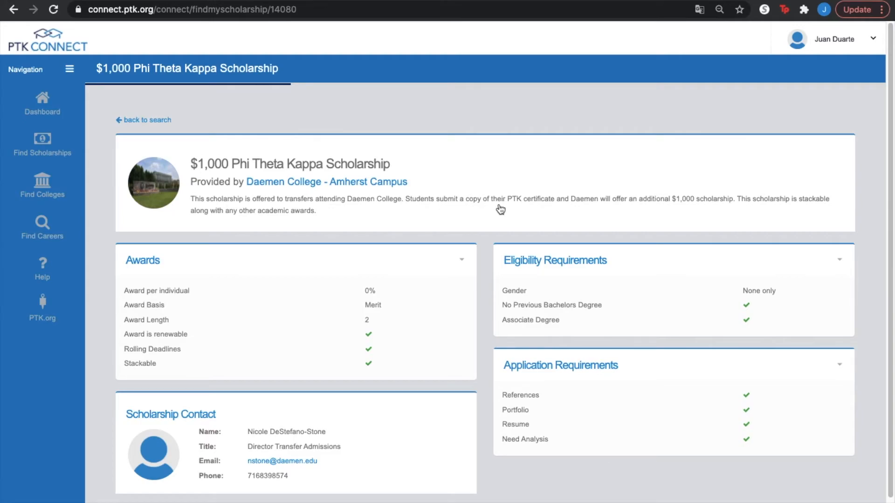
mouse_move(528, 208)
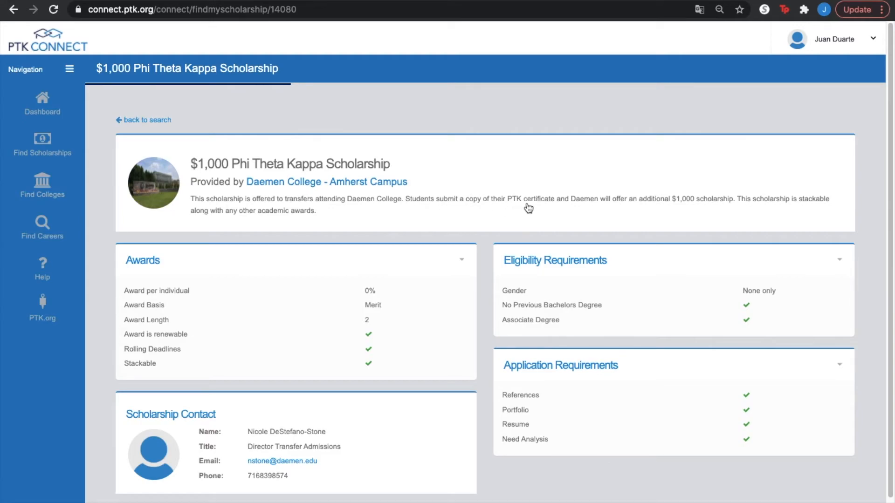
mouse_move(713, 207)
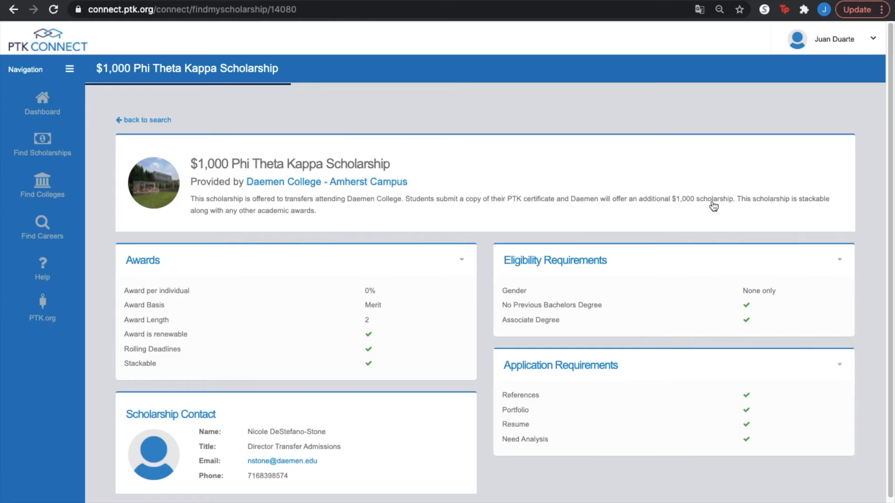
mouse_move(317, 212)
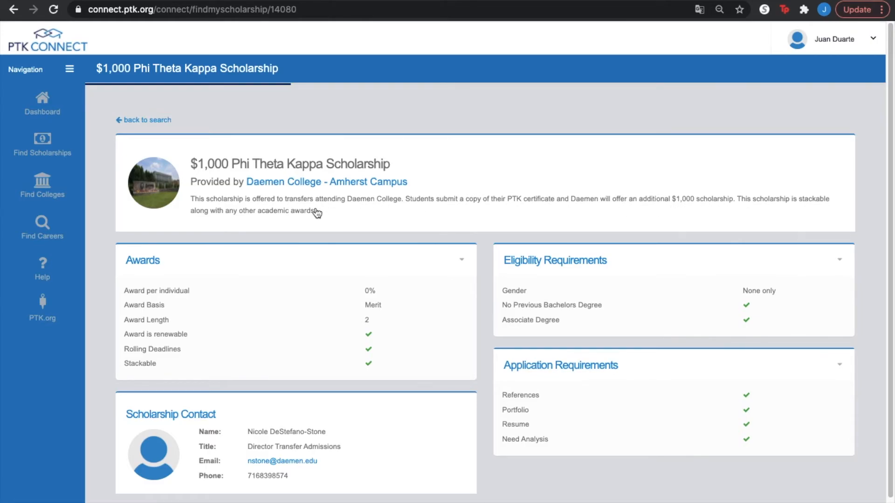
mouse_move(323, 211)
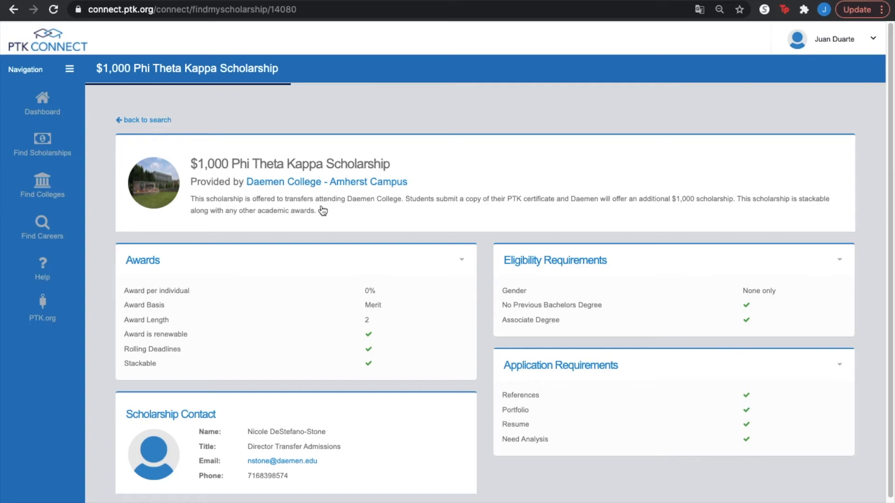
mouse_move(381, 195)
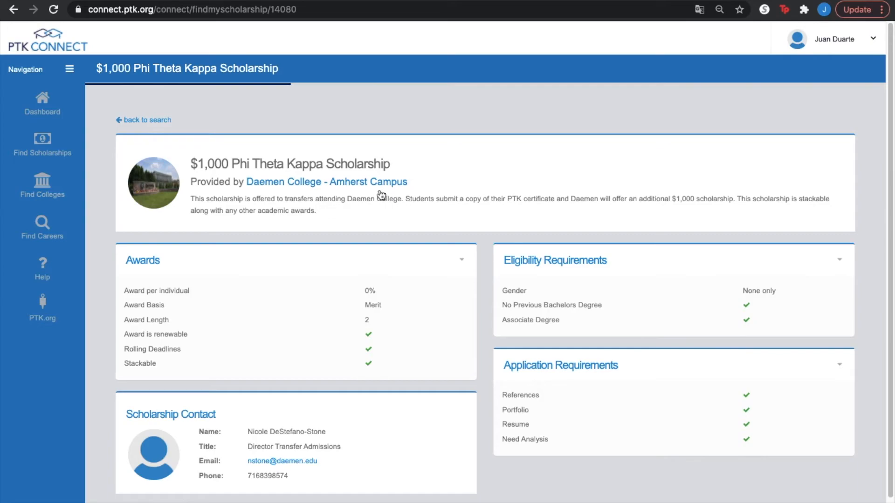
mouse_move(302, 175)
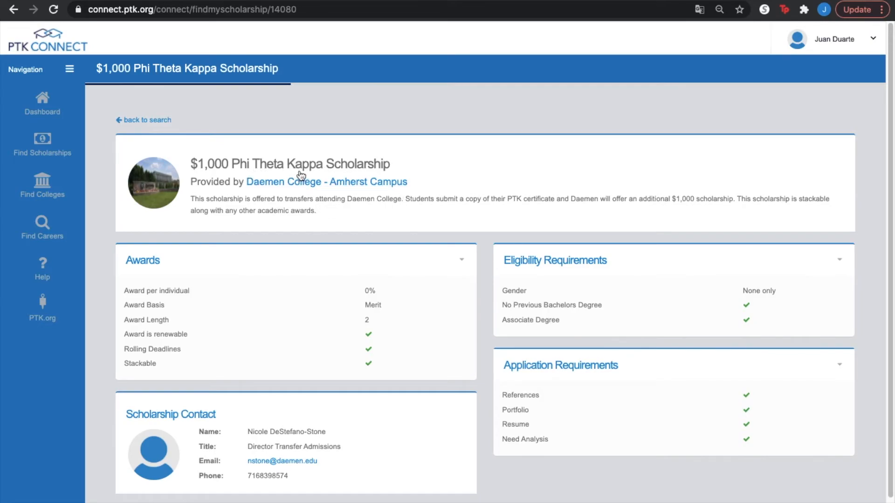
mouse_move(523, 212)
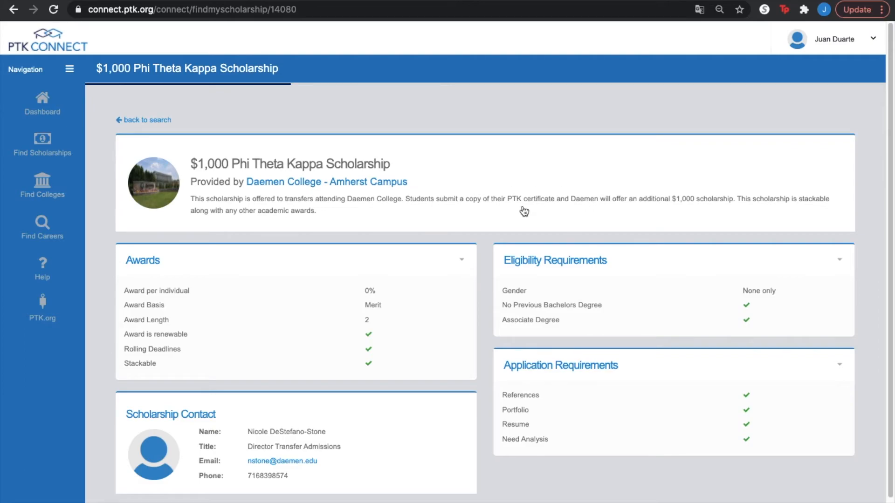
mouse_move(564, 207)
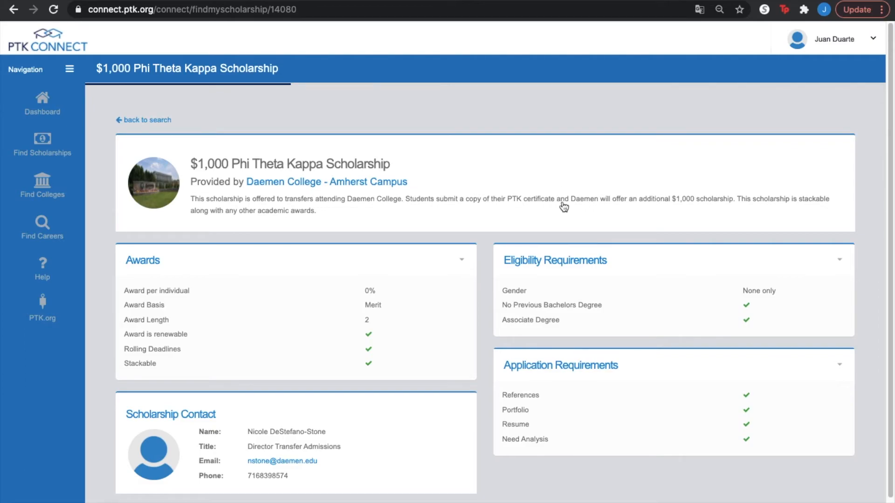
mouse_move(744, 208)
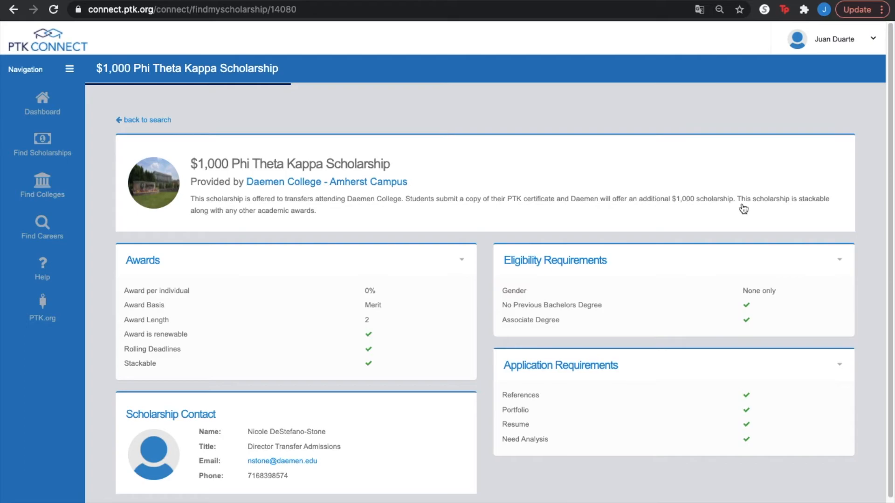
mouse_move(188, 62)
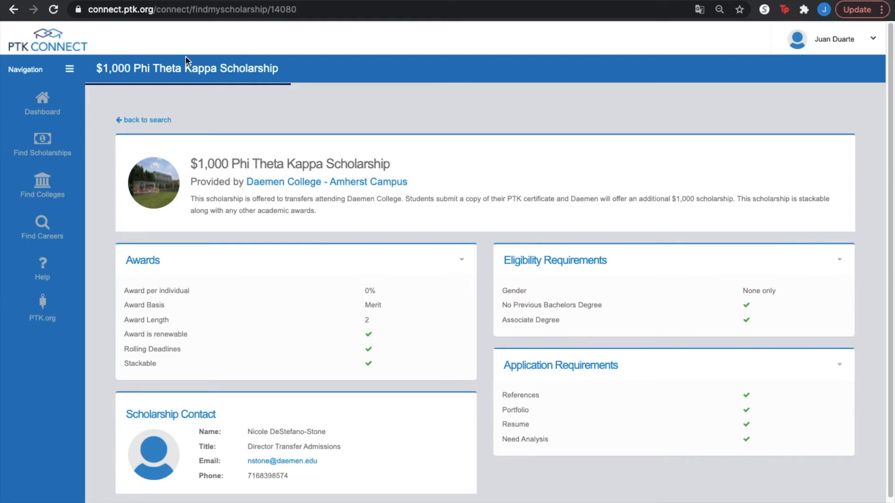
mouse_move(337, 217)
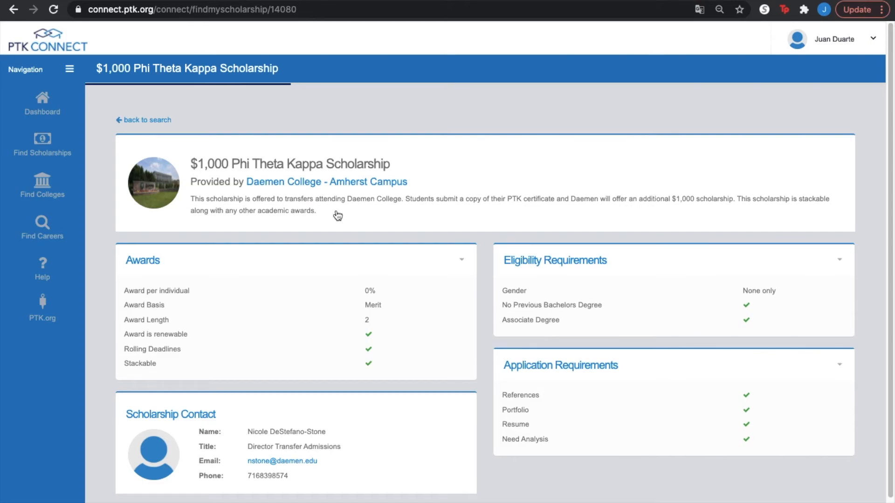
mouse_move(505, 276)
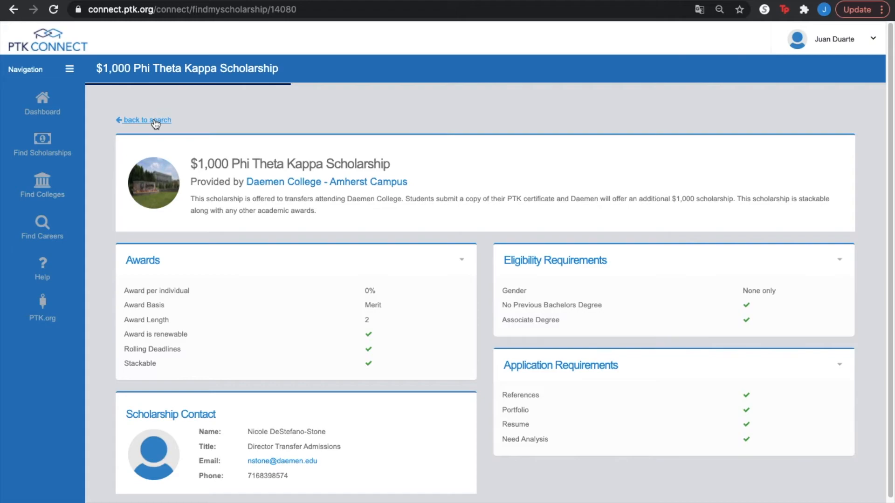
left_click(146, 121)
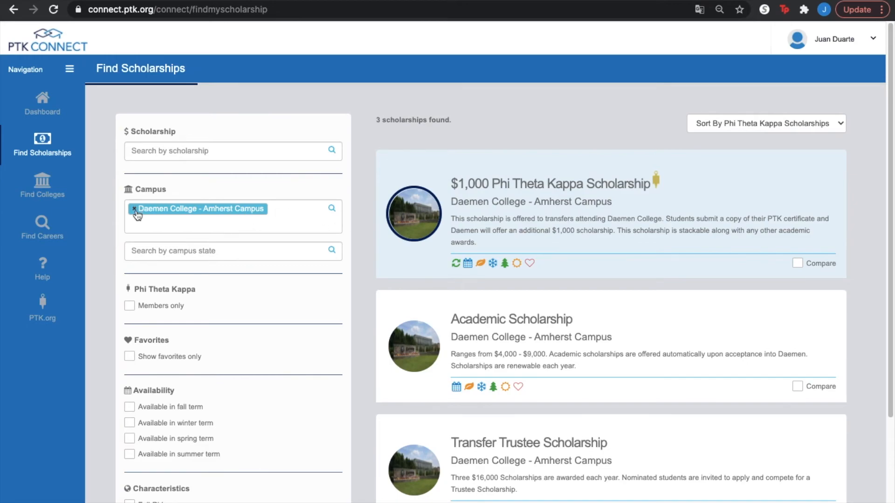
left_click(137, 216)
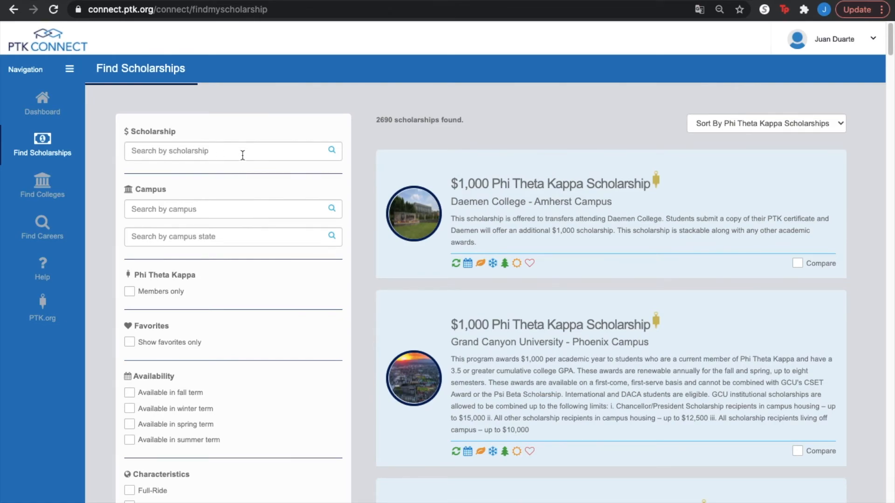
mouse_move(173, 183)
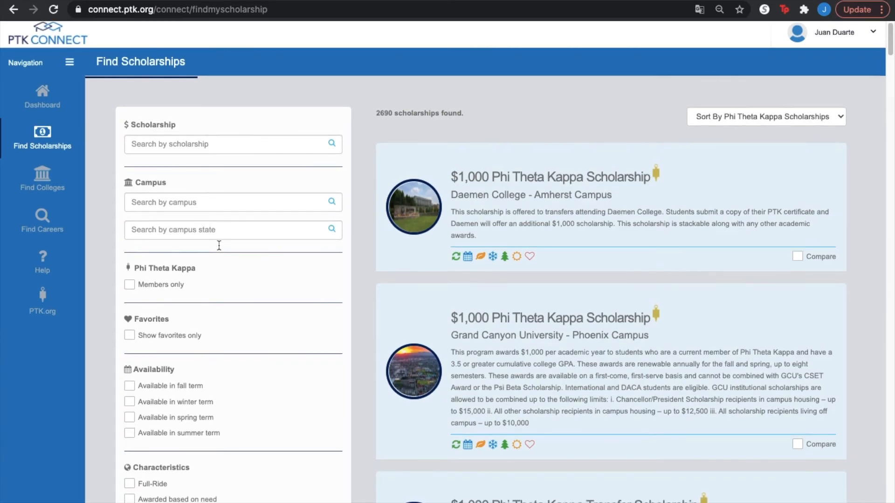
scroll("down", 3)
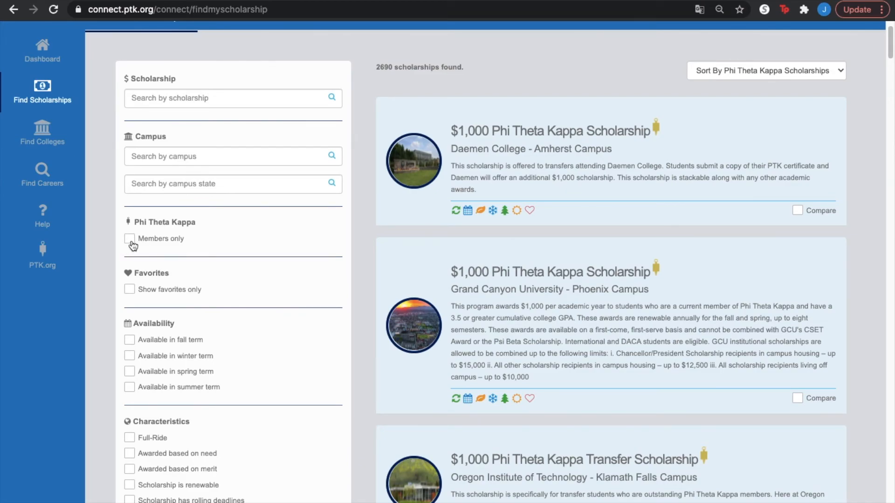
mouse_move(372, 72)
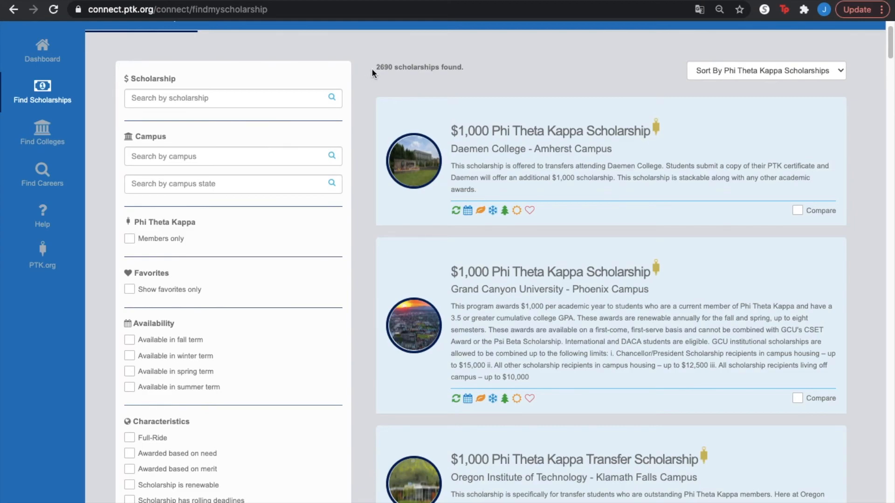
mouse_move(229, 177)
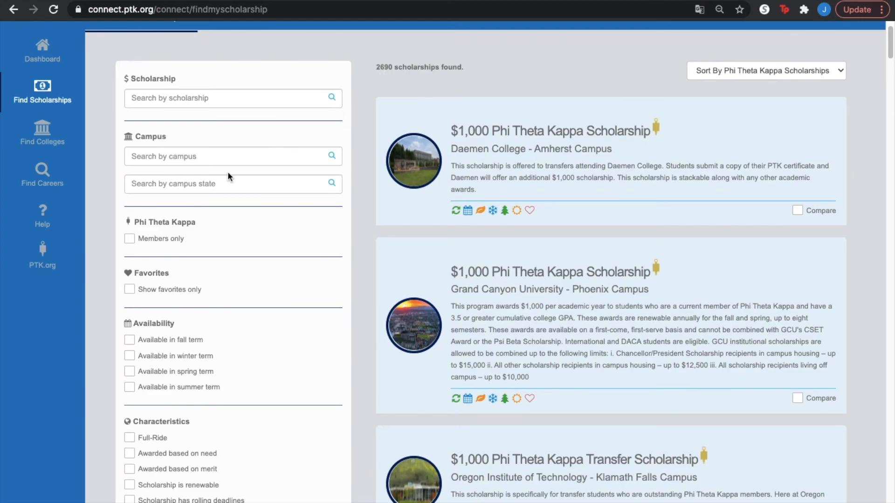
scroll("down", 3)
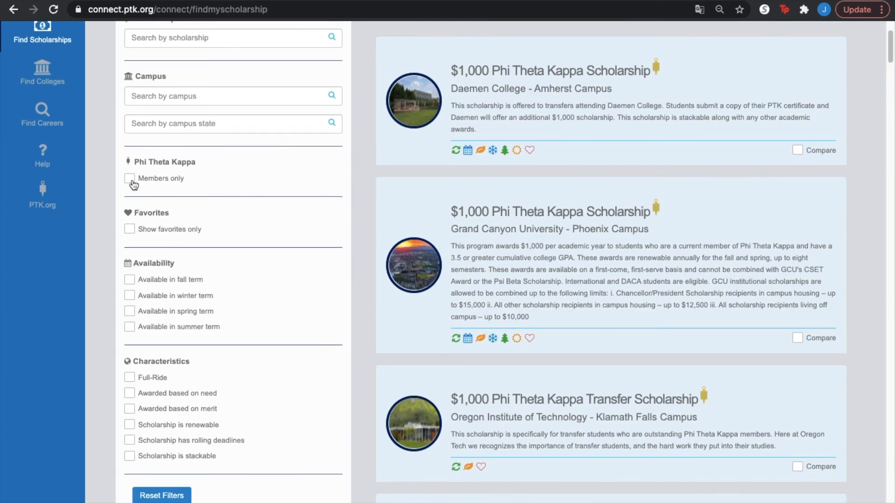
left_click(130, 178)
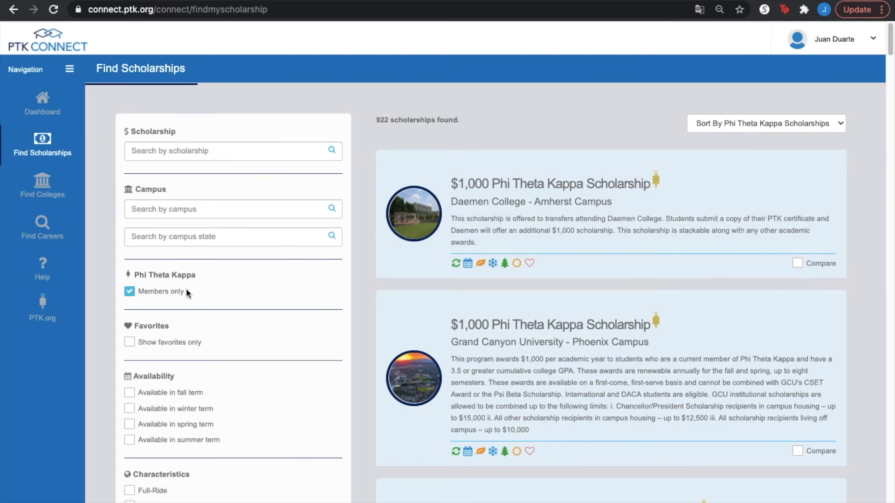
left_click(128, 291)
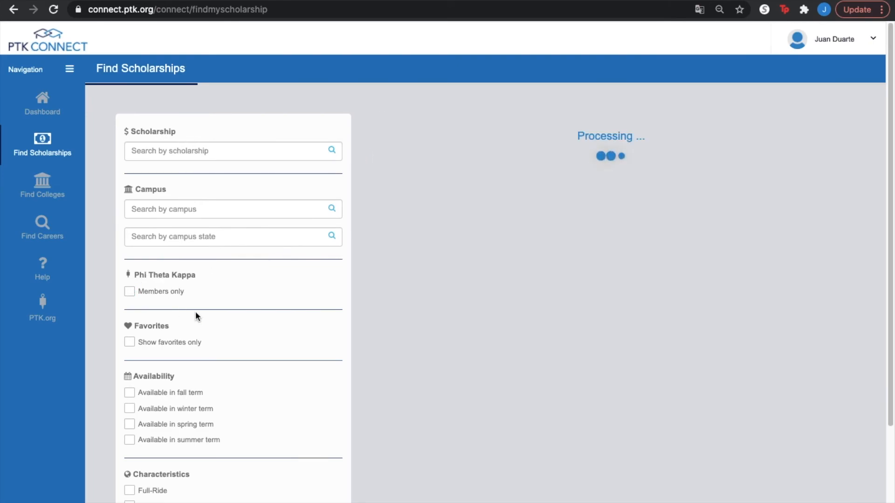
scroll("down", 3)
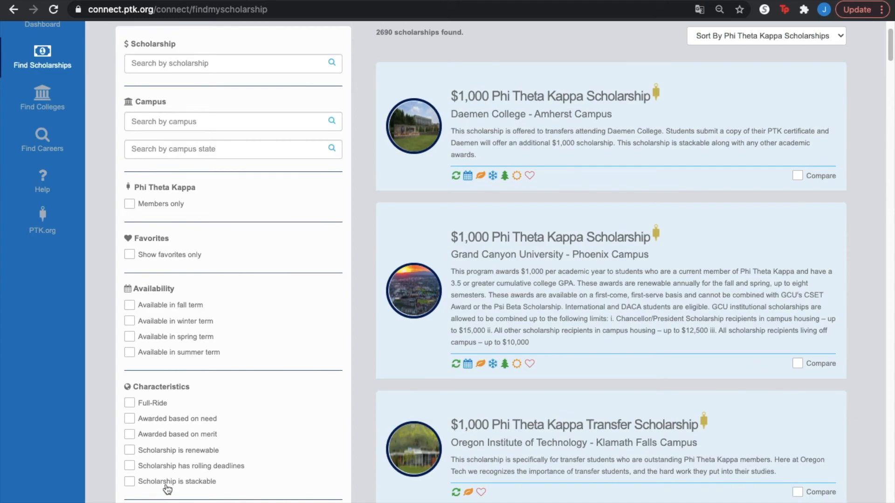
Step: Filter by 'Scholarship is stackable' under Characteristics and browse the 834 remaining results
left_click(130, 483)
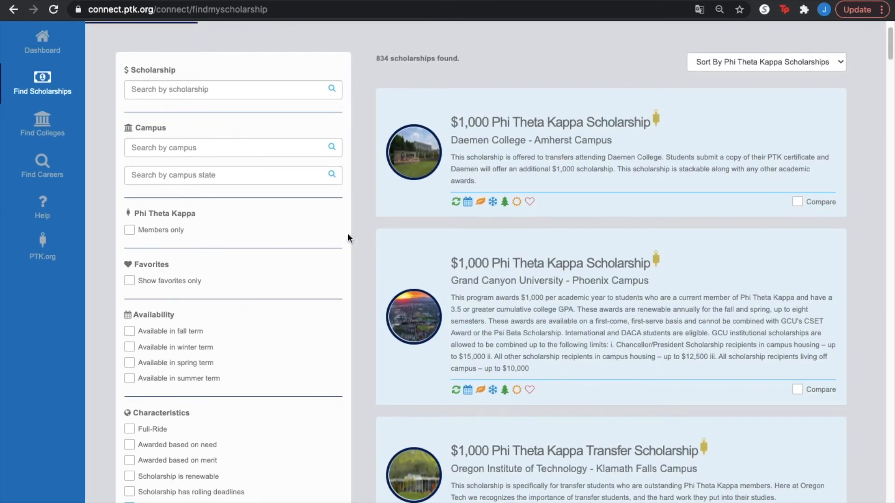
mouse_move(382, 193)
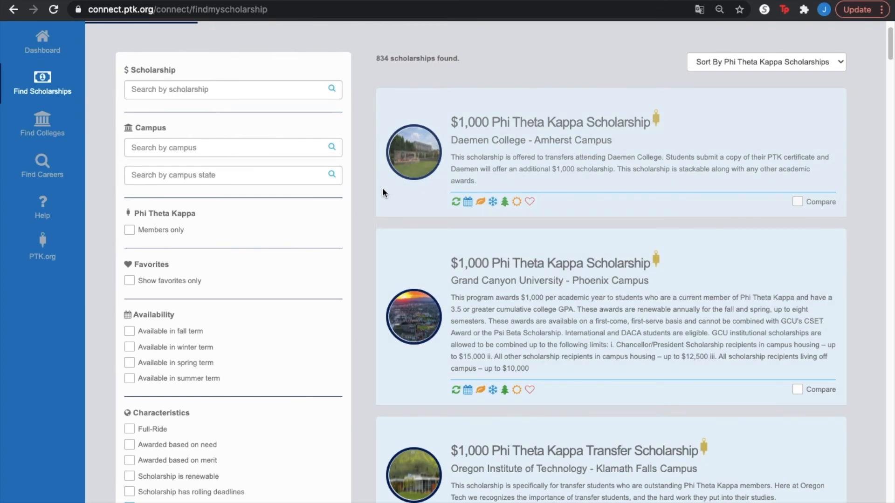
scroll("down", 3)
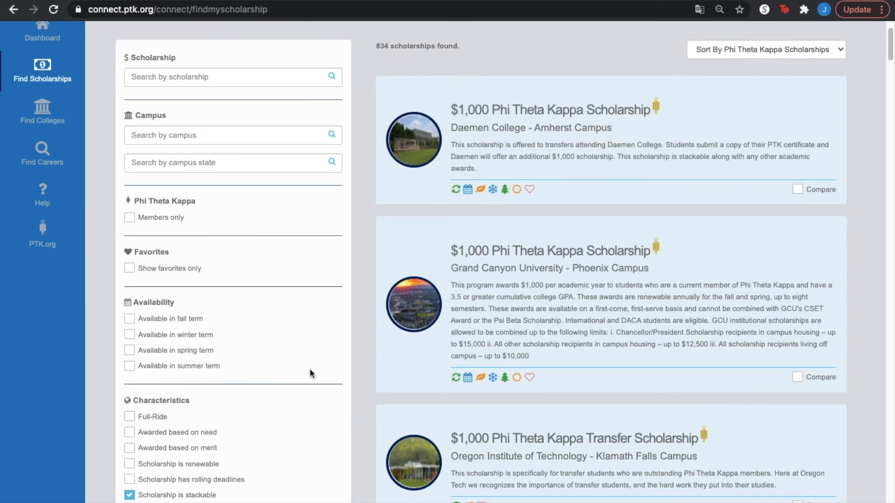
mouse_move(345, 374)
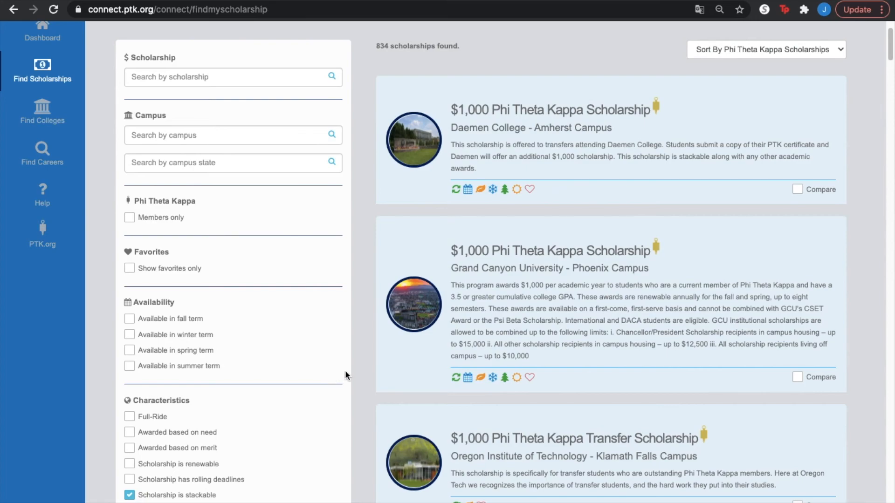
mouse_move(354, 360)
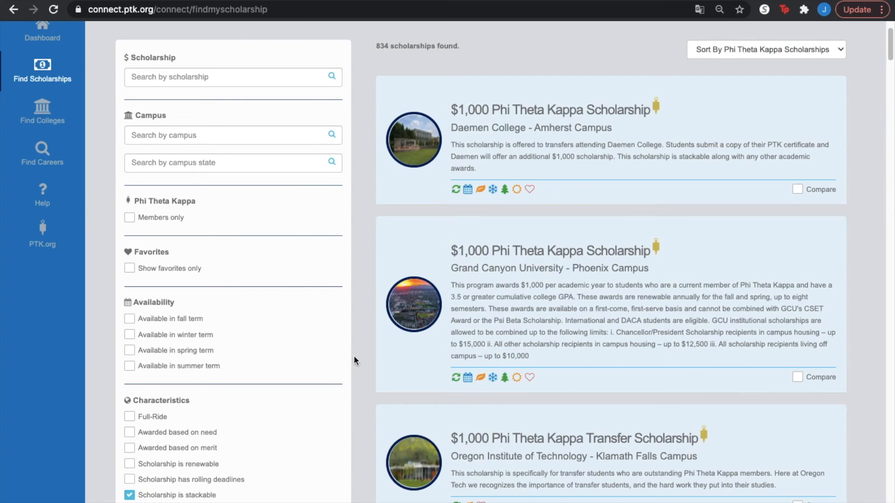
mouse_move(218, 489)
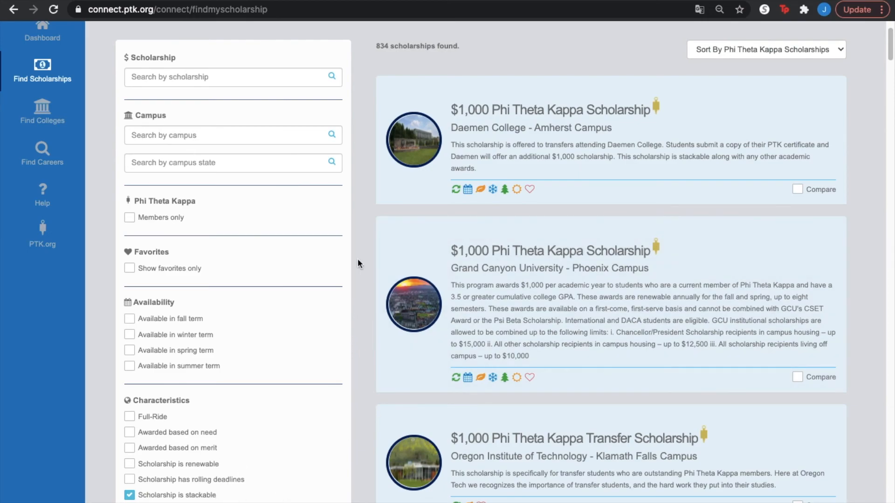
mouse_move(365, 223)
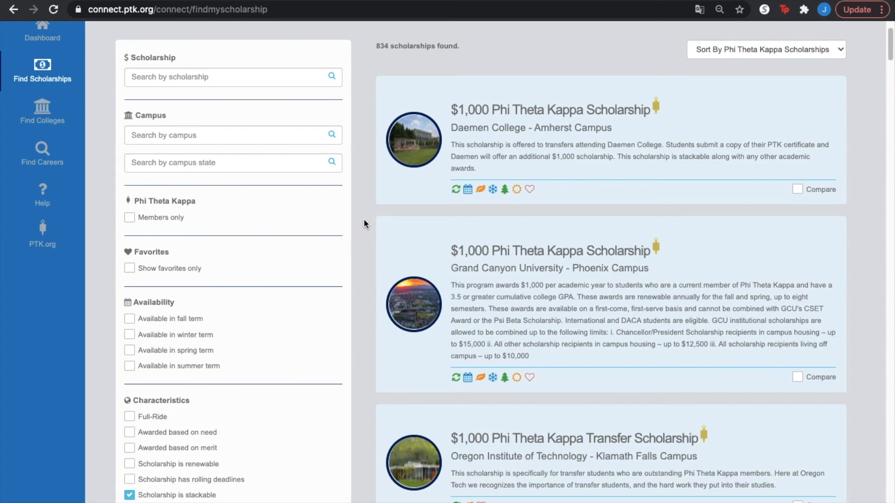
mouse_move(373, 213)
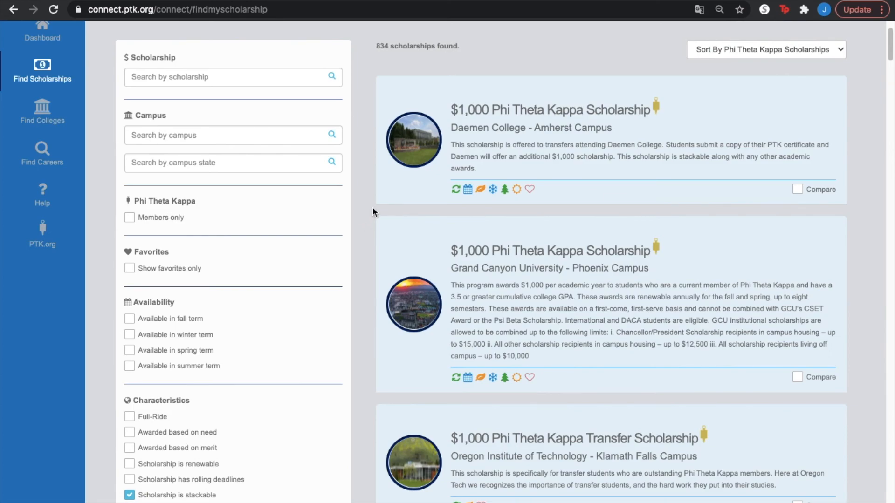
mouse_move(376, 207)
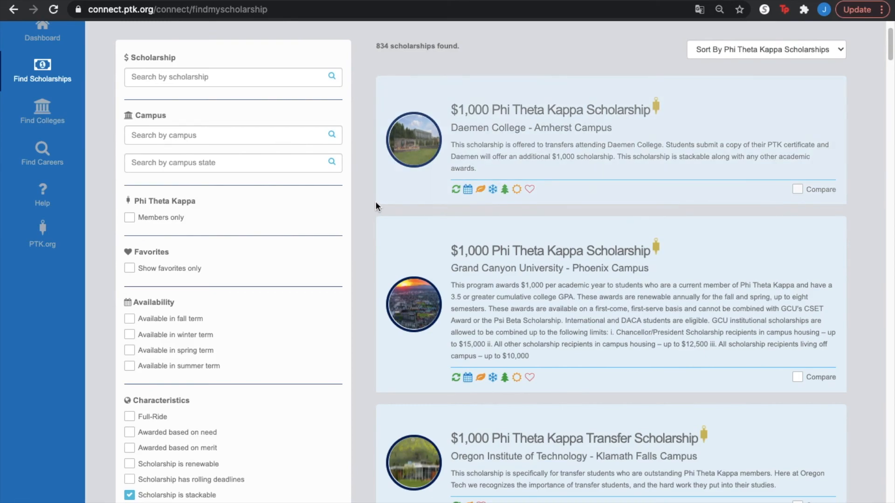
mouse_move(438, 272)
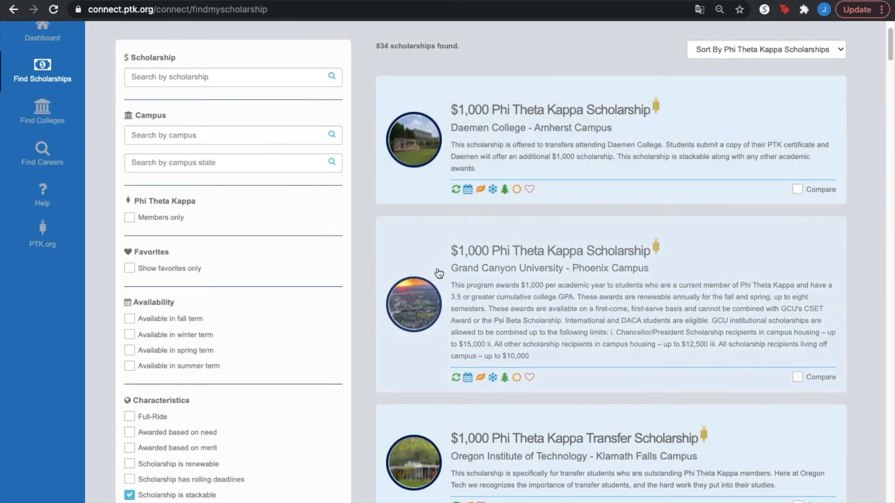
scroll("down", 3)
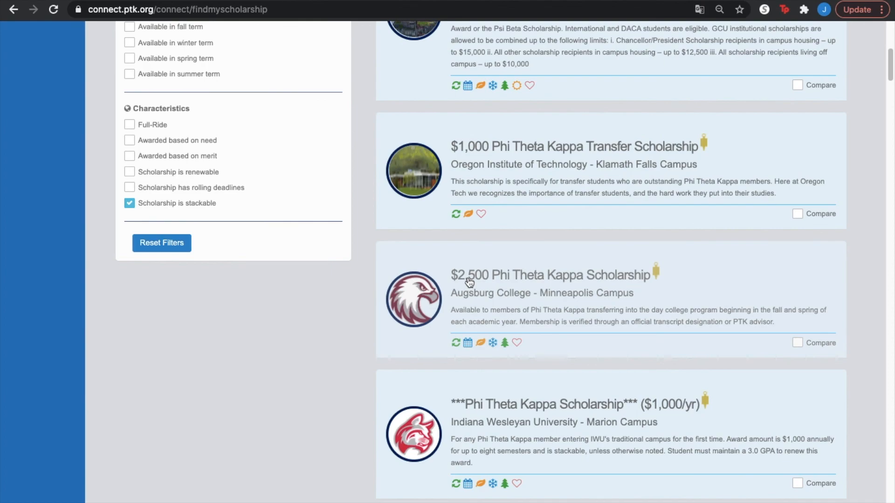
mouse_move(403, 272)
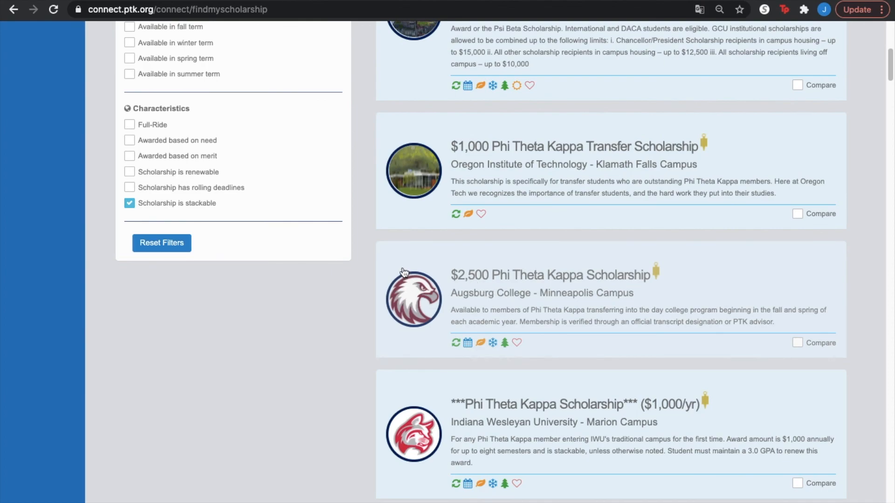
scroll("up", 3)
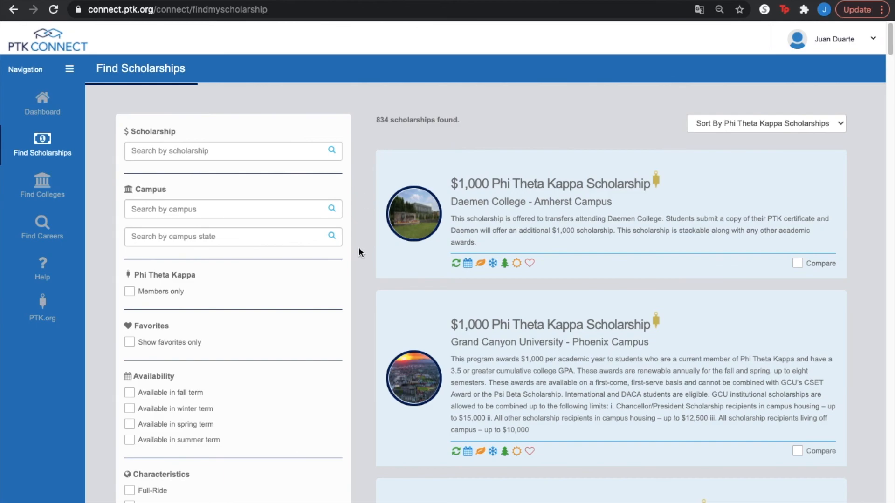
scroll("down", 3)
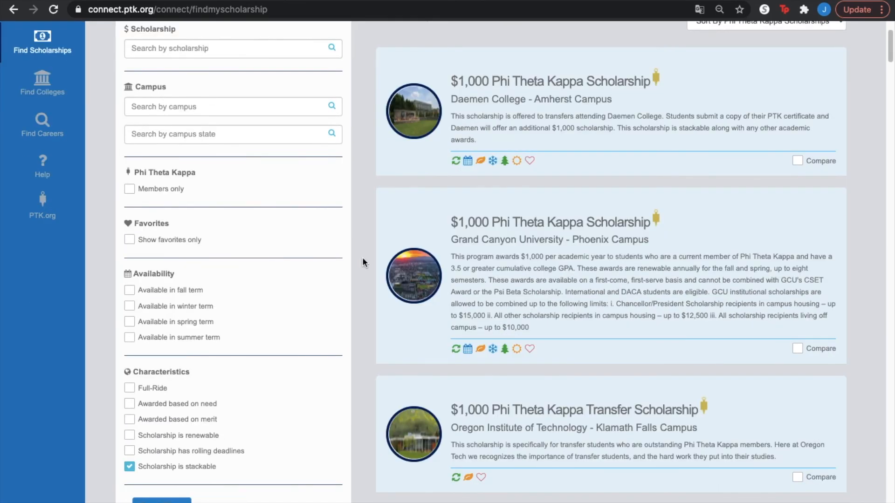
scroll("down", 3)
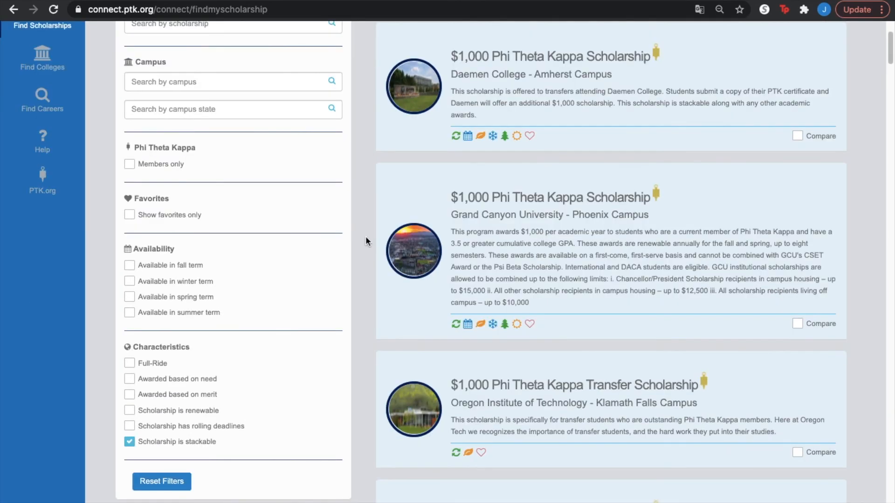
scroll("down", 3)
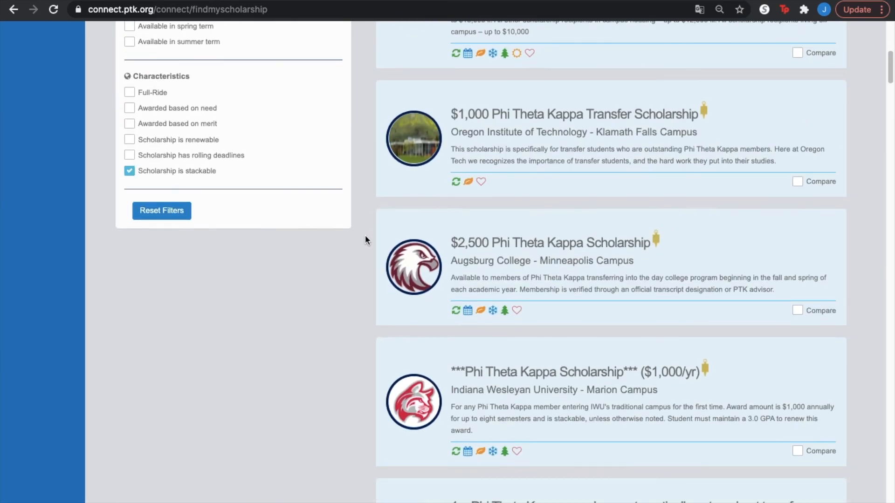
scroll("down", 3)
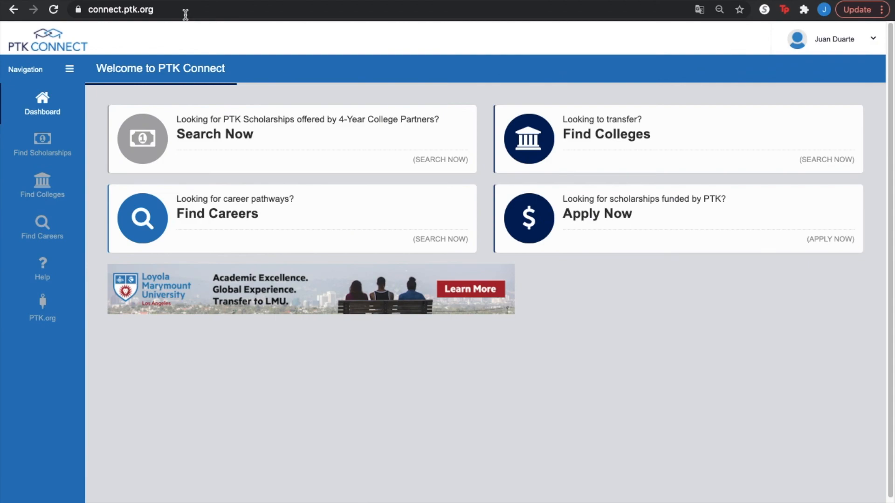
mouse_move(480, 101)
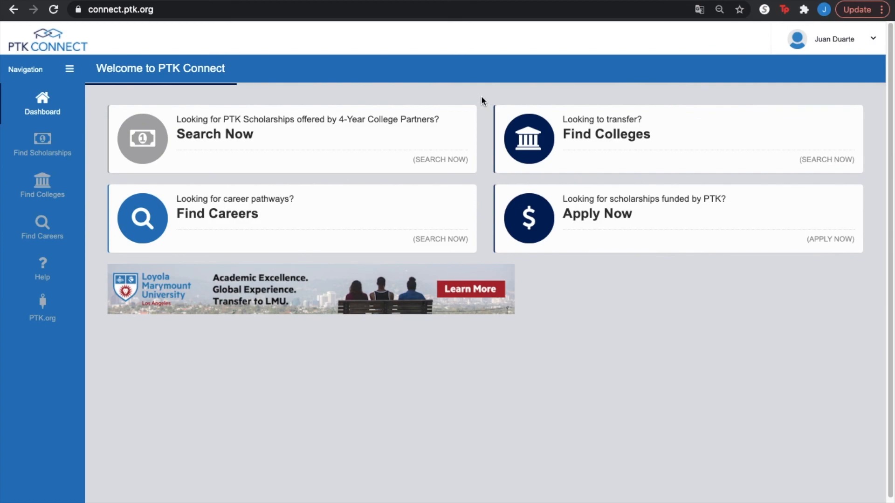
mouse_move(473, 96)
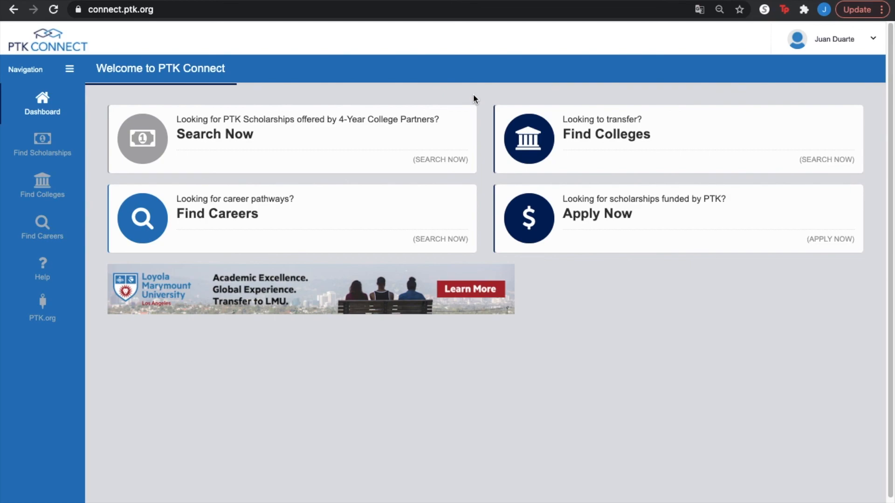
mouse_move(488, 34)
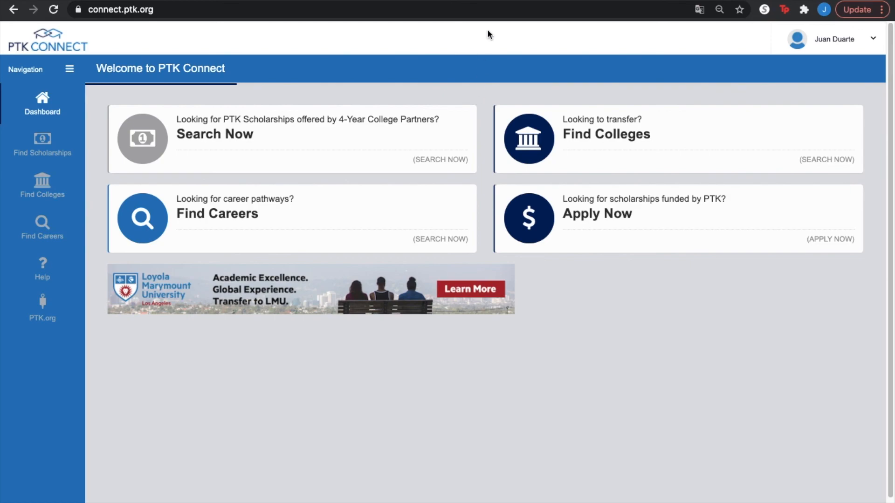